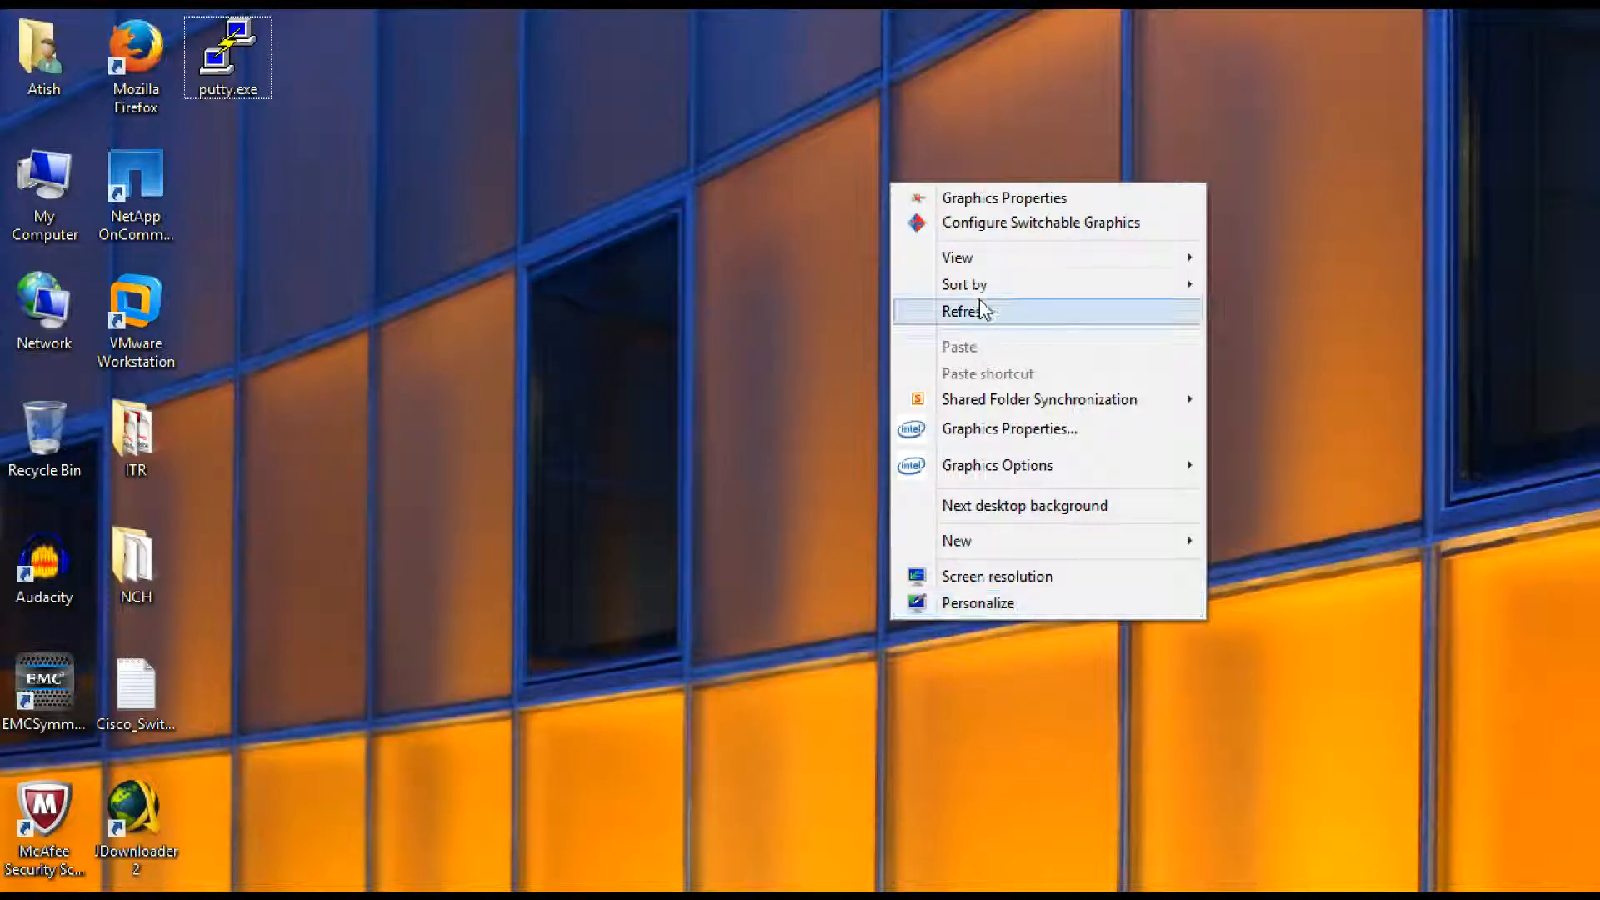
# Step: Refresh the desktop and launch PuTTY to connect to the cluster
pyautogui.click(966, 311)
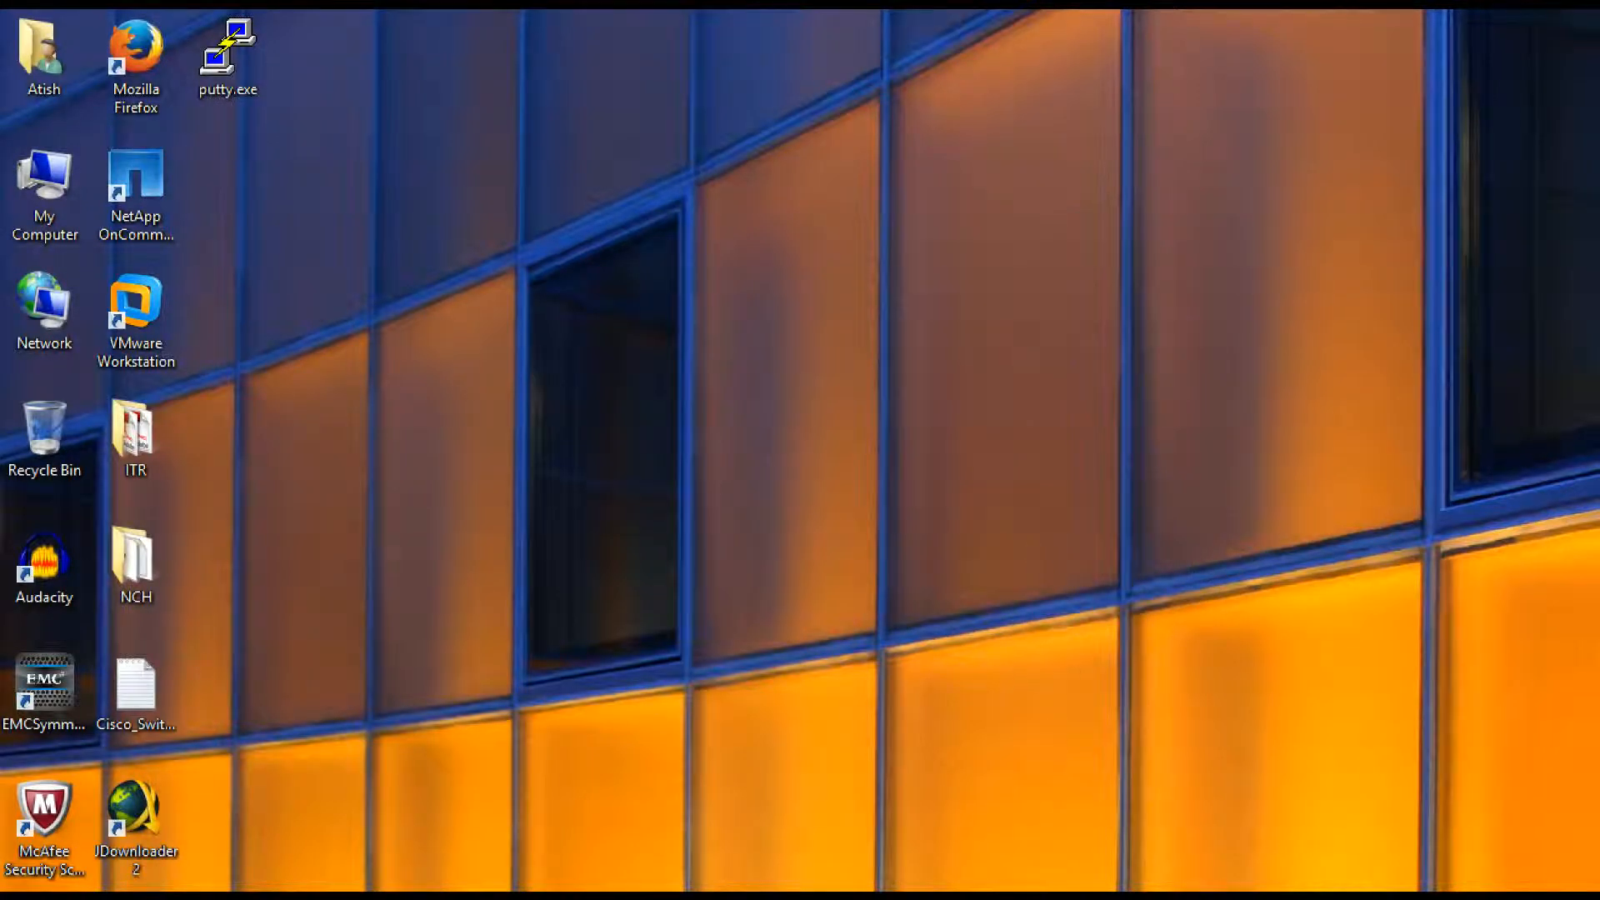
pyautogui.doubleClick(229, 43)
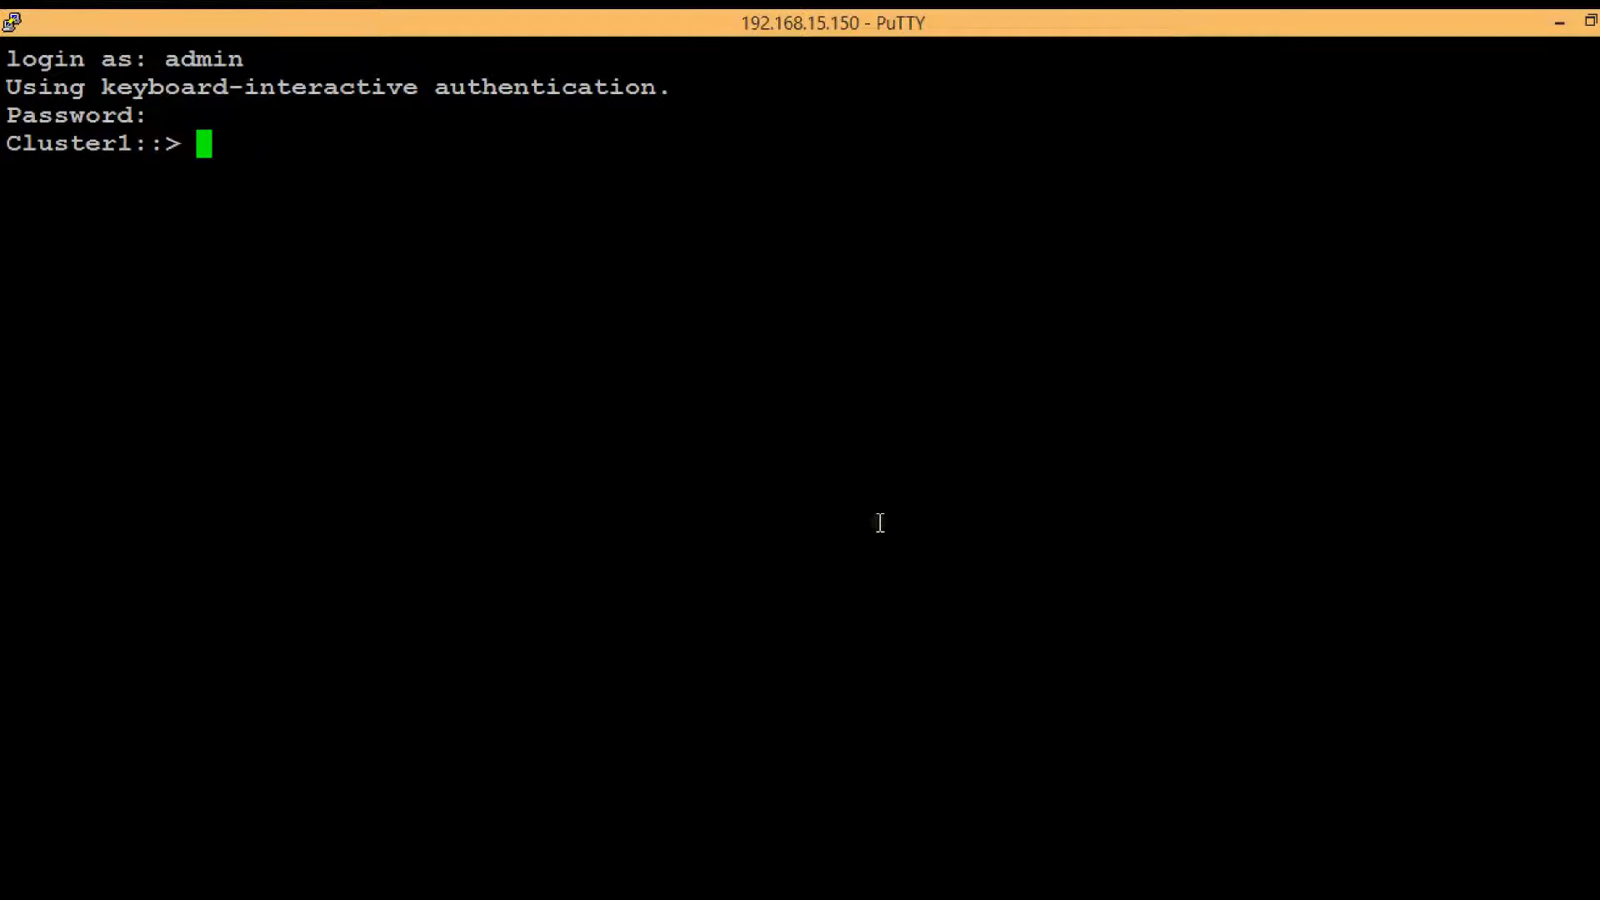
# Step: Run 'net int show -vserver vs1cifs' and select the lif2–lif5 rows
pyautogui.write('net')
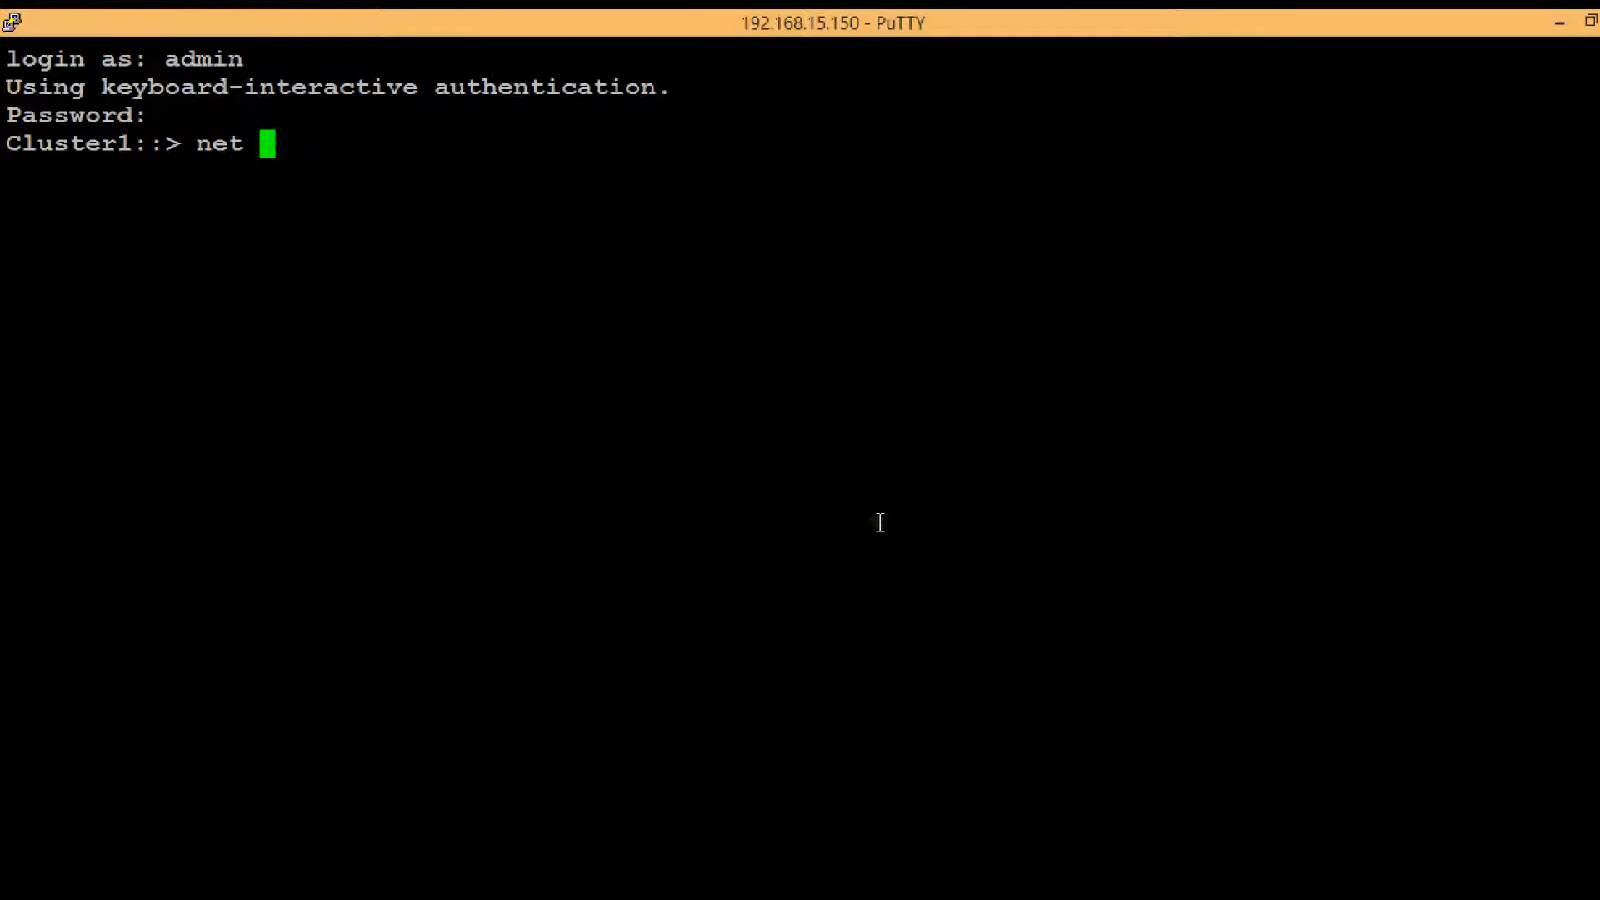
pyautogui.write('int')
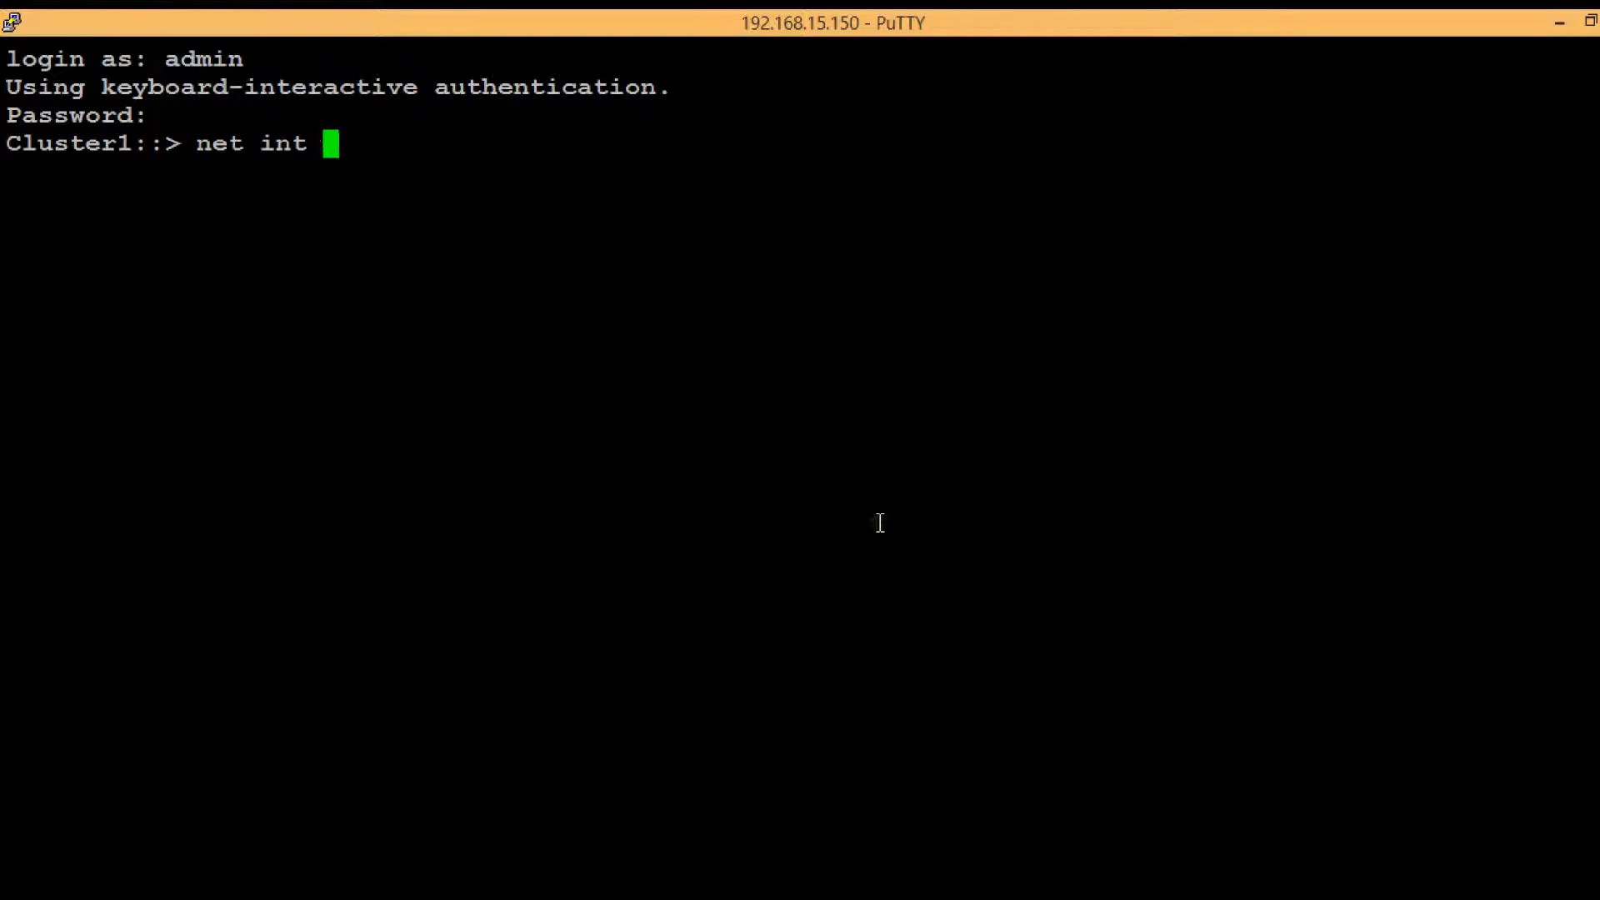
pyautogui.write('show')
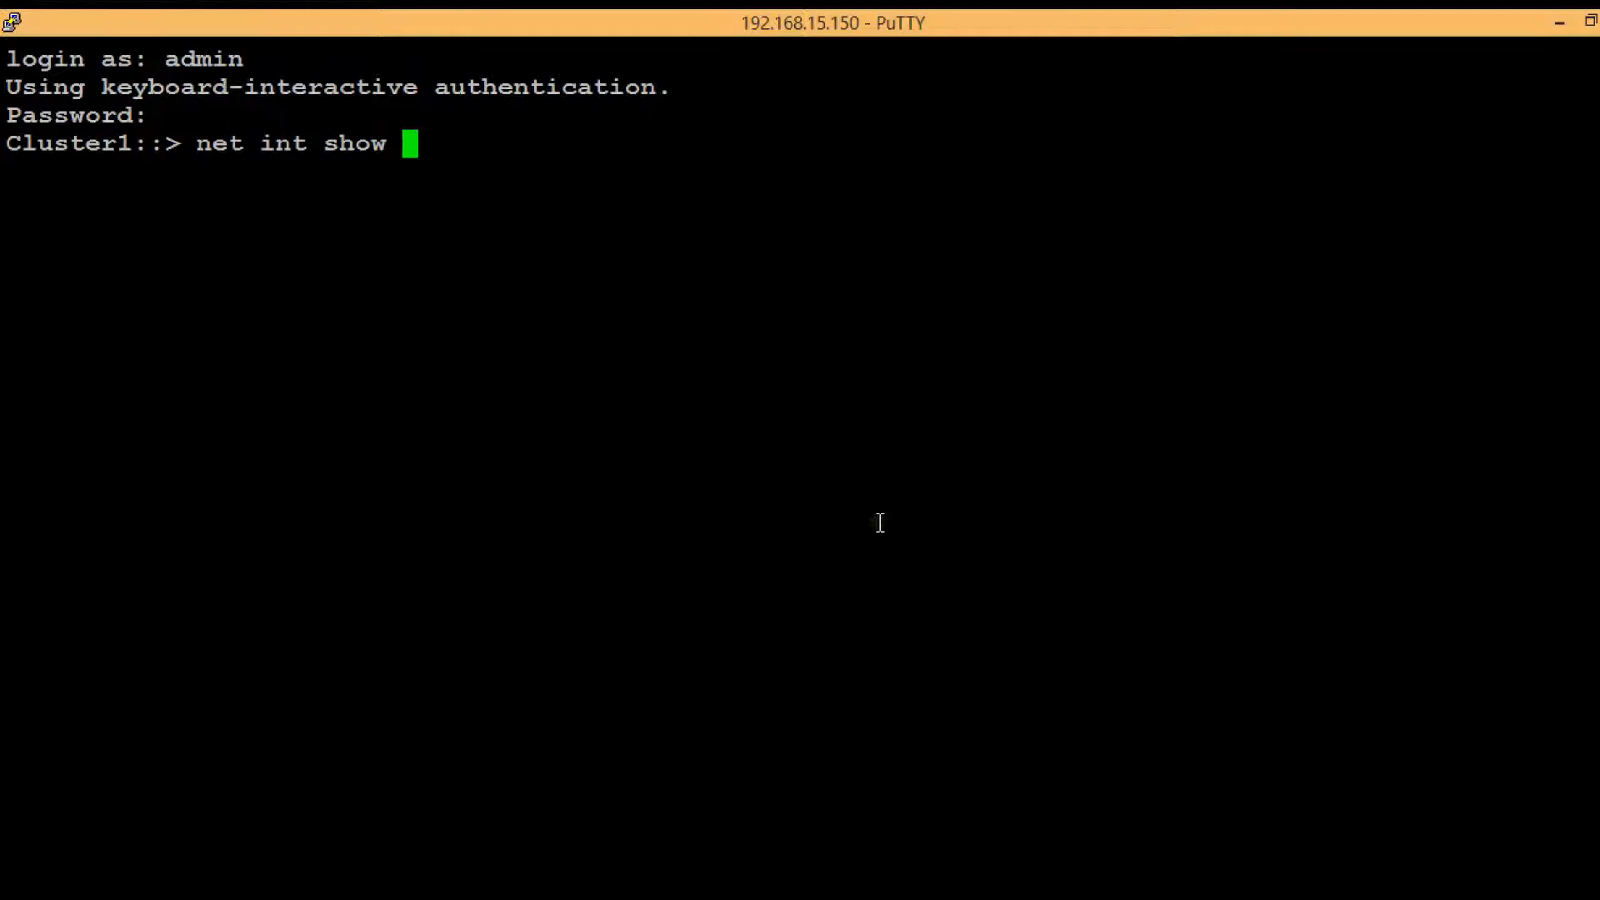
pyautogui.write('-vserver')
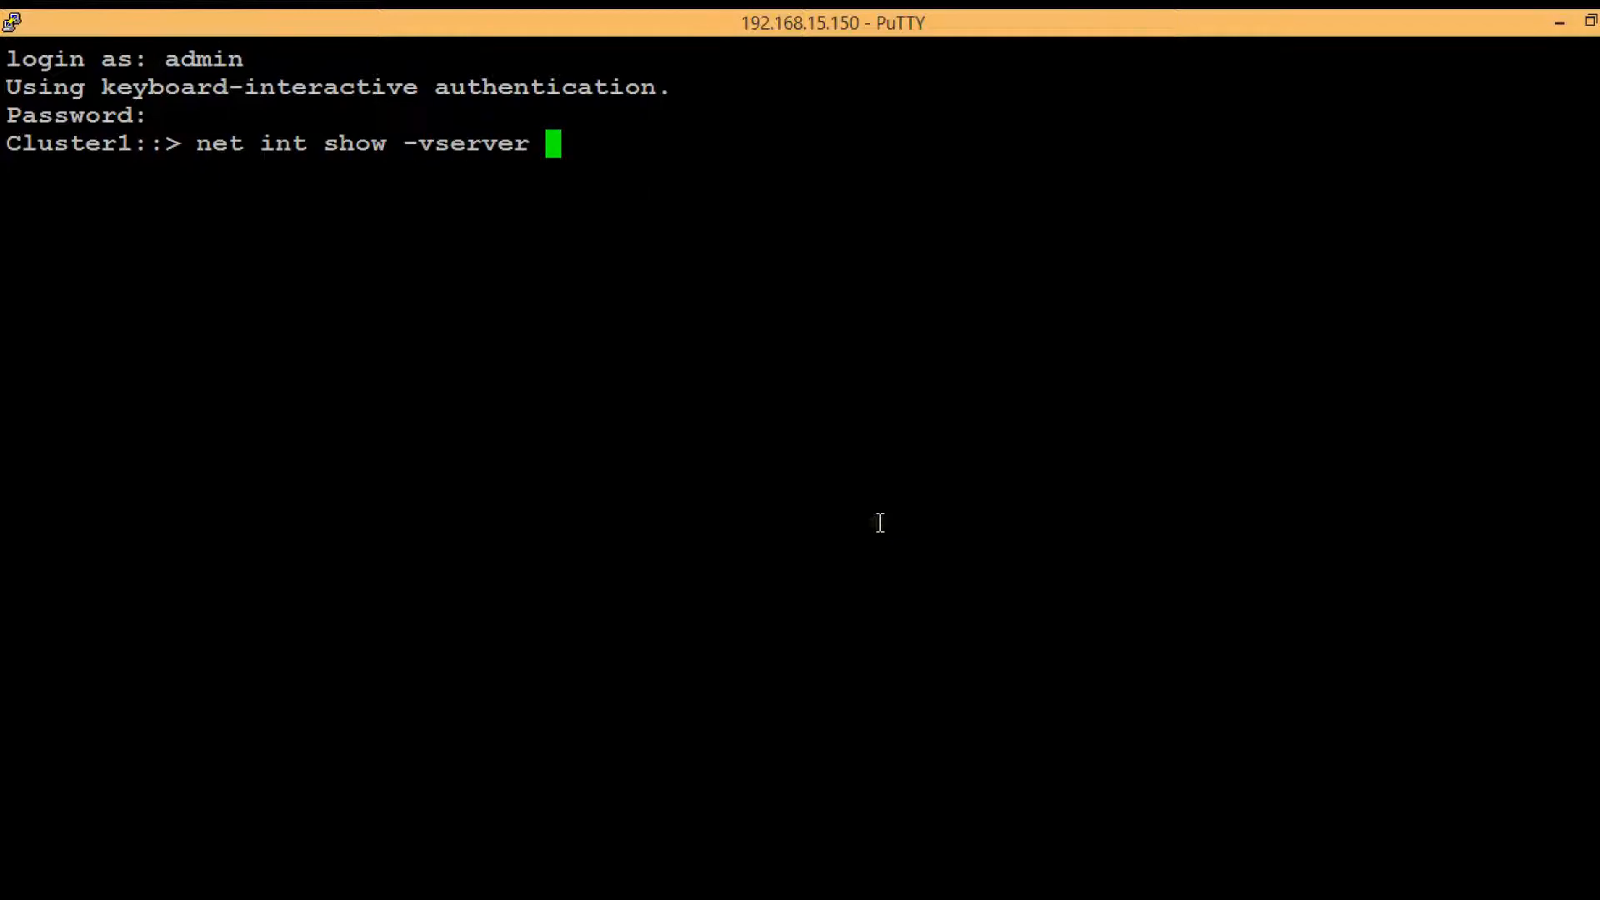
pyautogui.write('vs1')
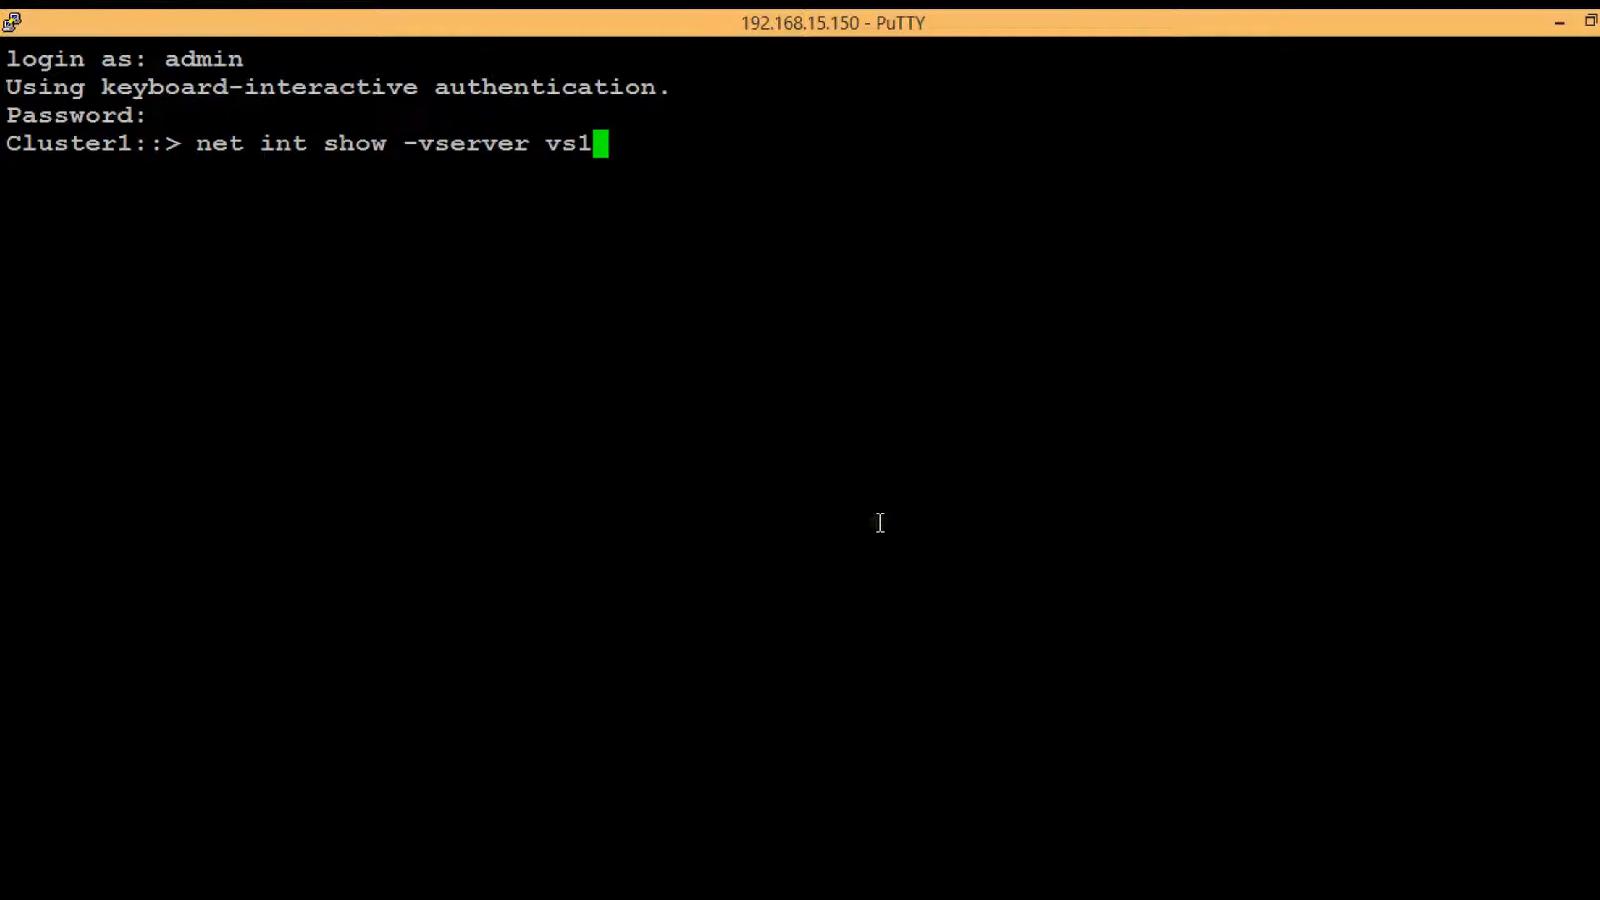
pyautogui.write('cifs')
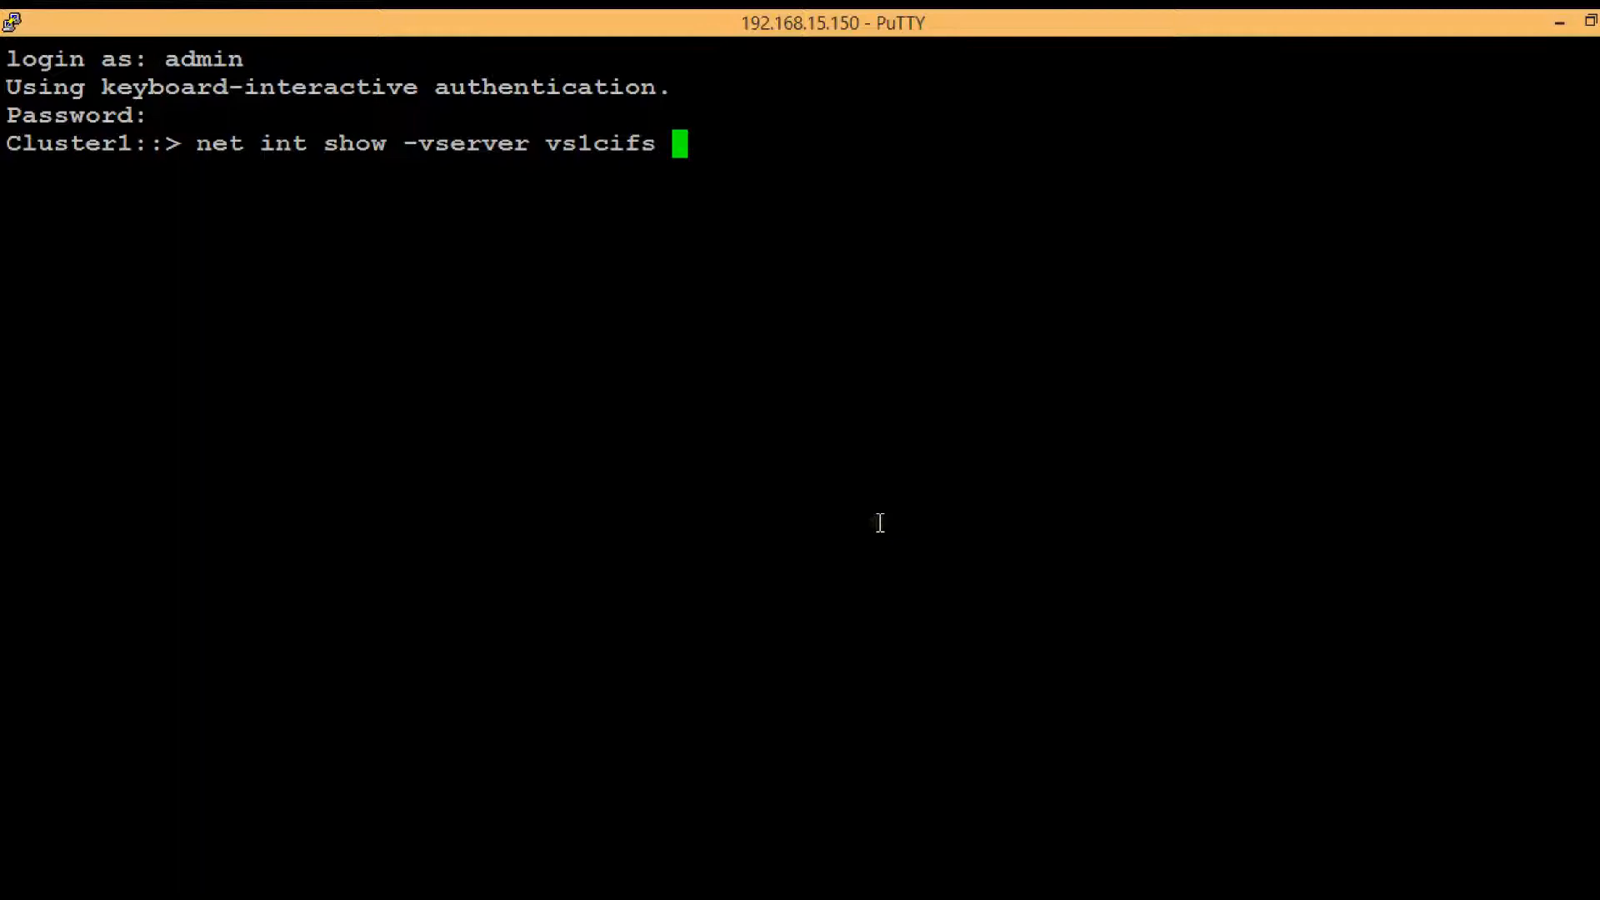
pyautogui.press('Return')
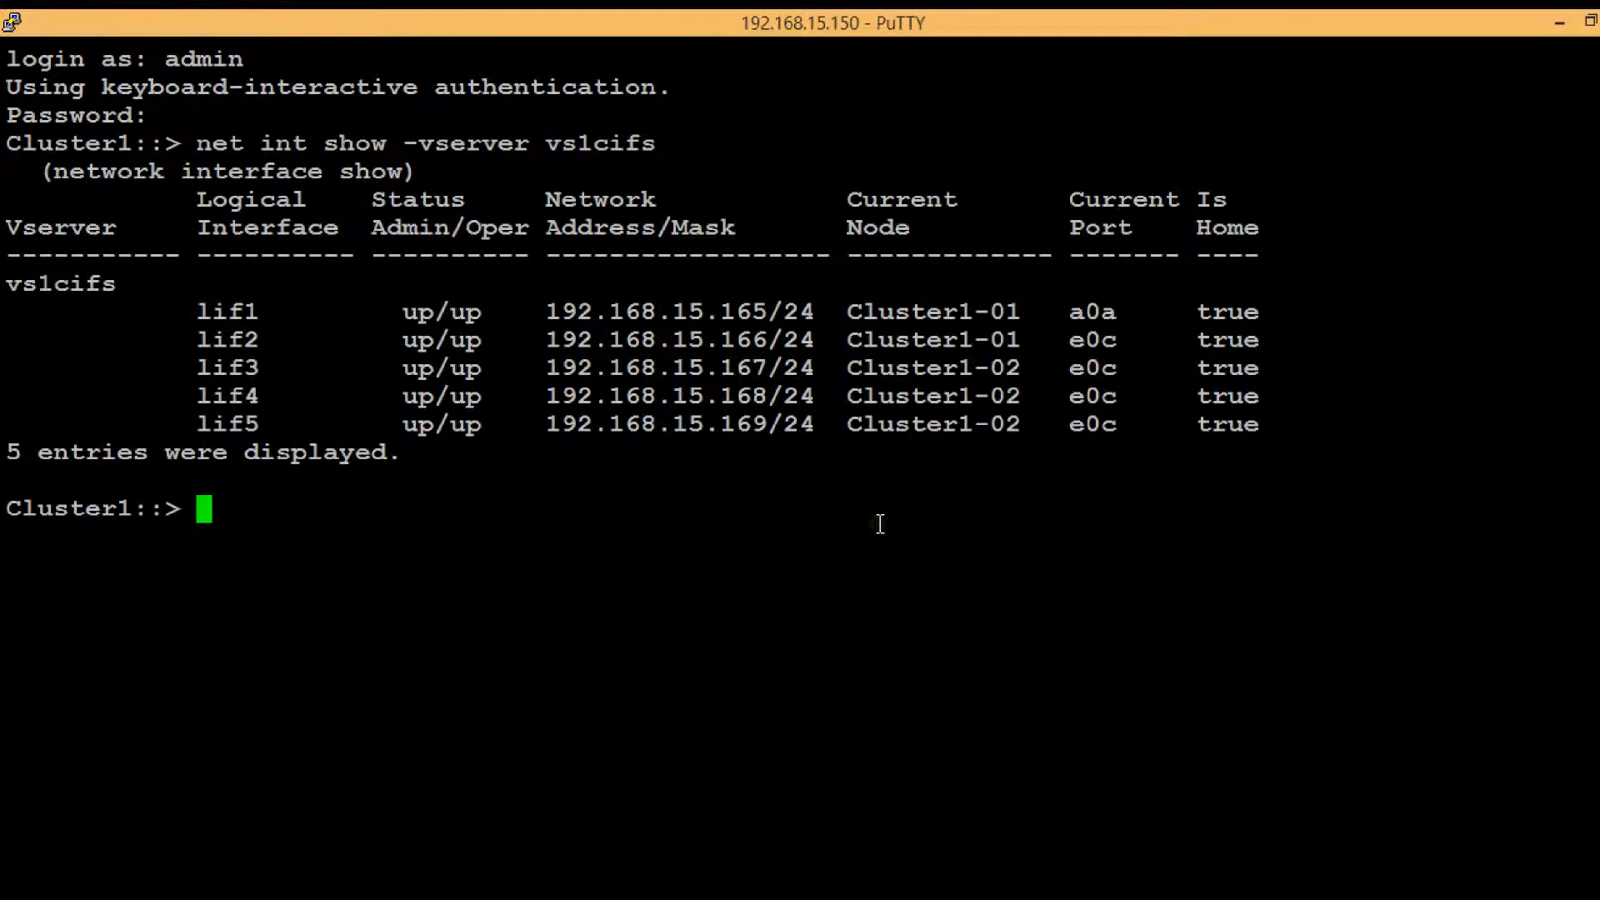
pyautogui.moveTo(218, 339)
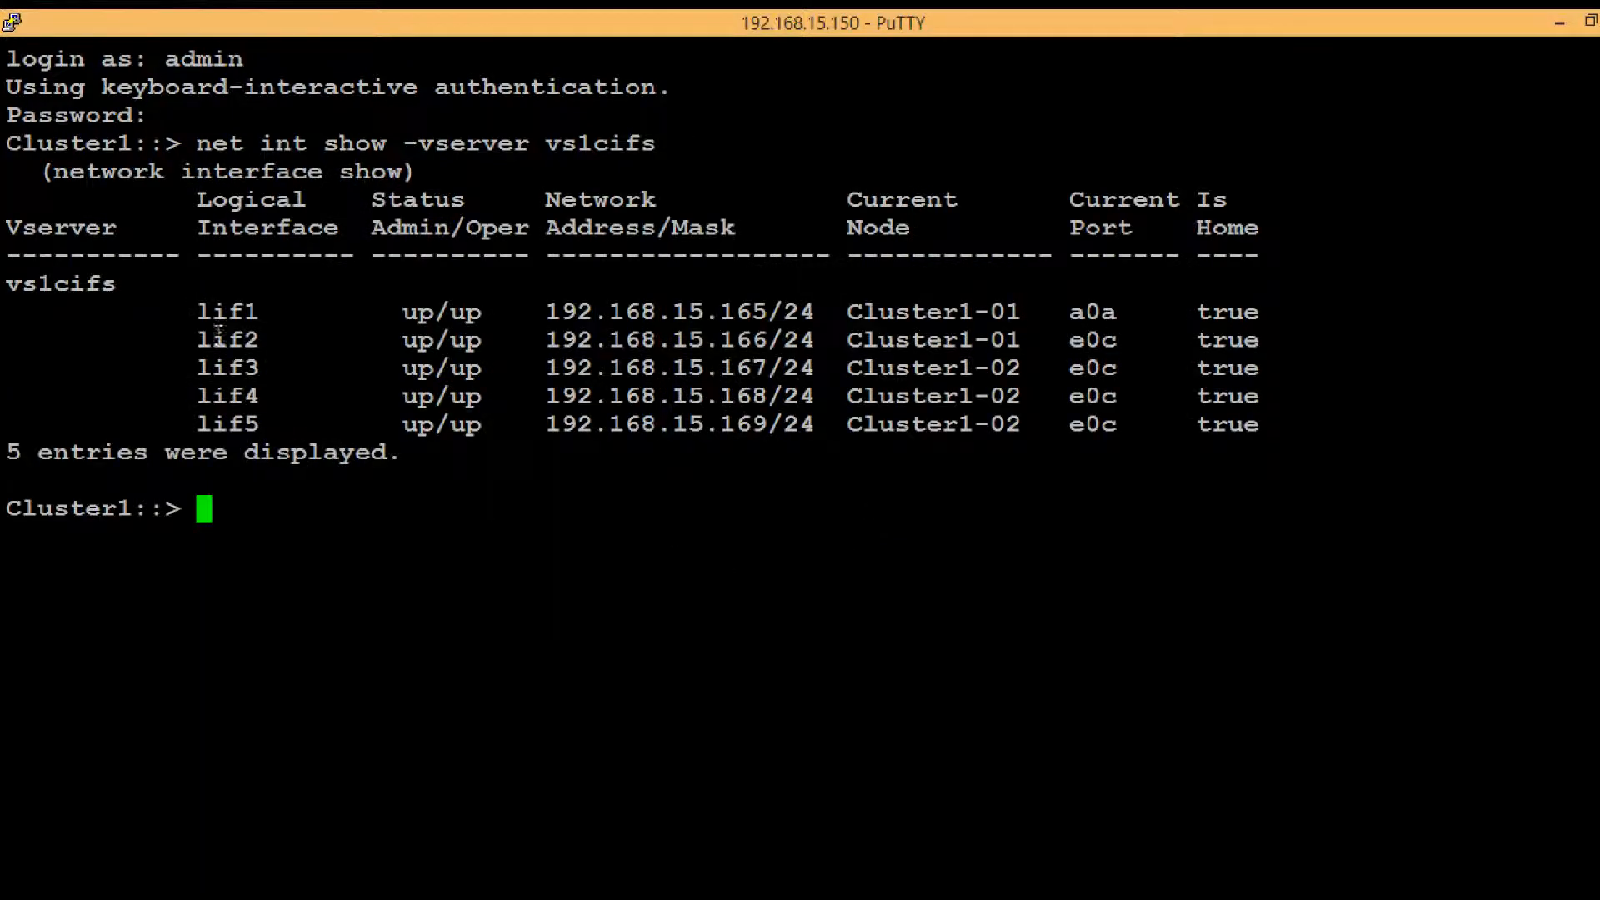
pyautogui.doubleClick(226, 339)
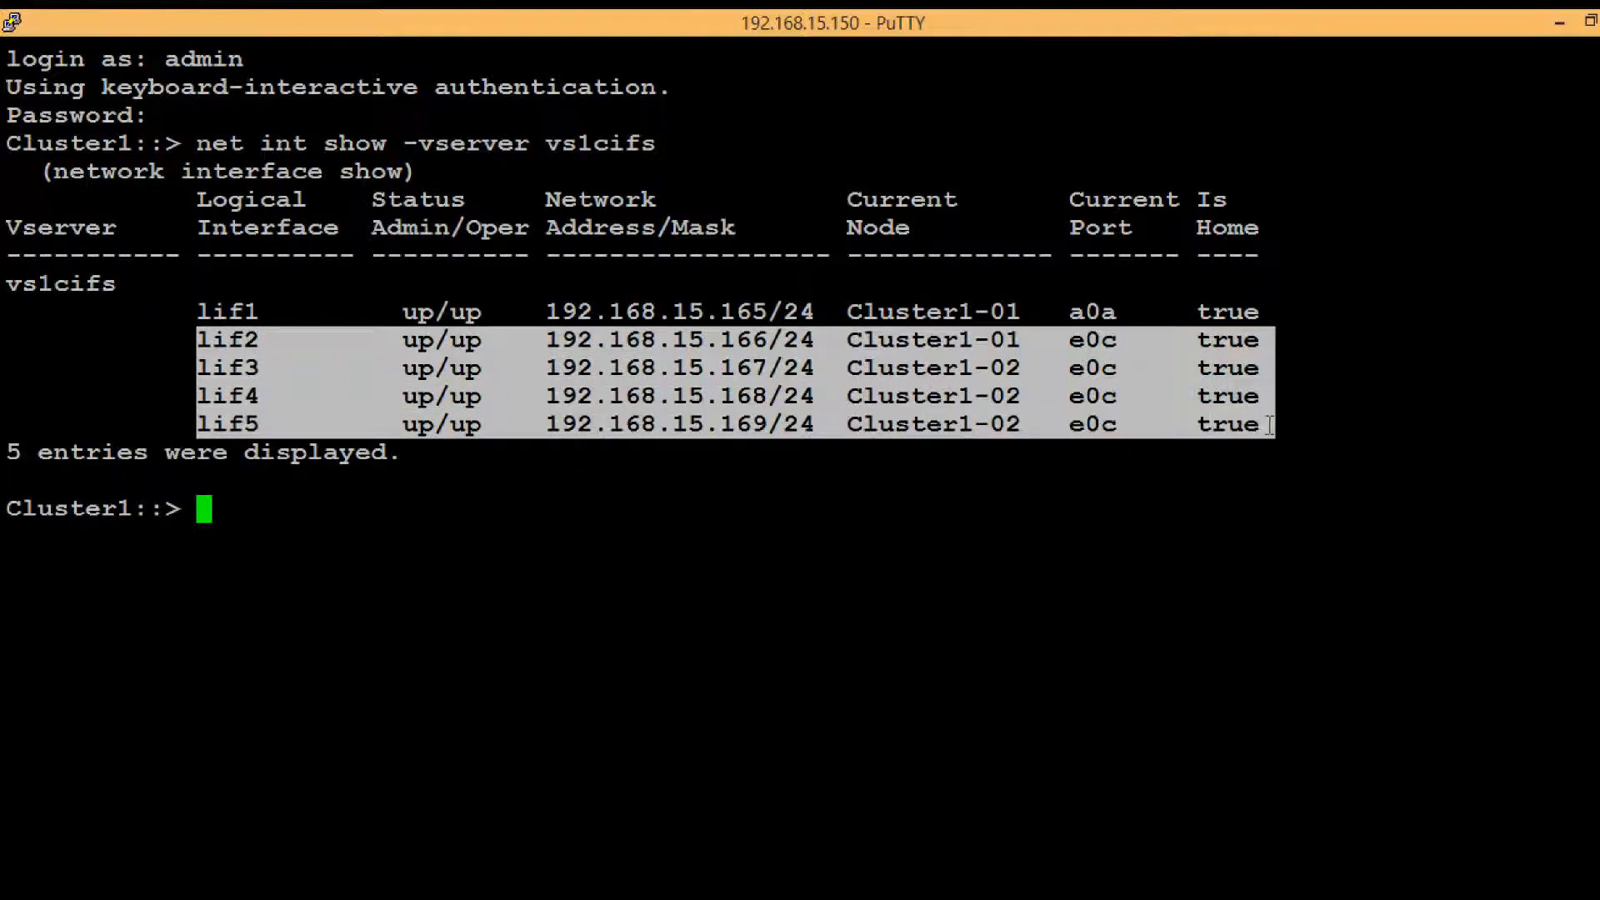
pyautogui.moveTo(1102, 468)
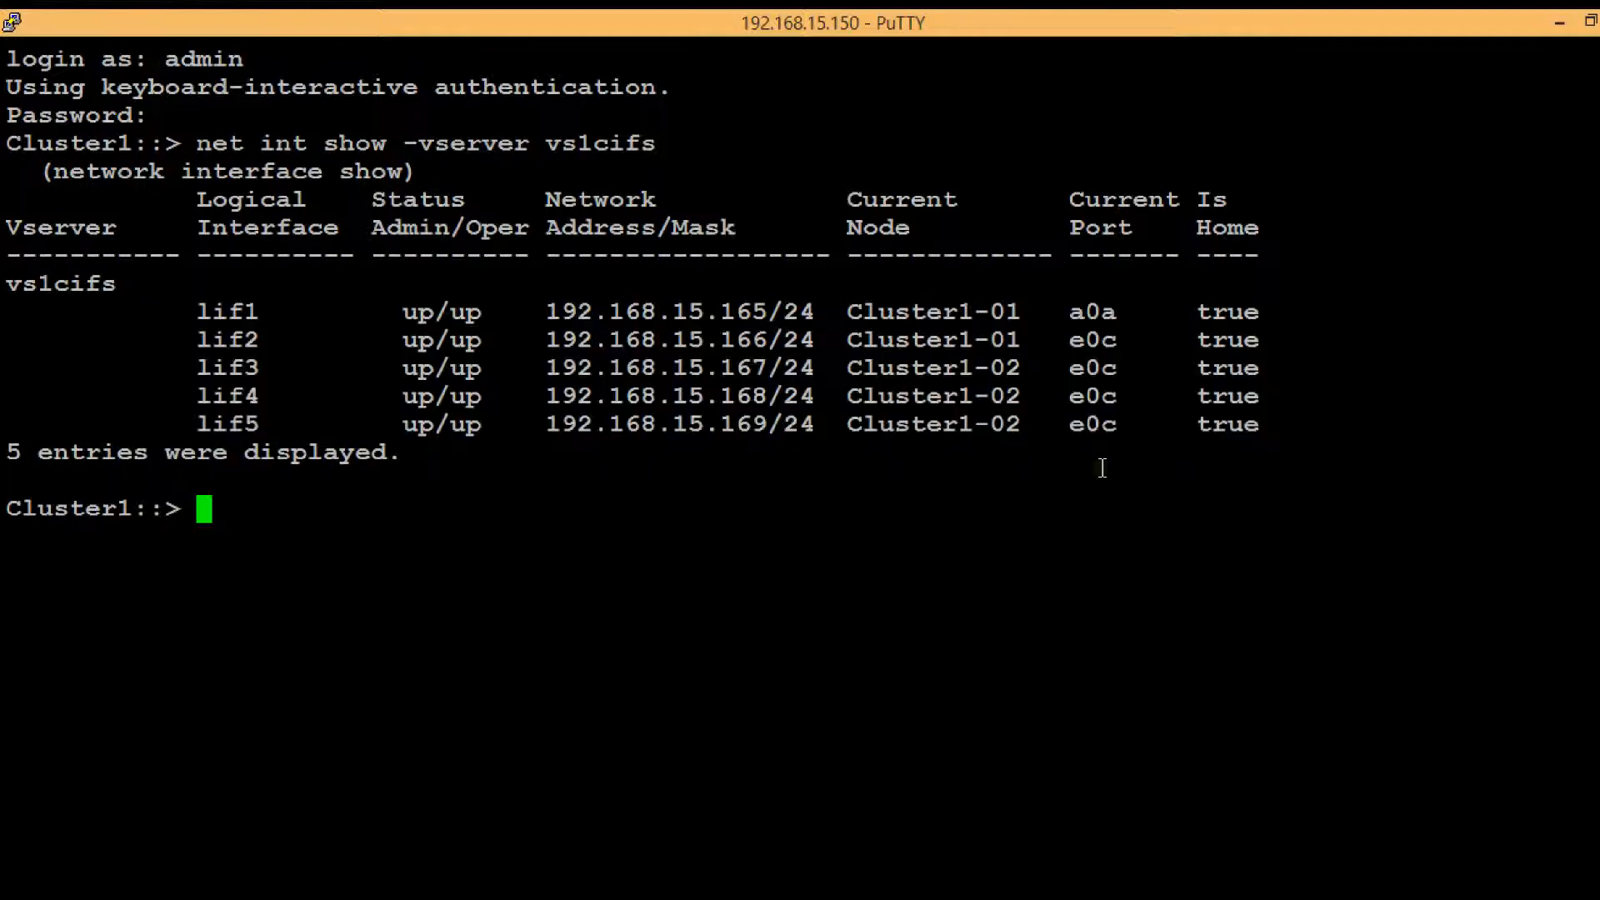
# Step: Run 'net int modify' setting lif2,lif3,lif4,lif5 of vs1cifs to dns-zone vsm1cifs.netapp.local
pyautogui.write('n')
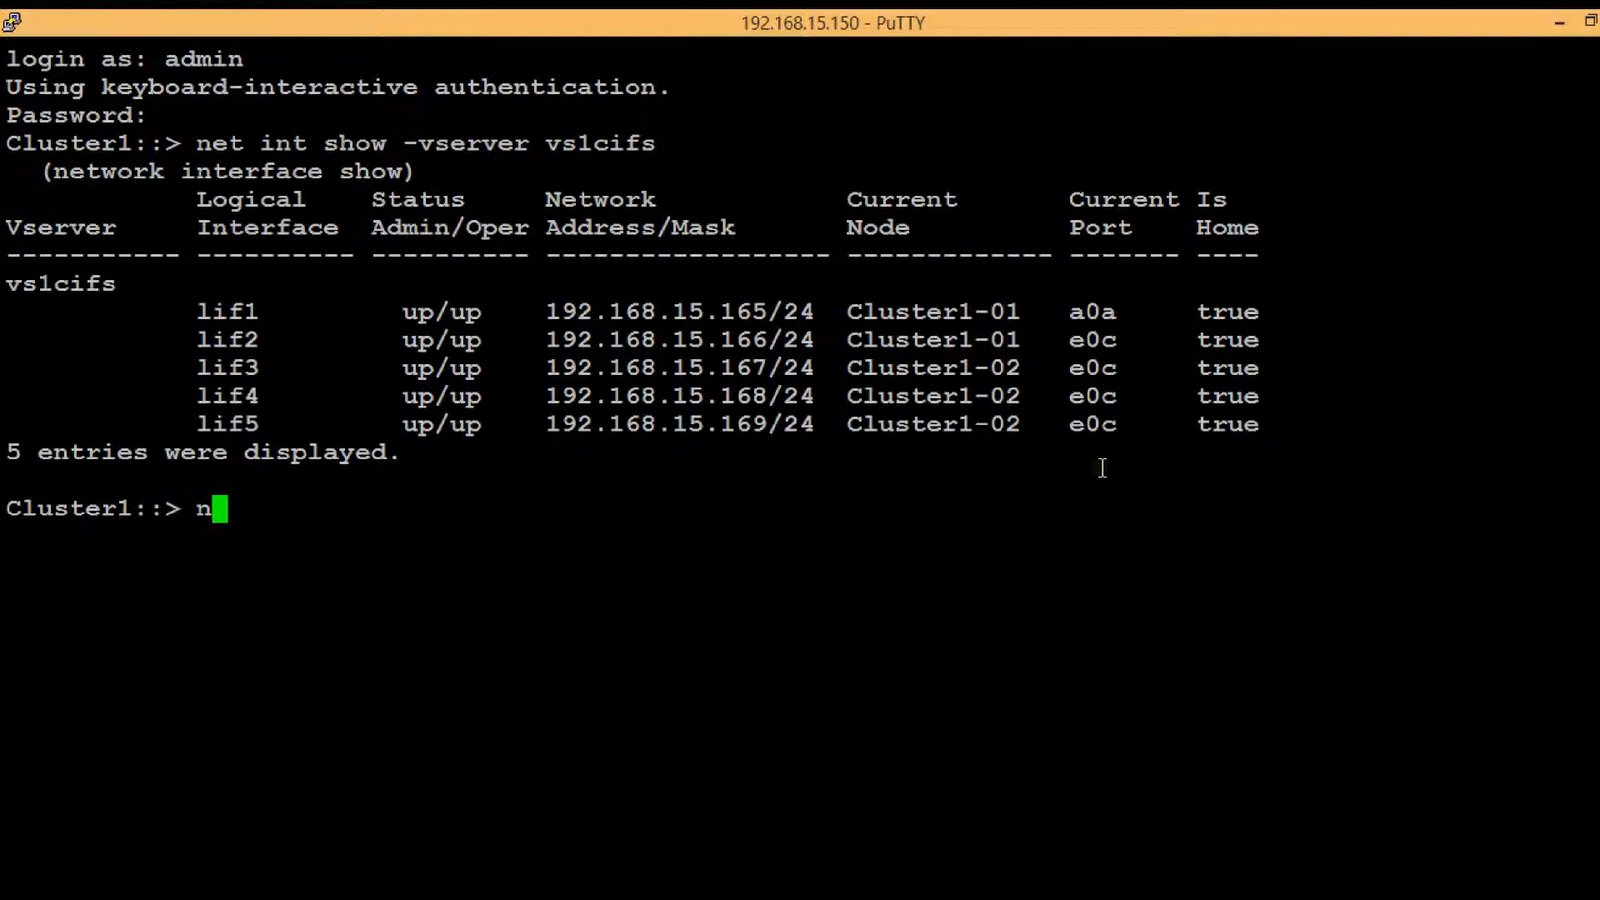
pyautogui.write('et')
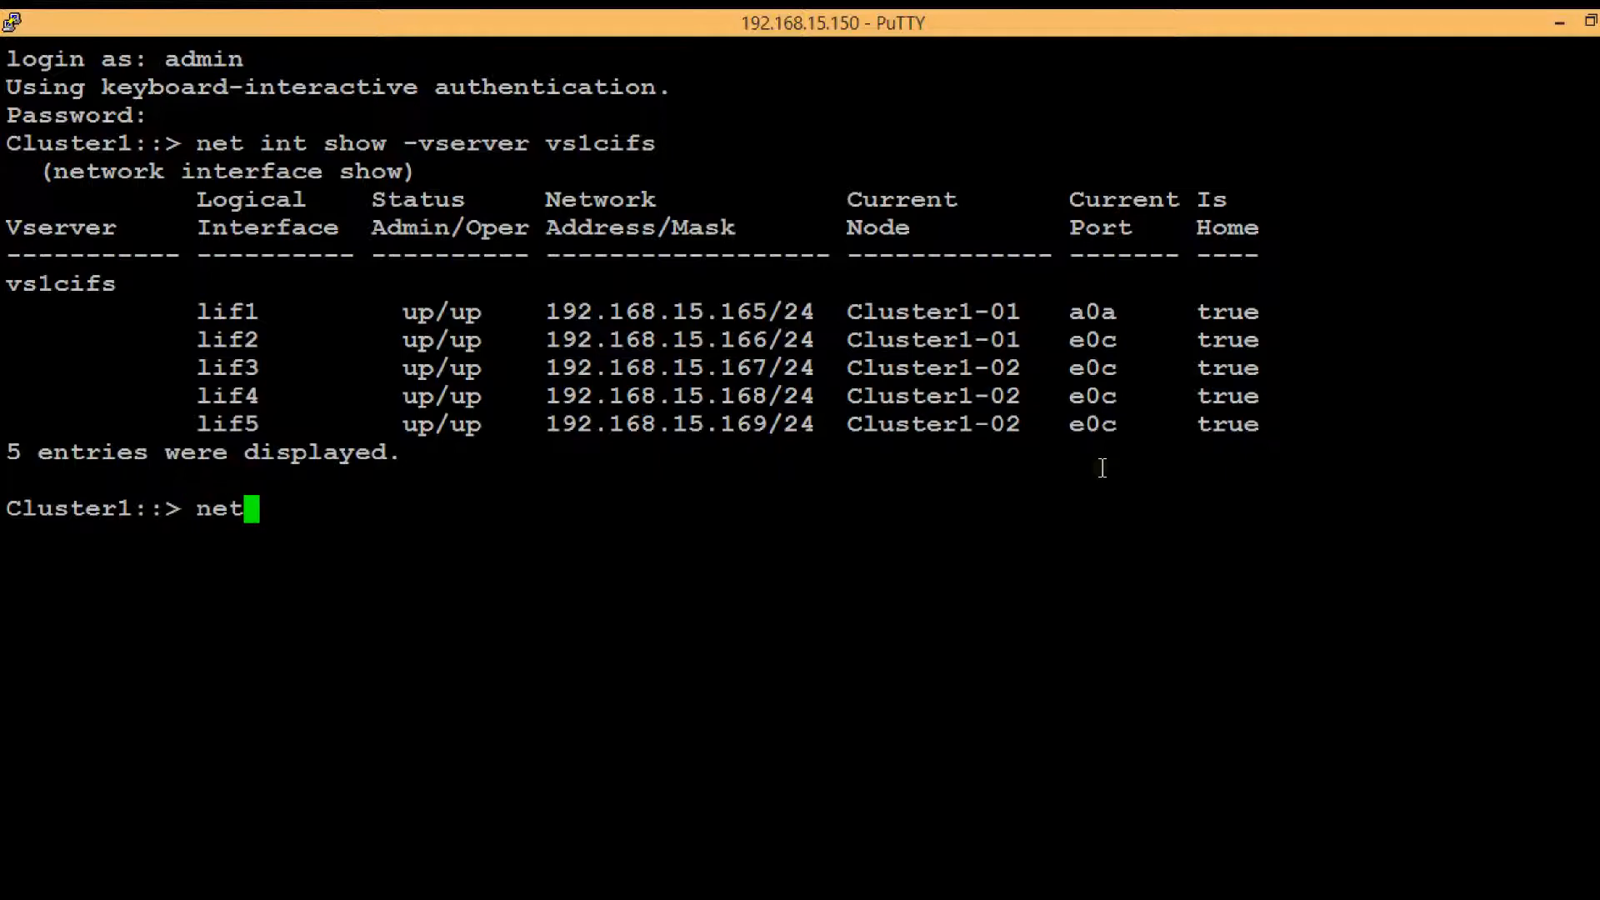
pyautogui.write('int')
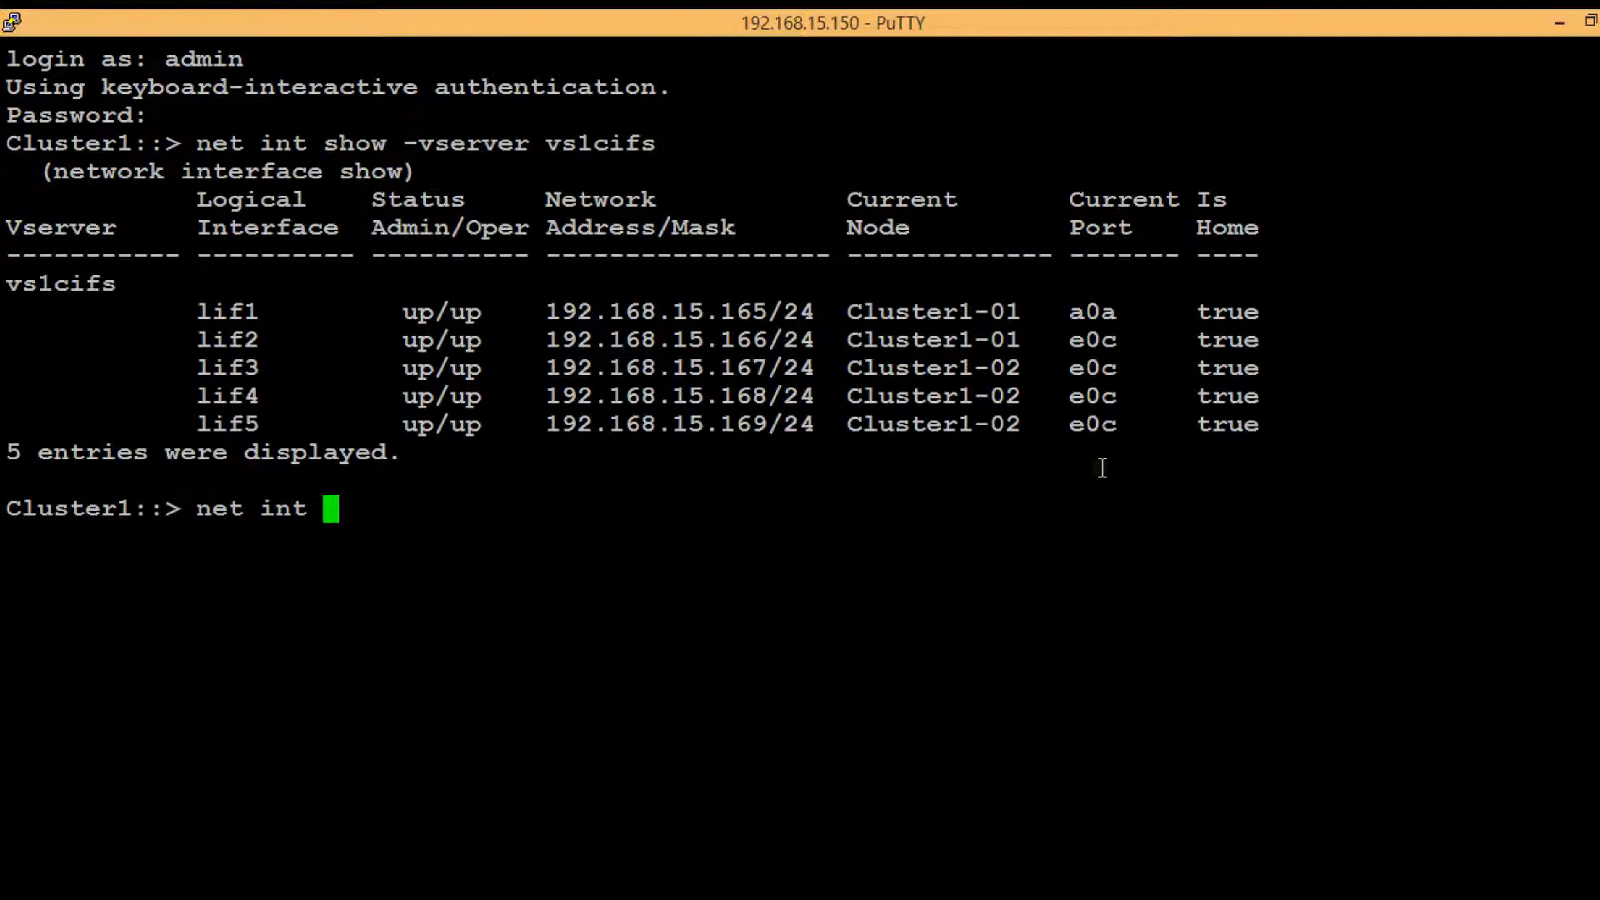
pyautogui.write('modi')
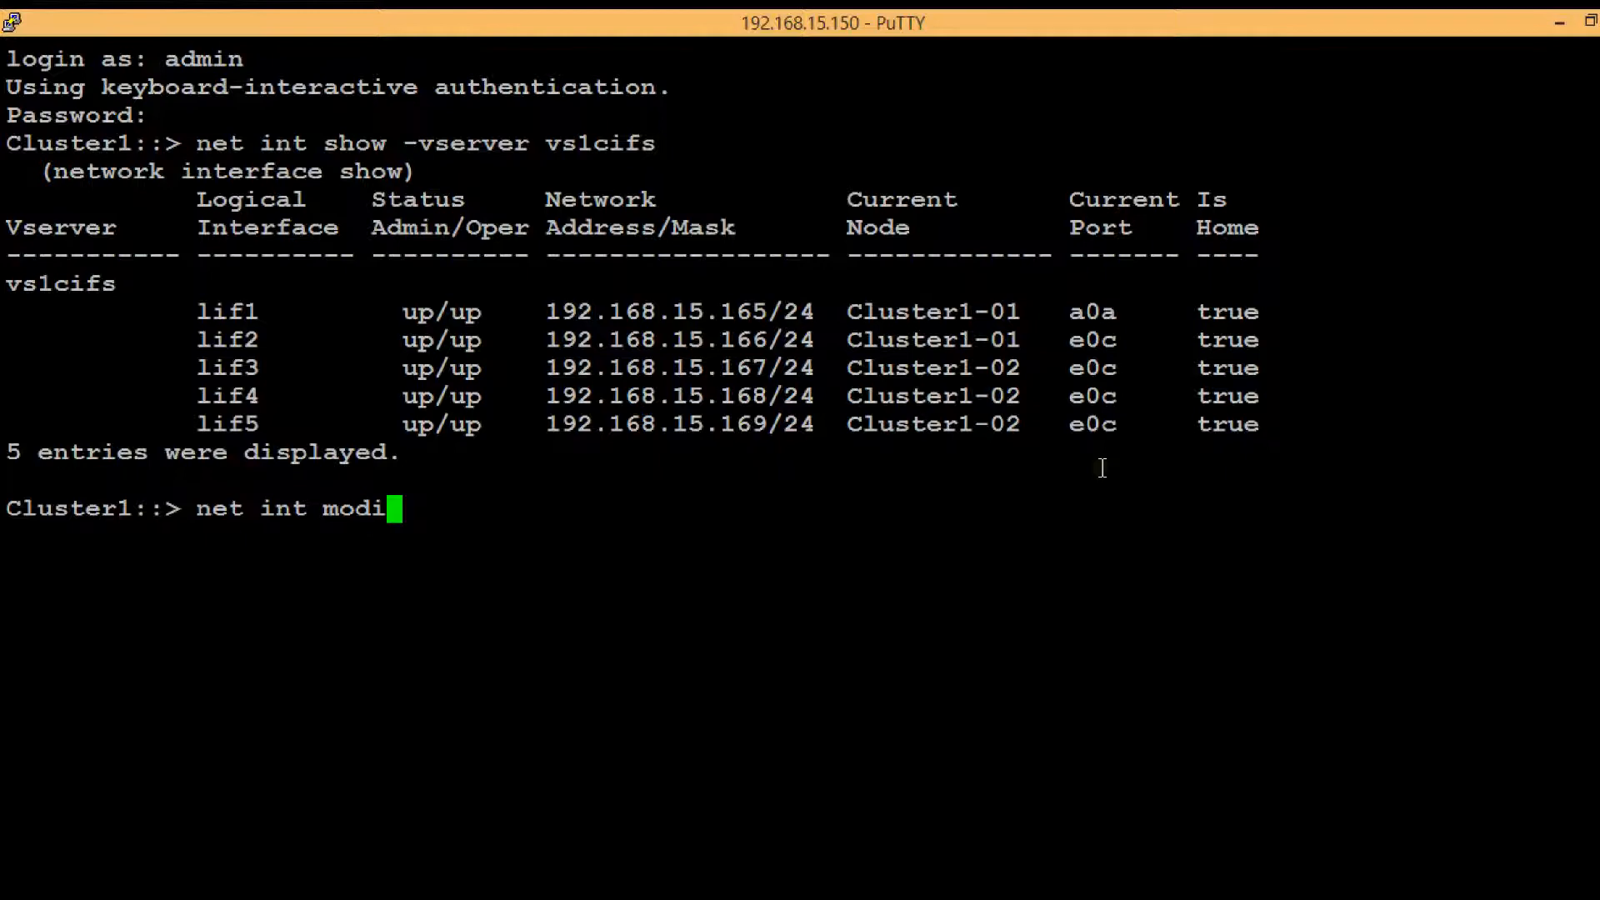
pyautogui.write('fy -')
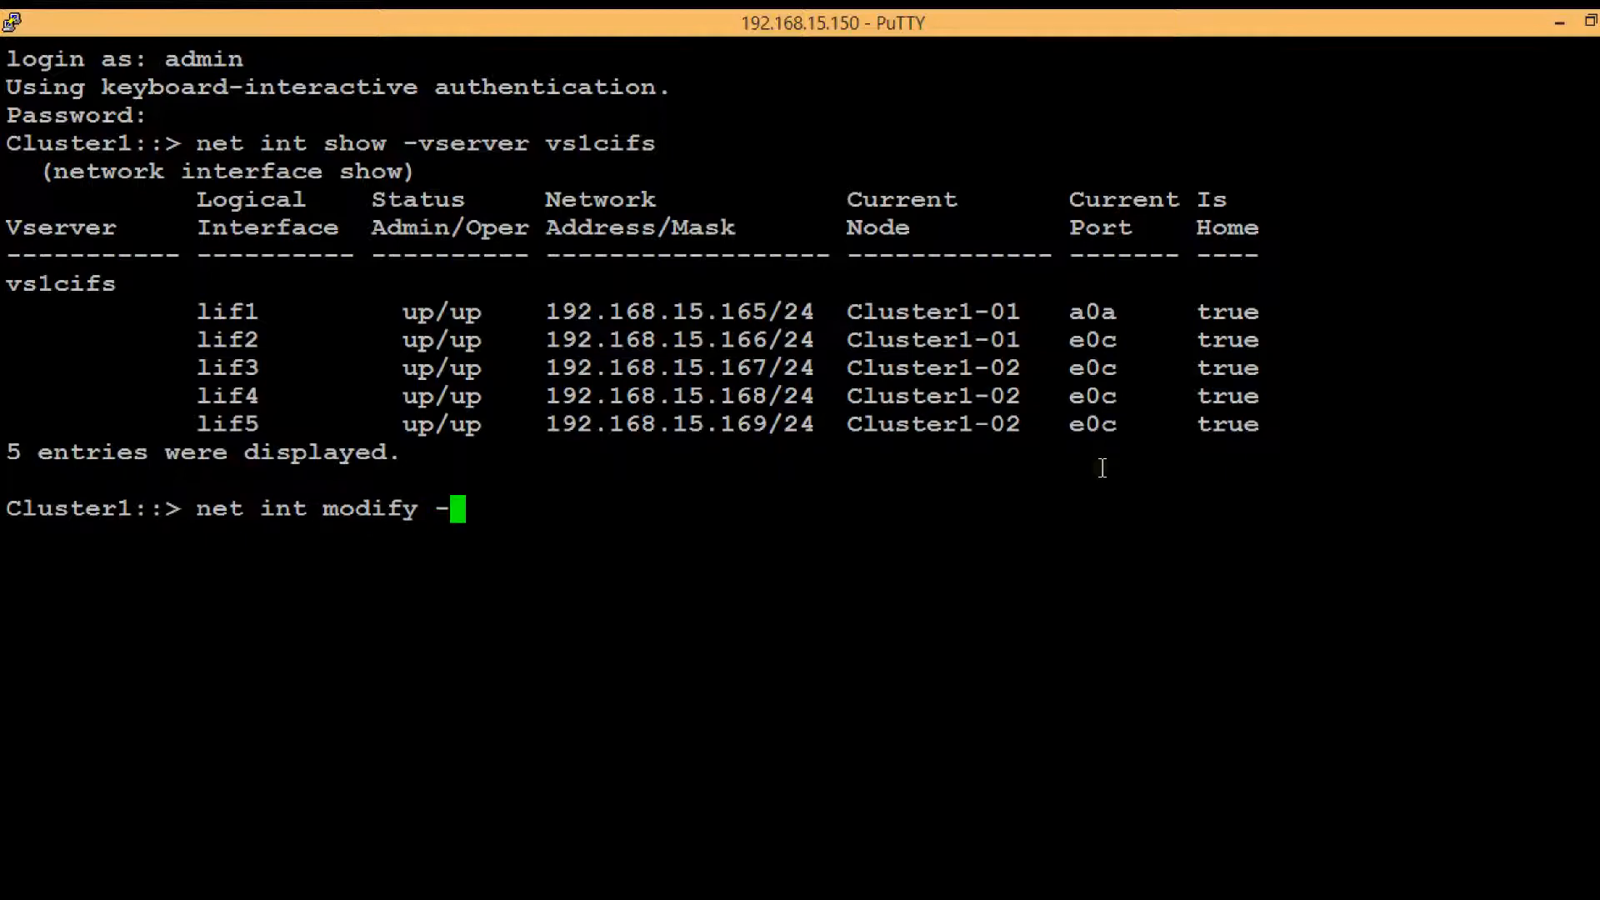
pyautogui.write('vserver')
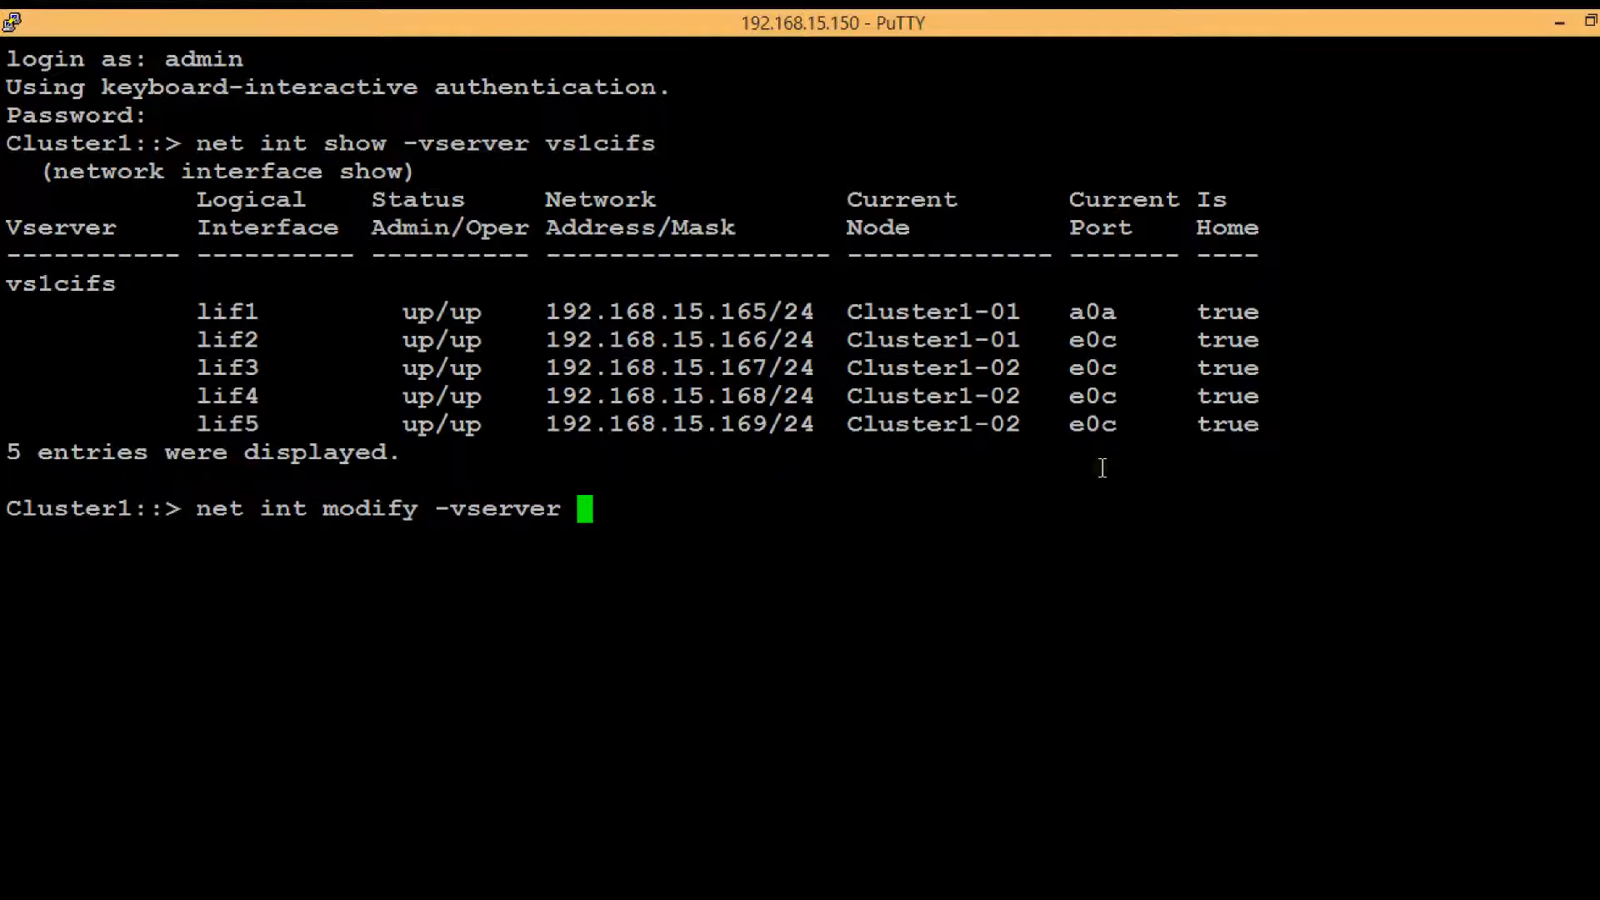
pyautogui.write('vs1')
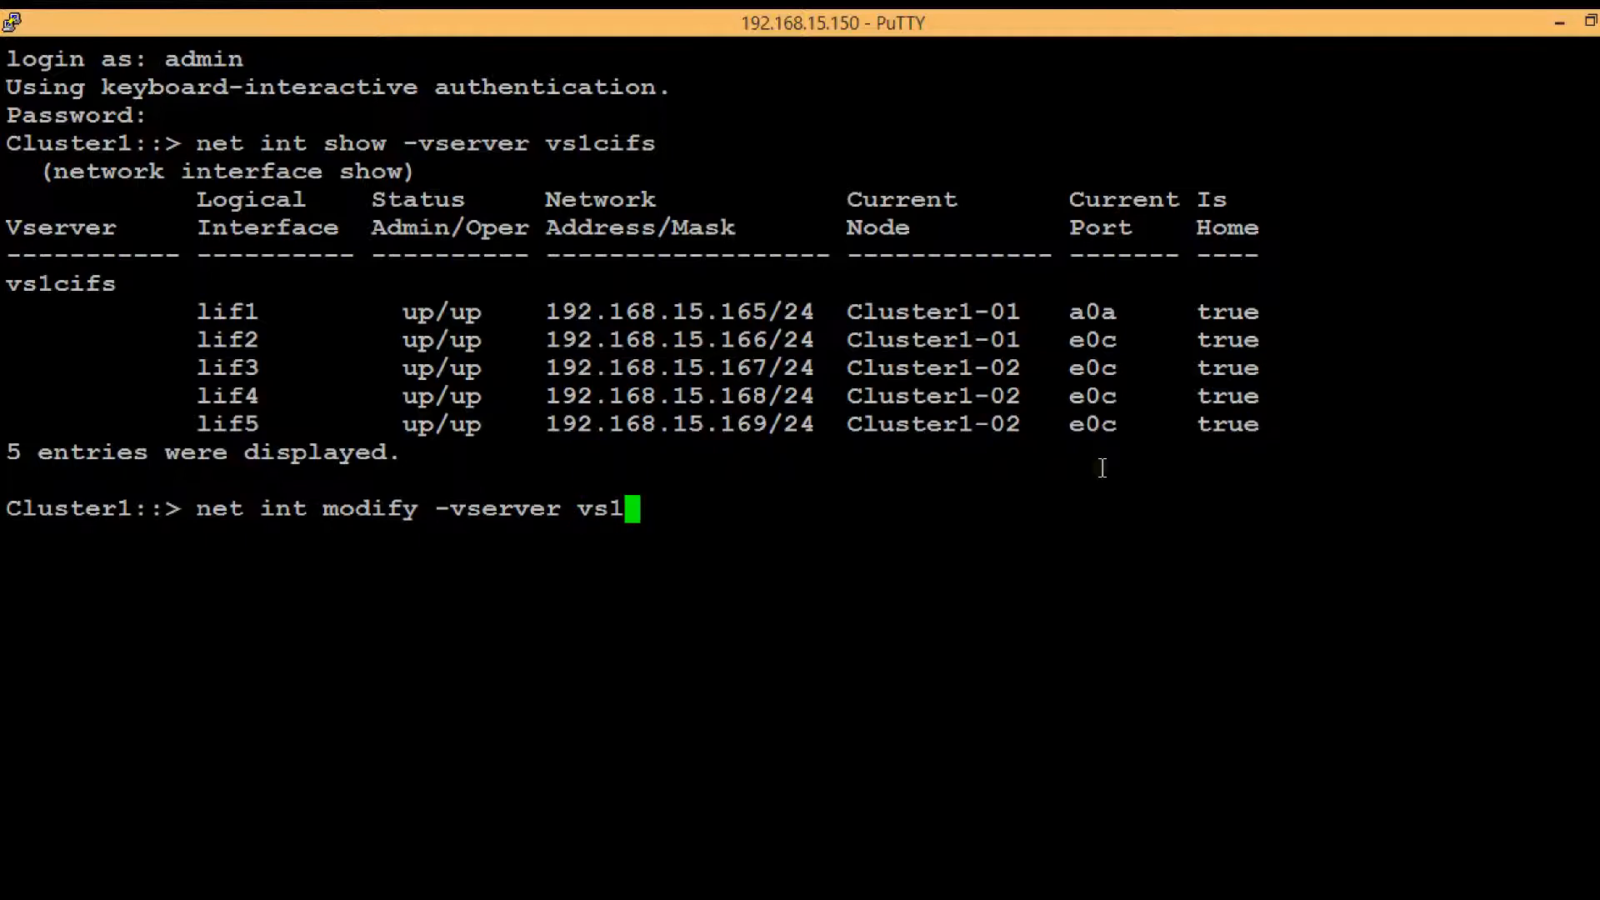
pyautogui.write('cifs -li')
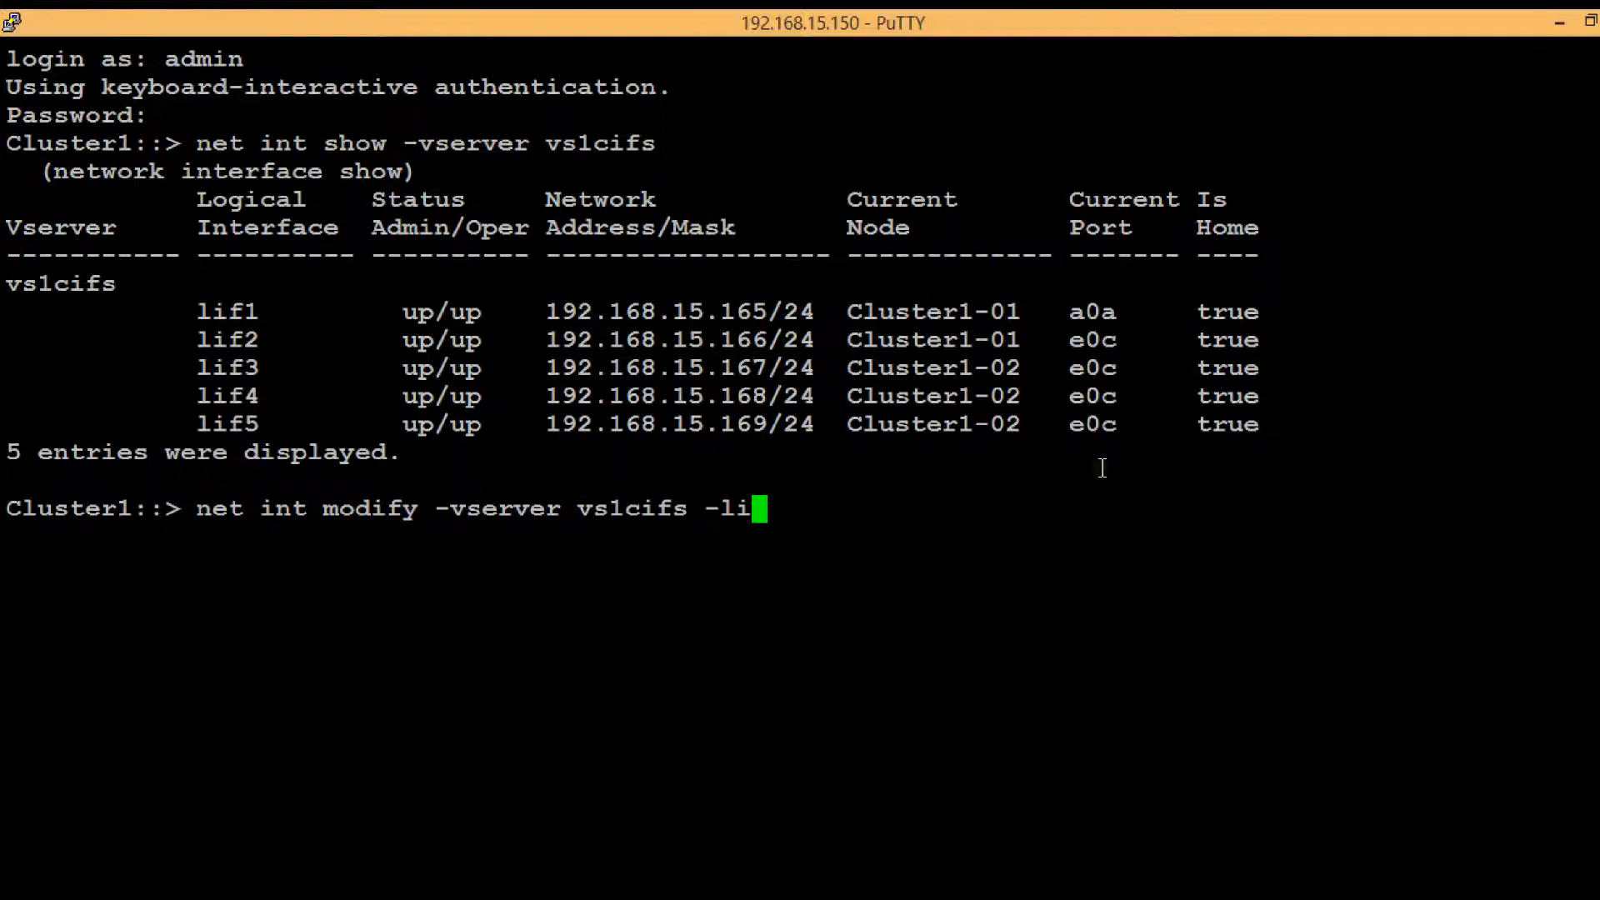
pyautogui.write('f lif')
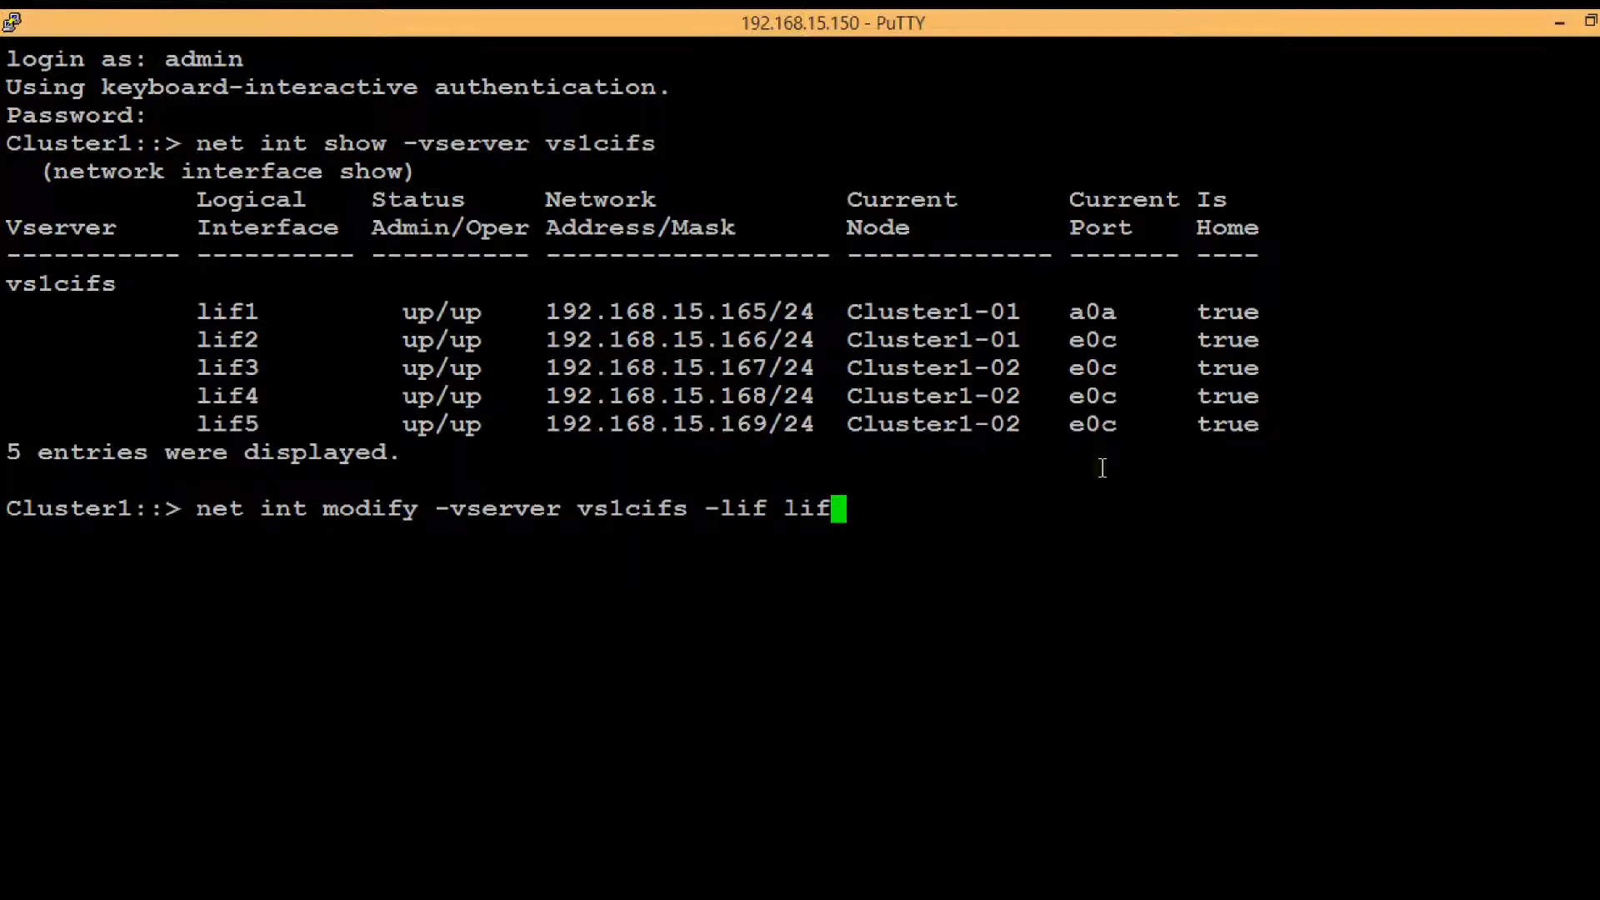
pyautogui.write('2,1')
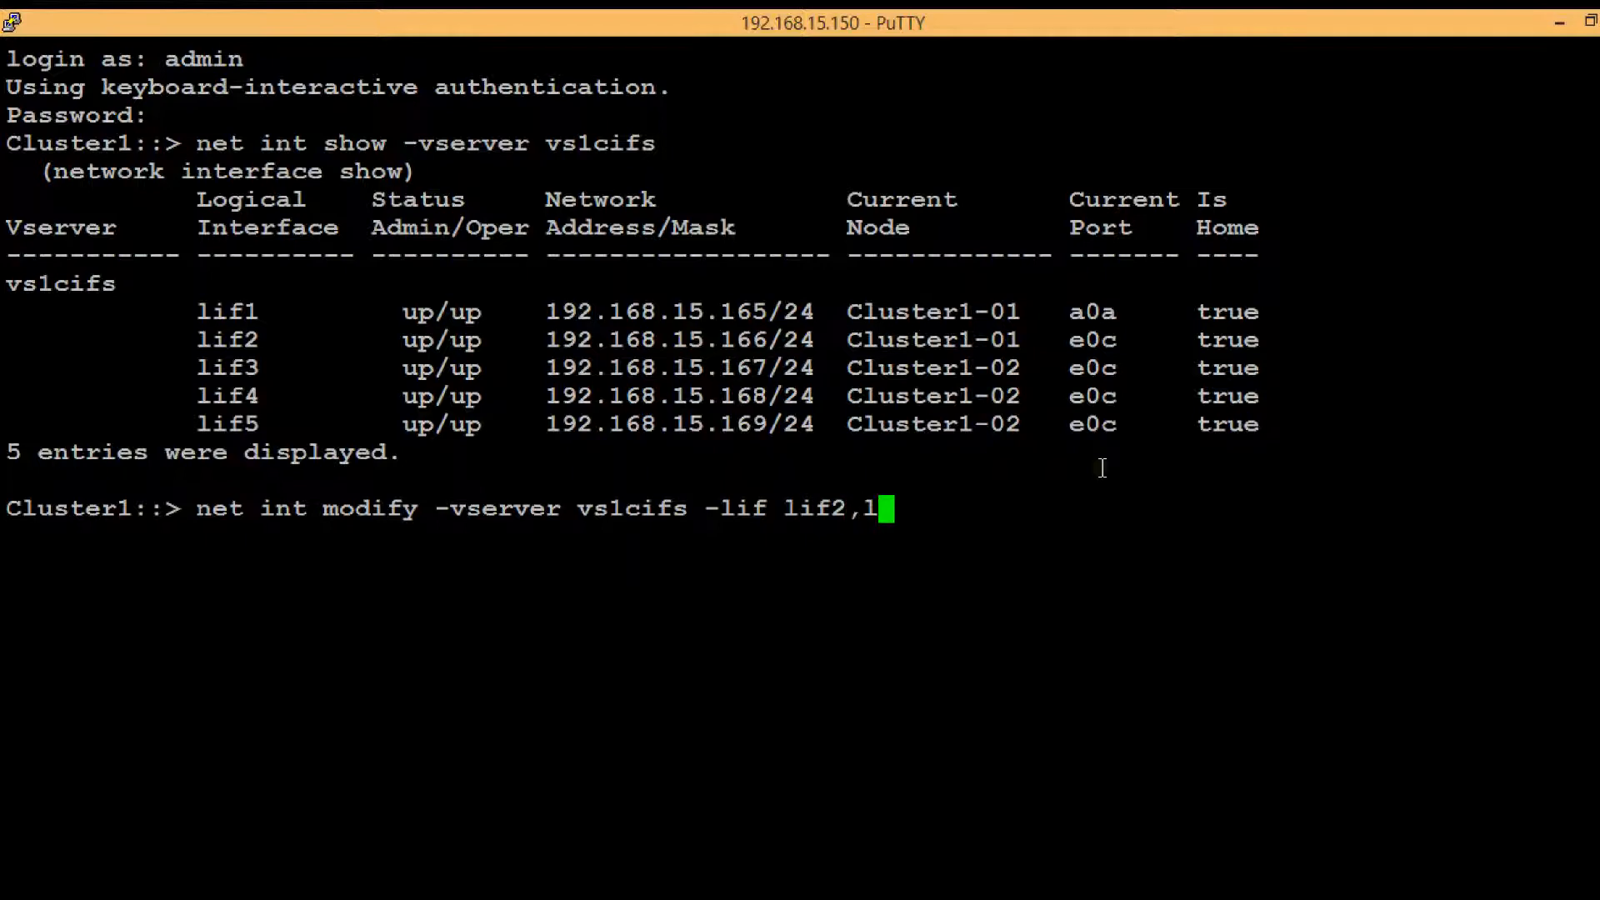
pyautogui.write('if3')
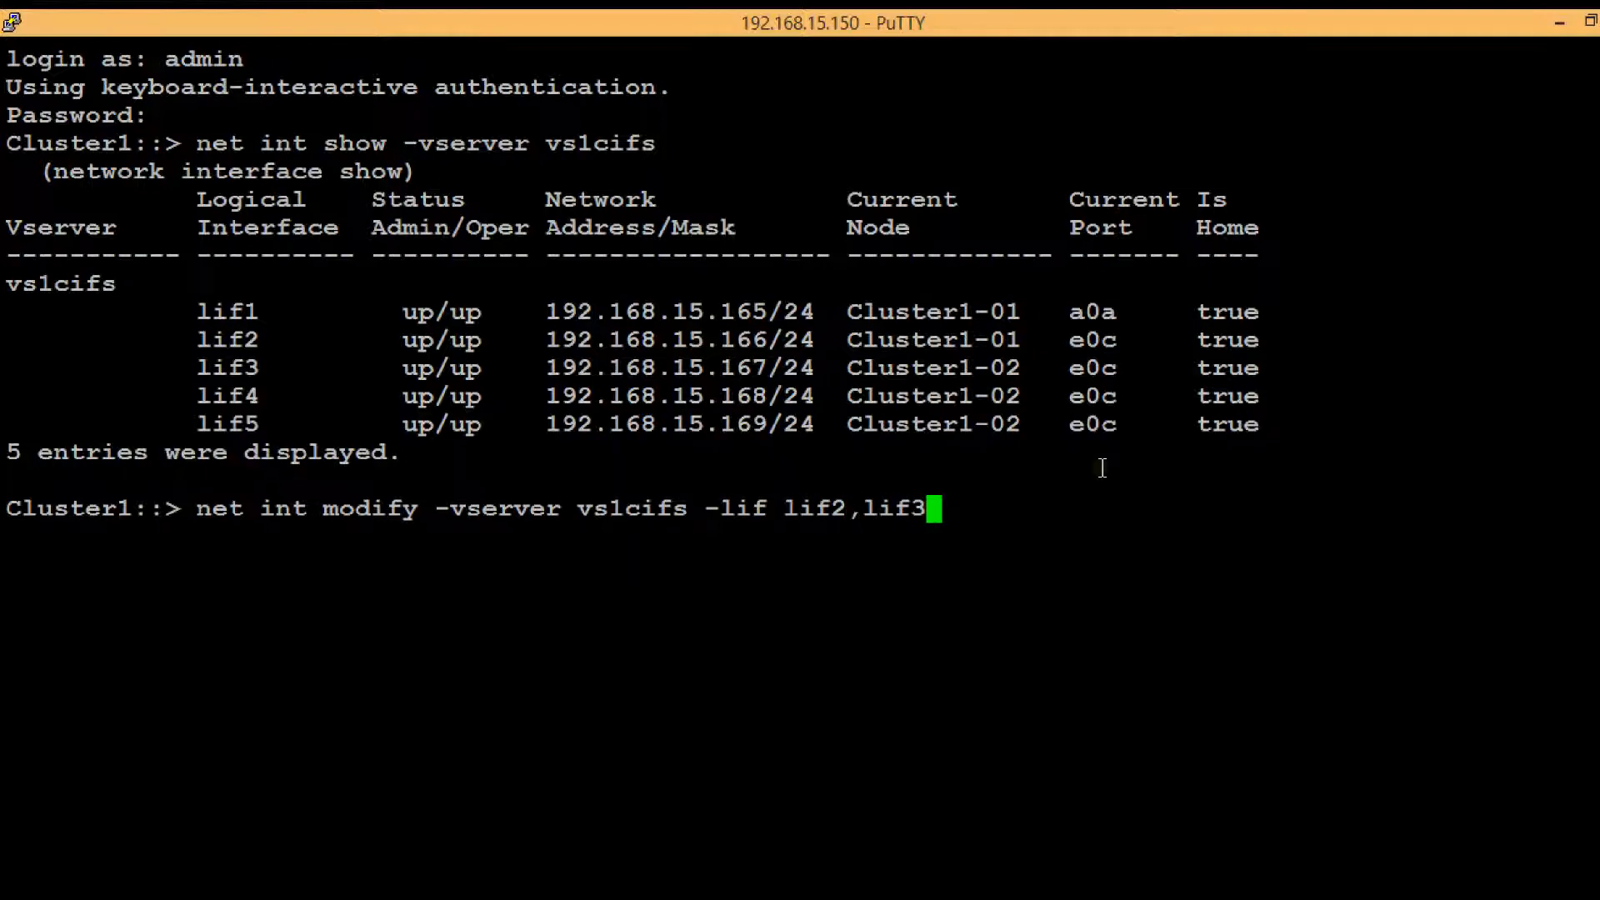
pyautogui.write(',lif')
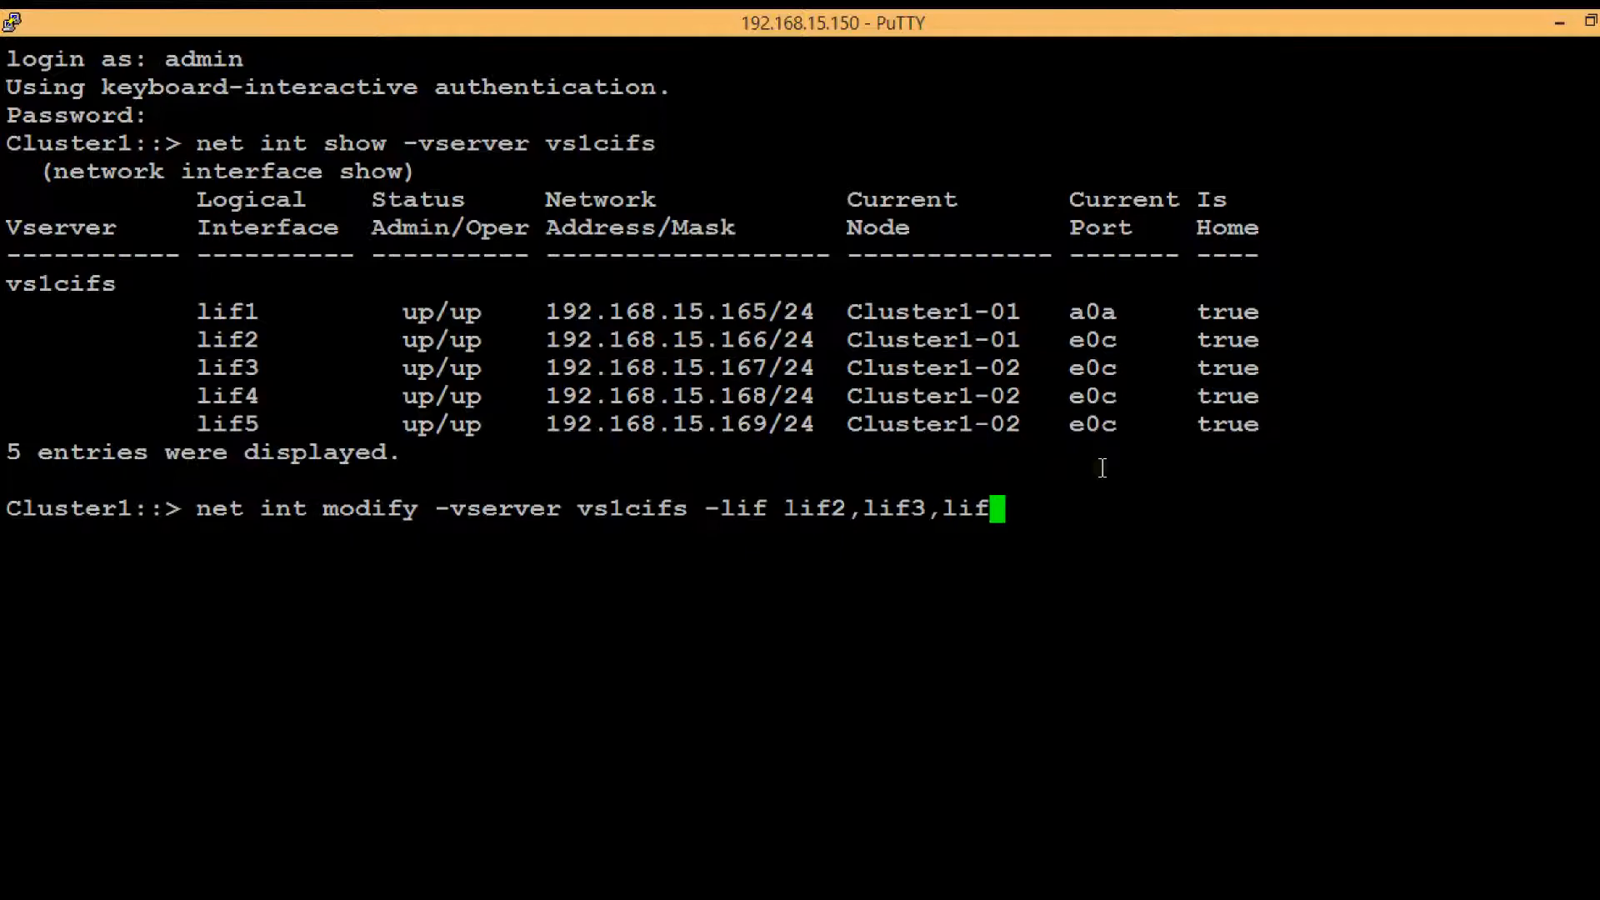
pyautogui.write('4')
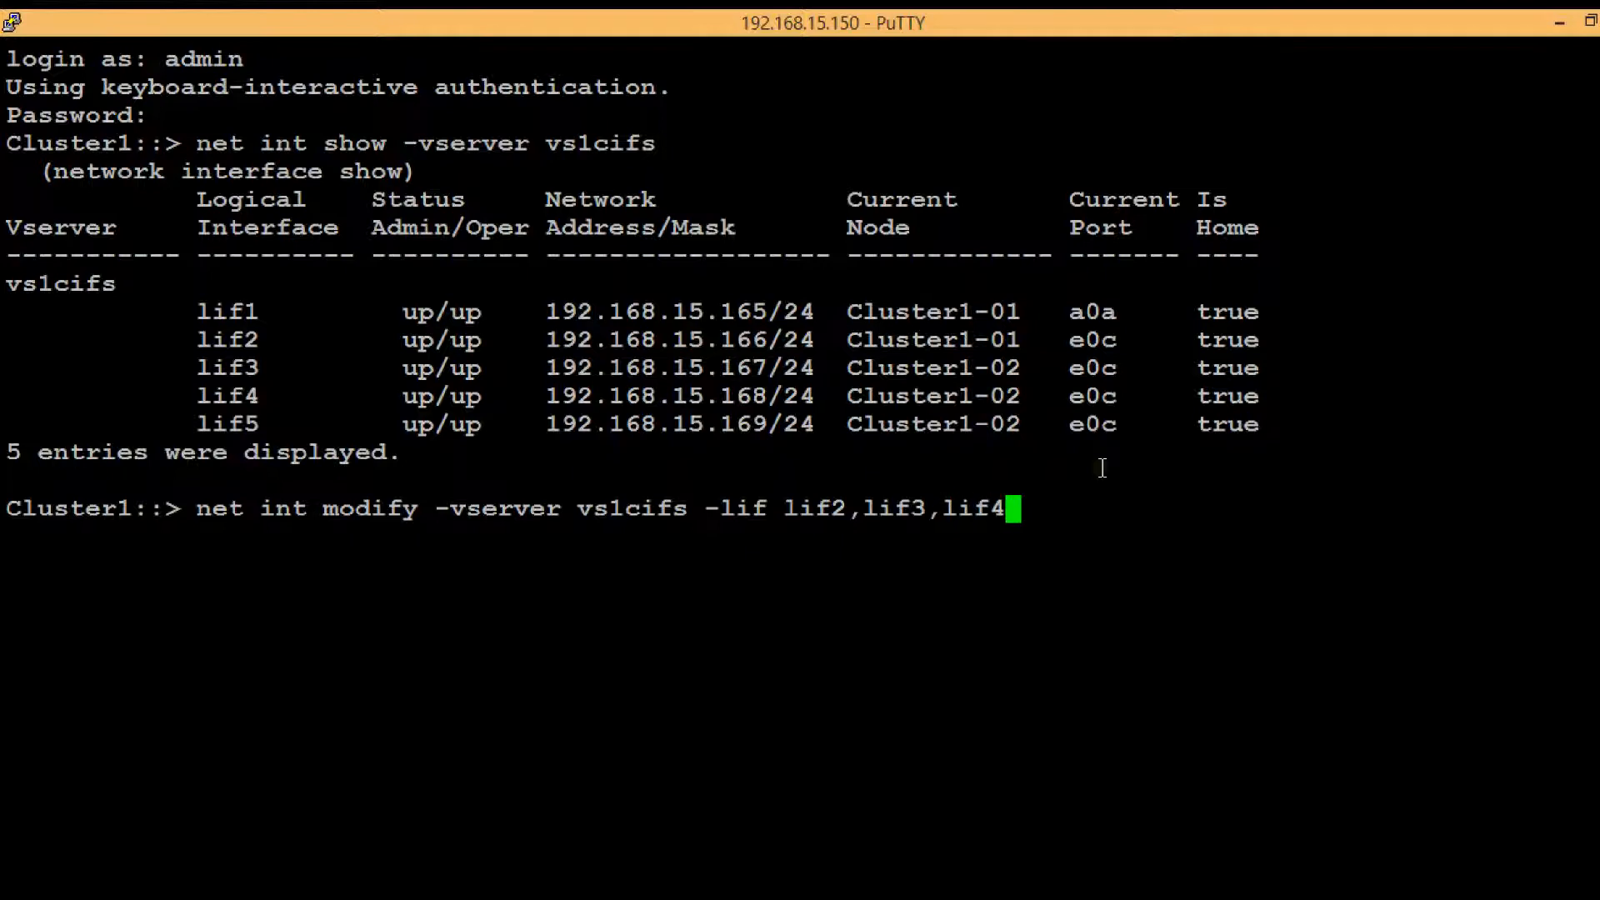
pyautogui.write(',1')
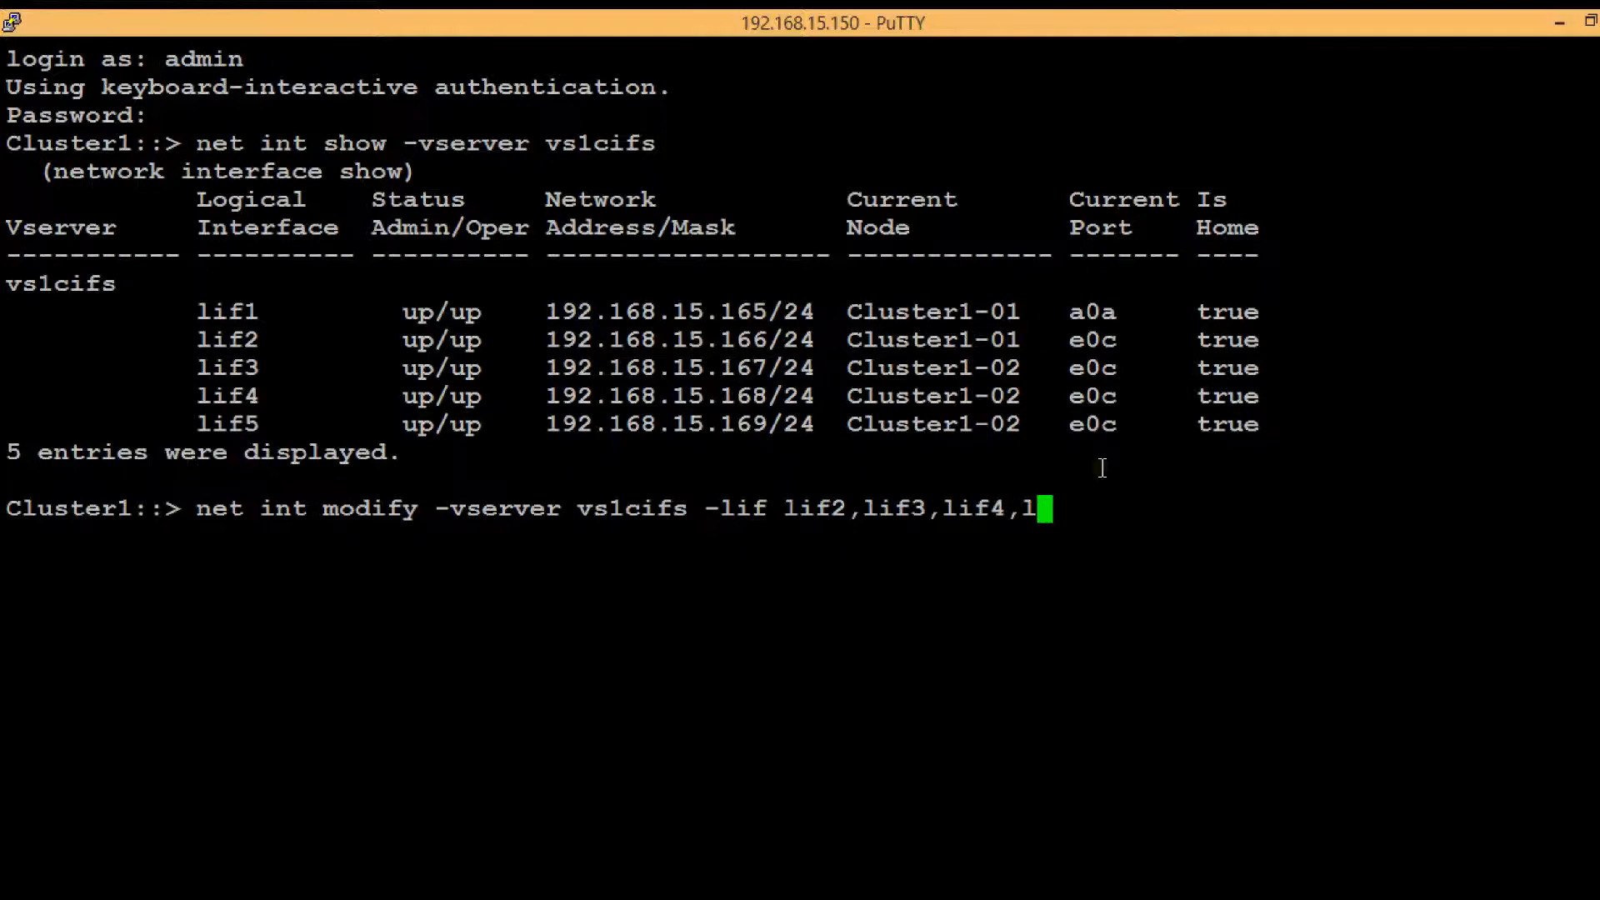
pyautogui.write('if')
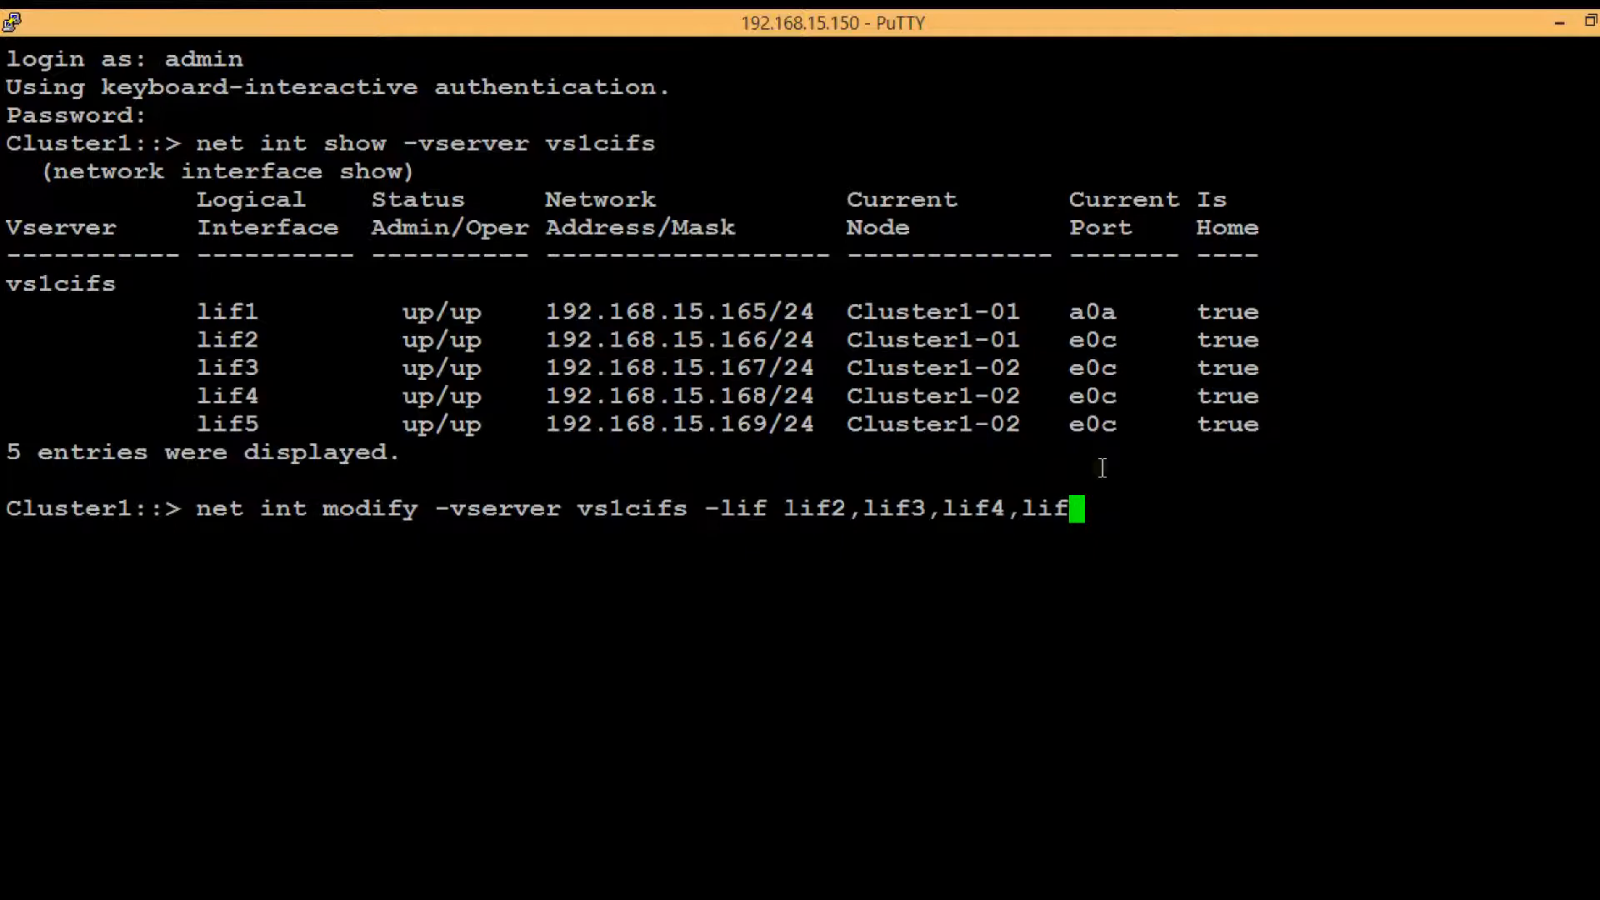
pyautogui.write('5 -')
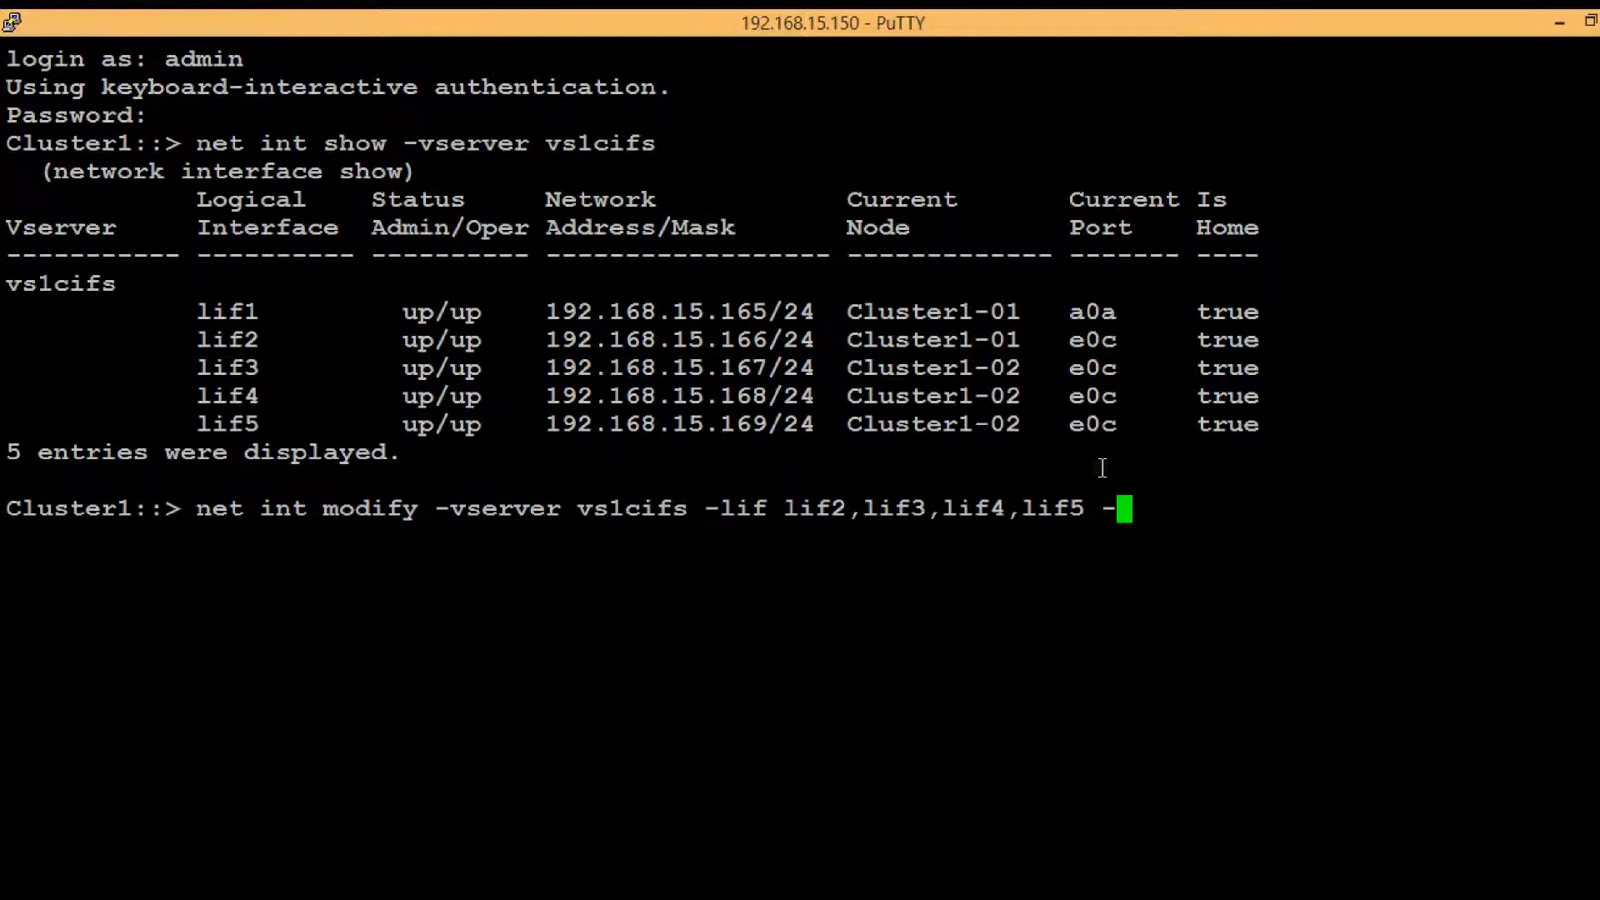
pyautogui.write('dns')
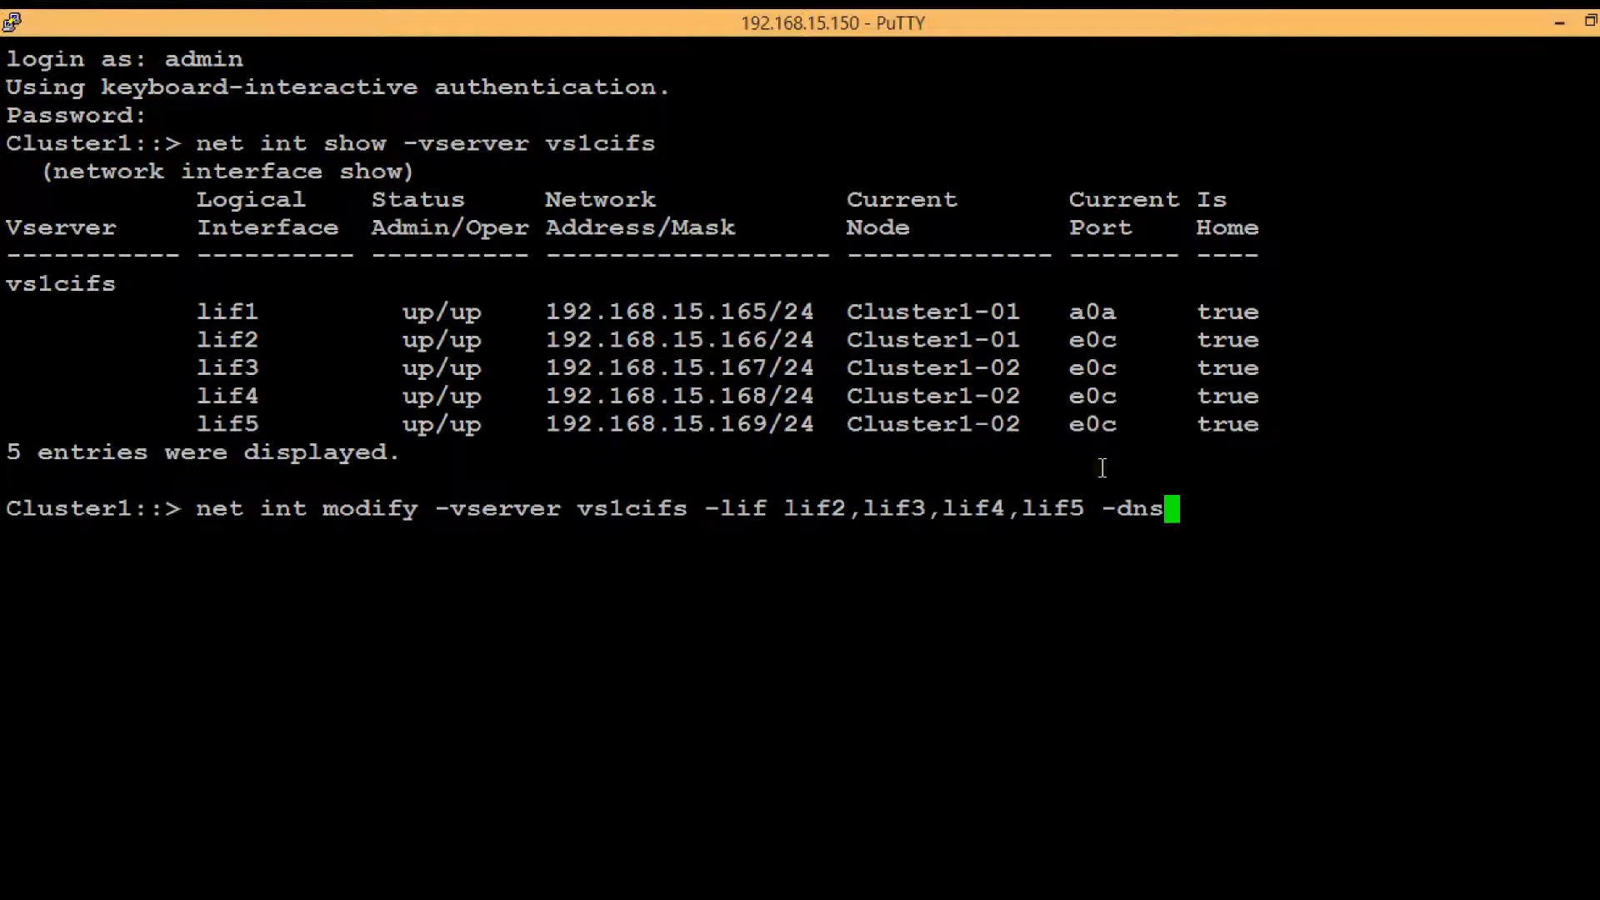
pyautogui.write('-zone')
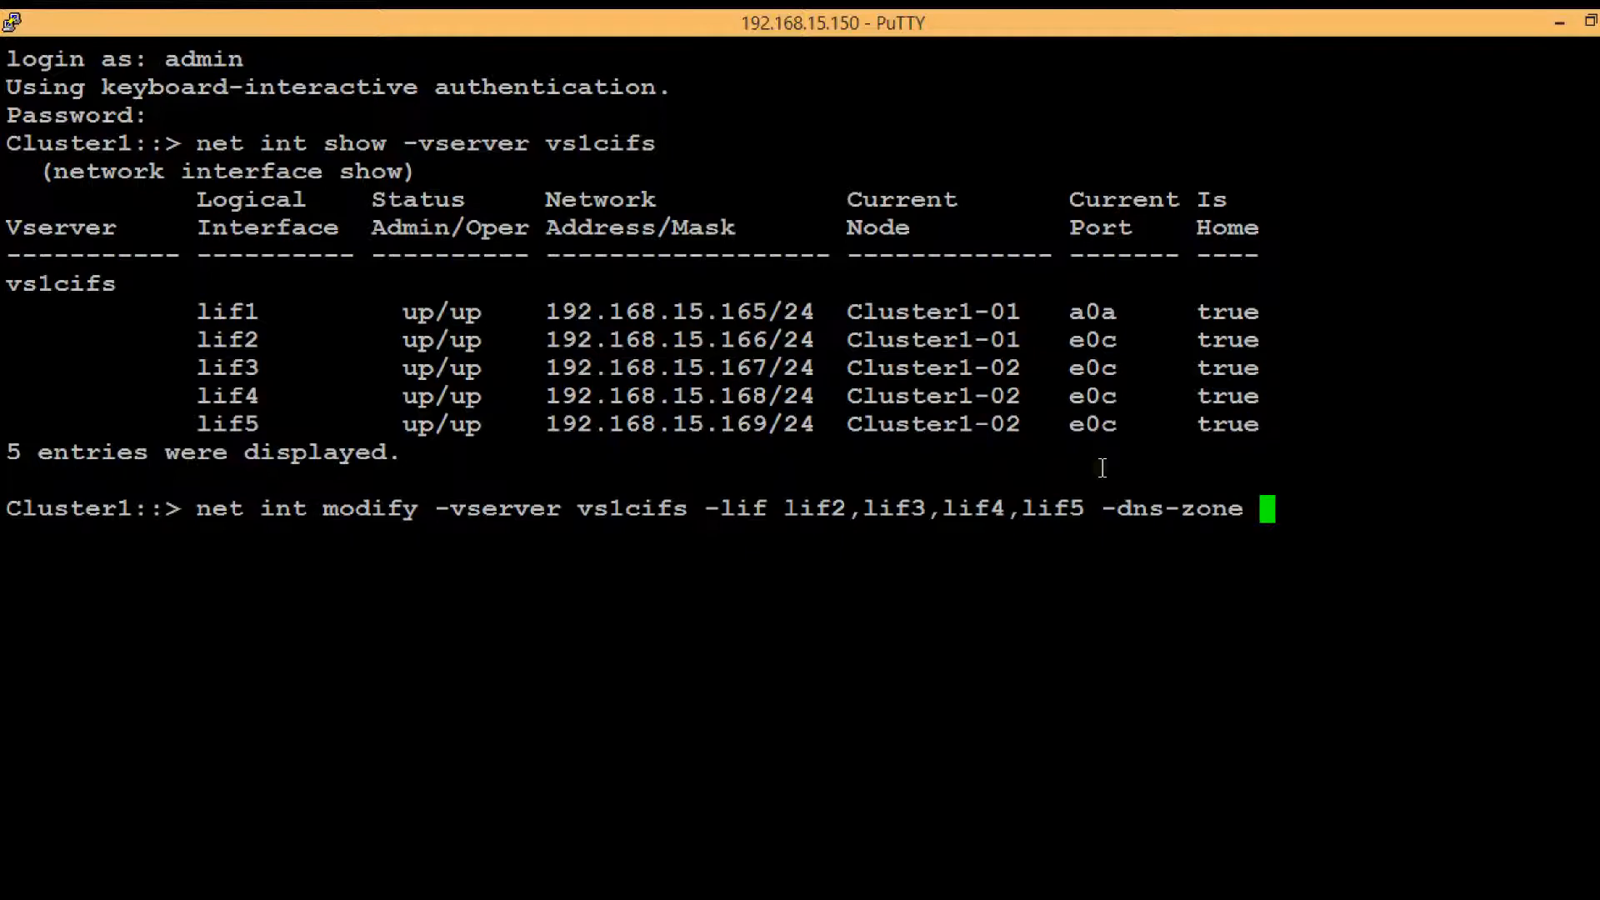
pyautogui.write('vsm')
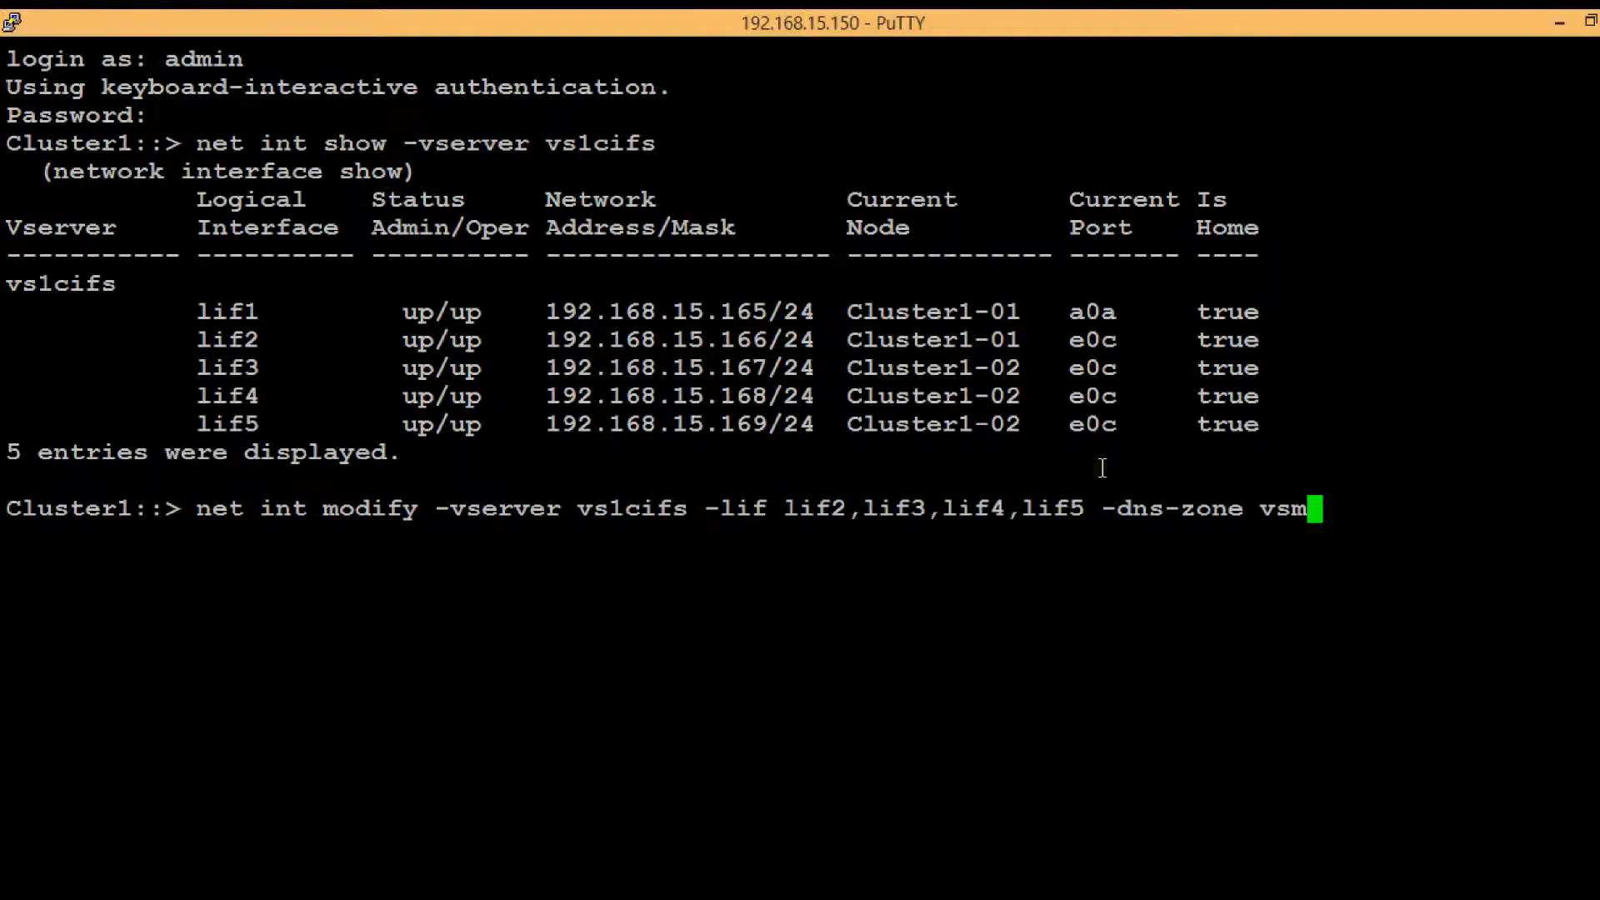
pyautogui.write('1ci')
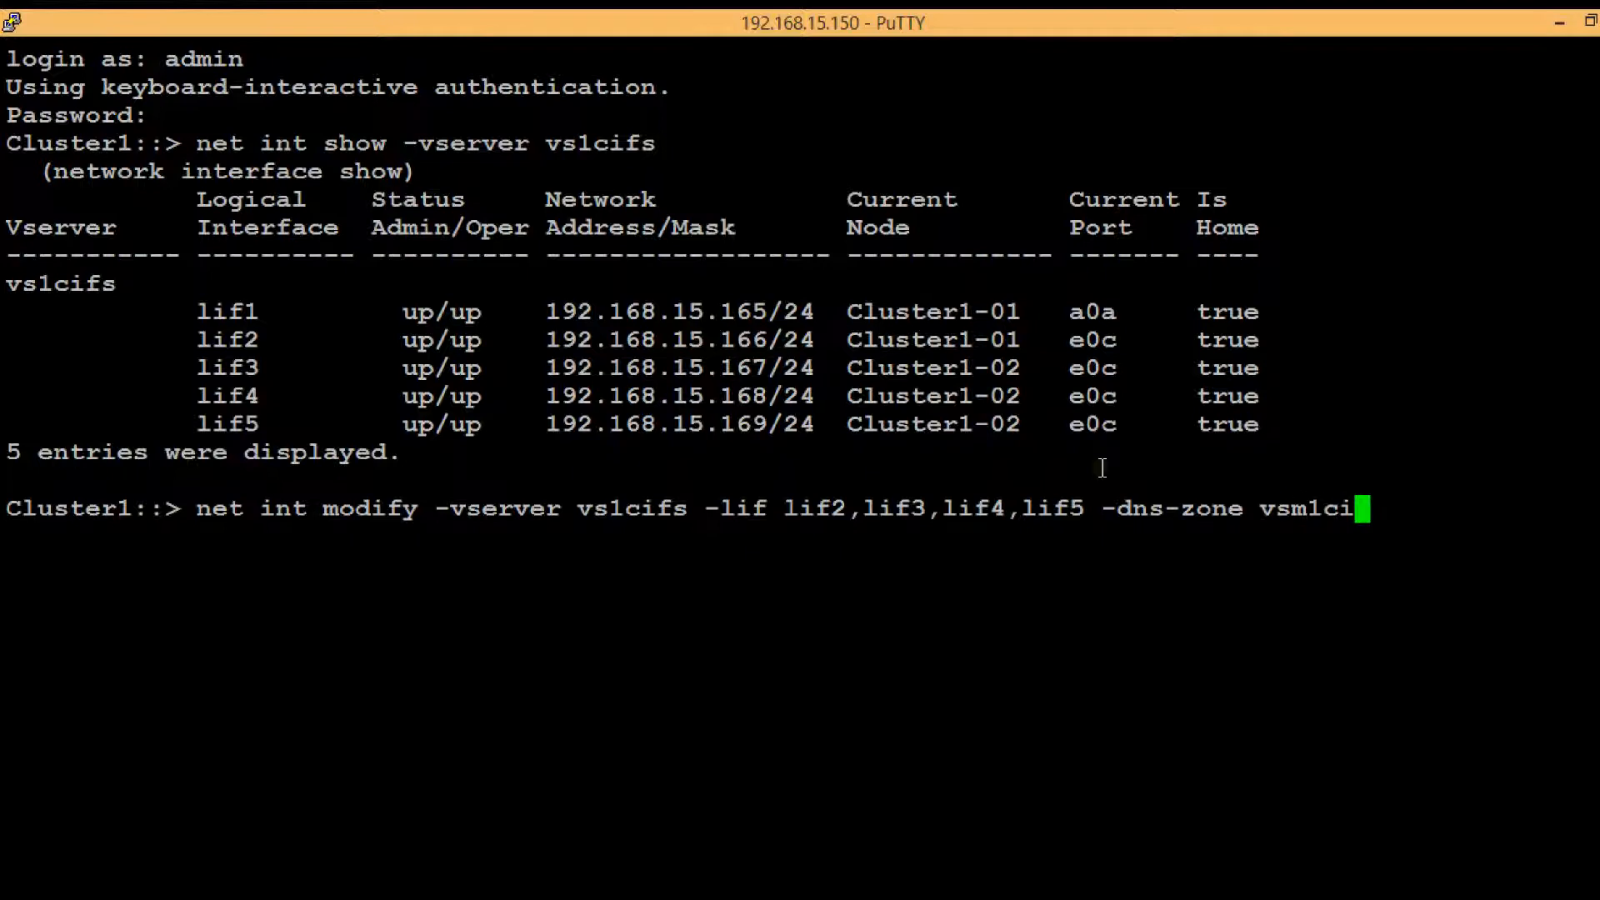
pyautogui.write('fs.n')
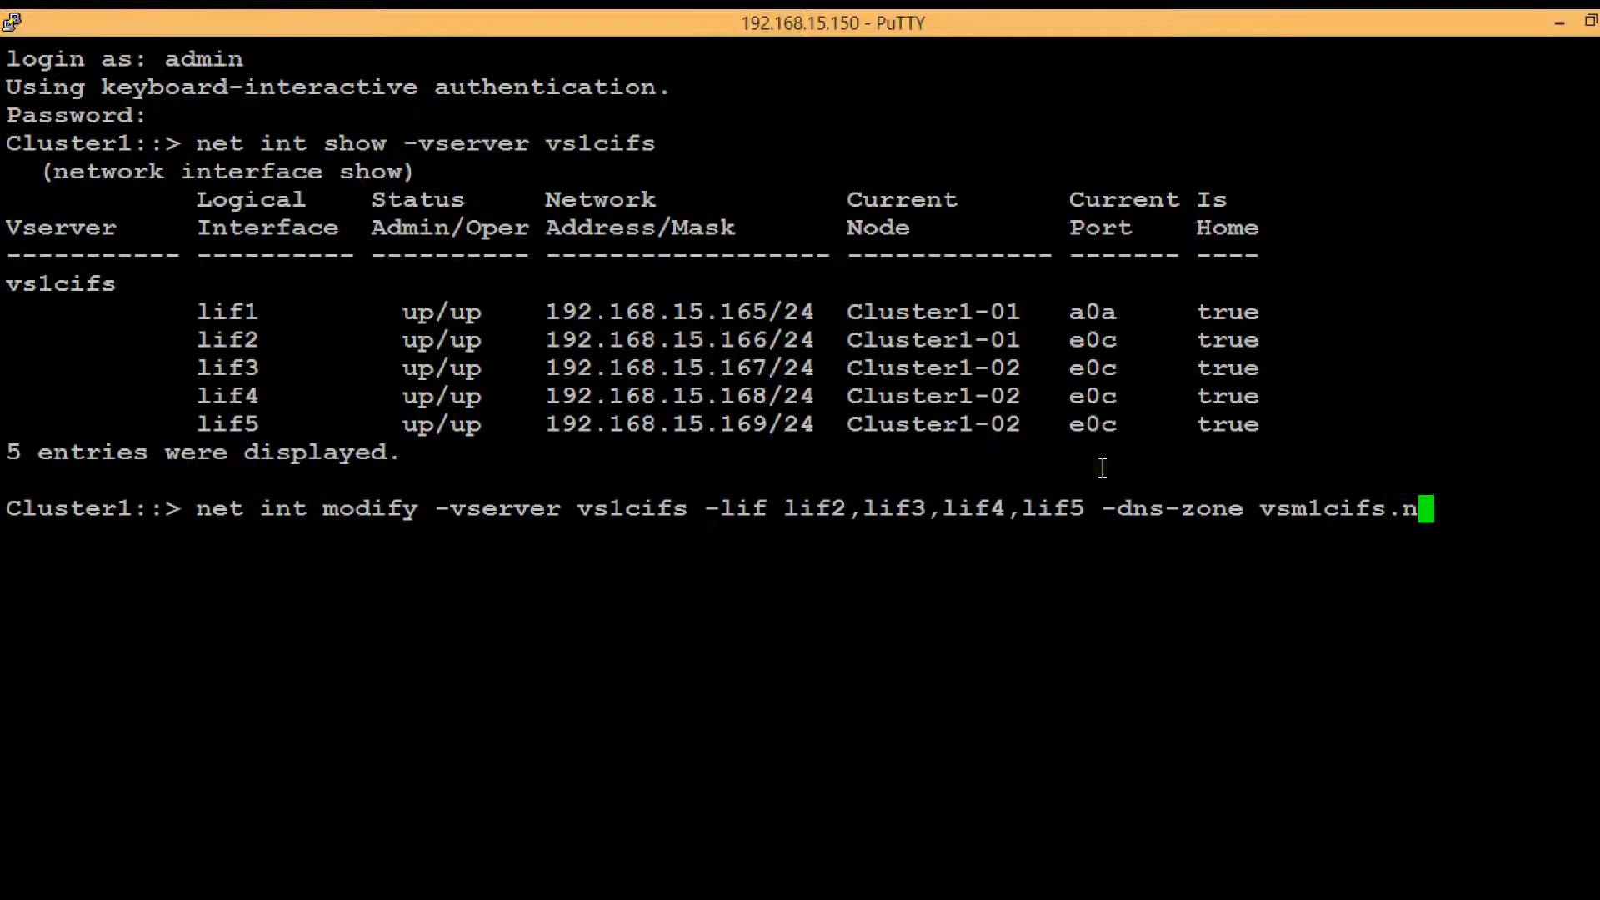
pyautogui.write('etapp.')
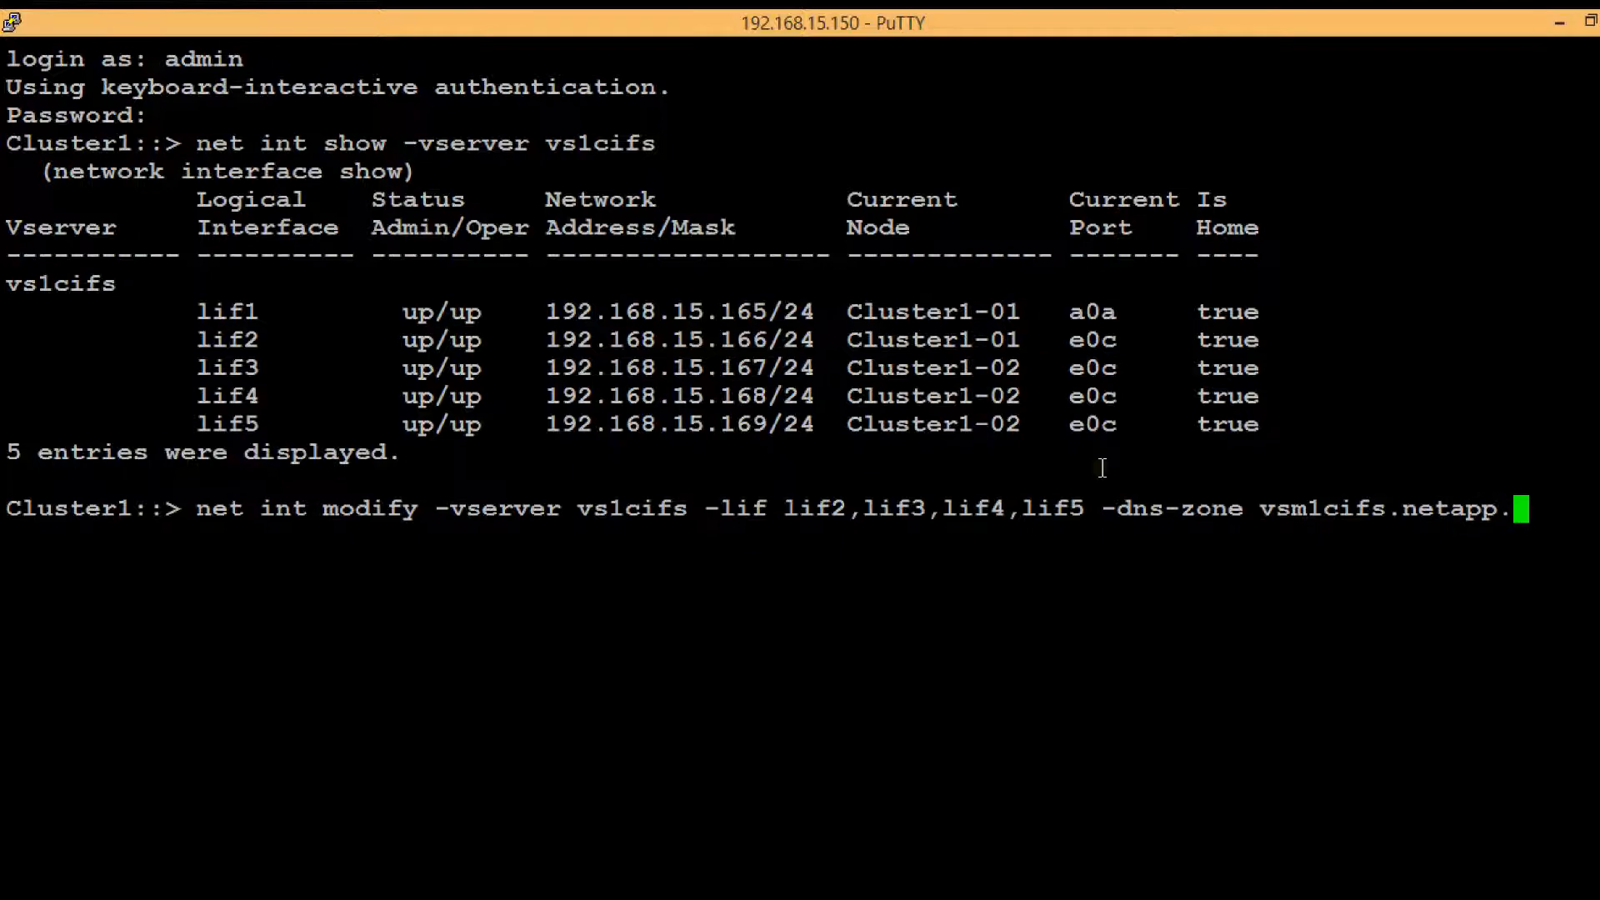
pyautogui.write('local')
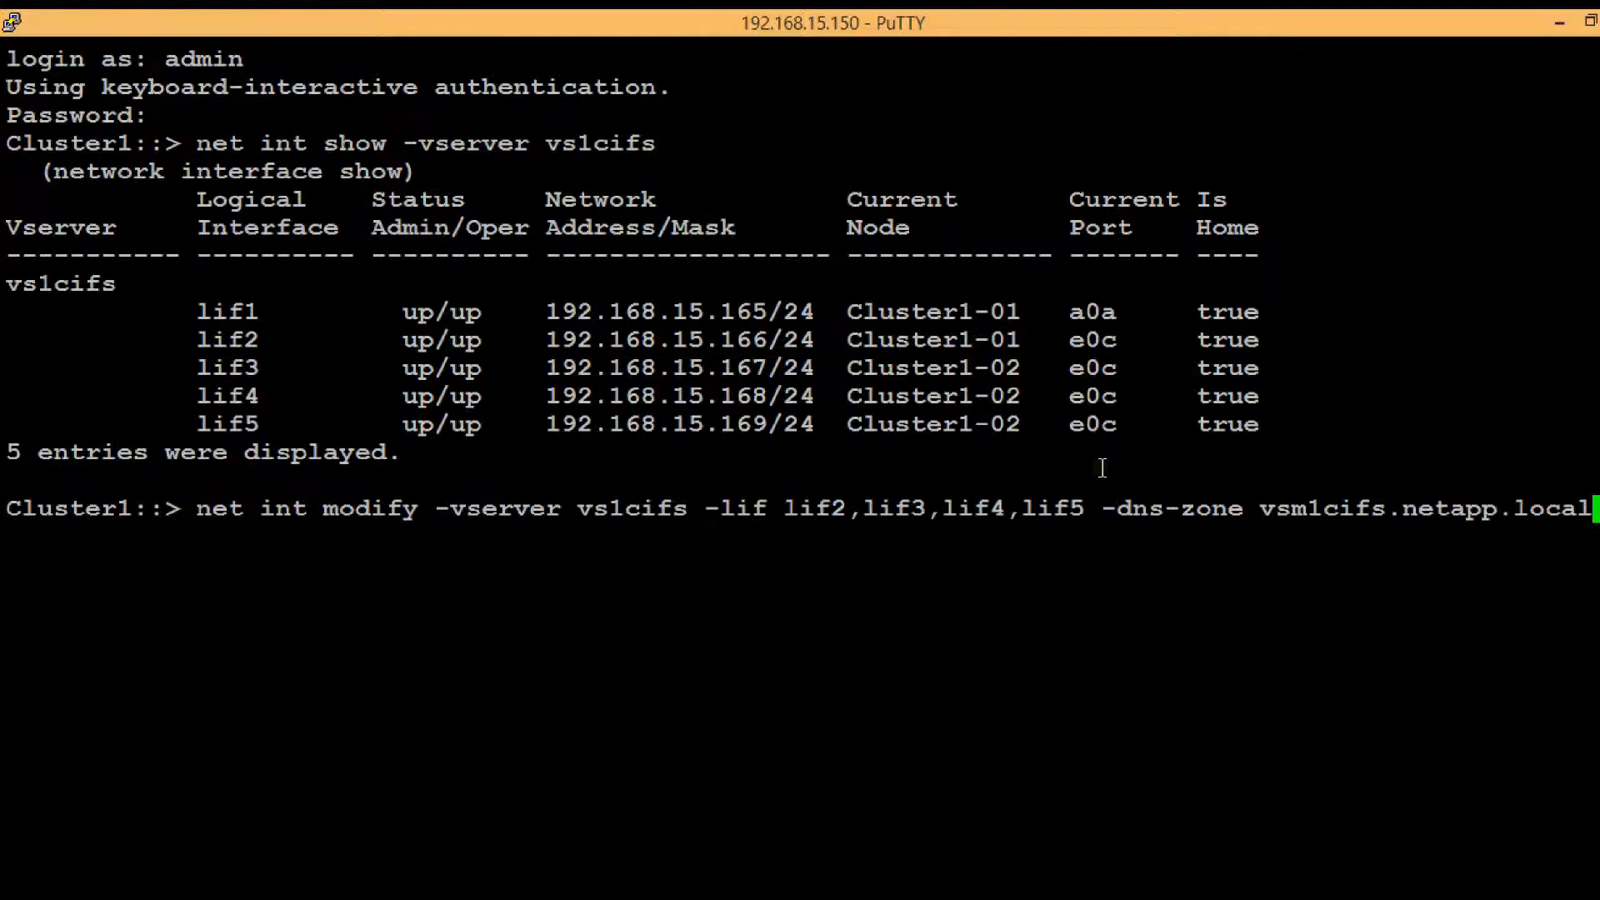
pyautogui.press('Return')
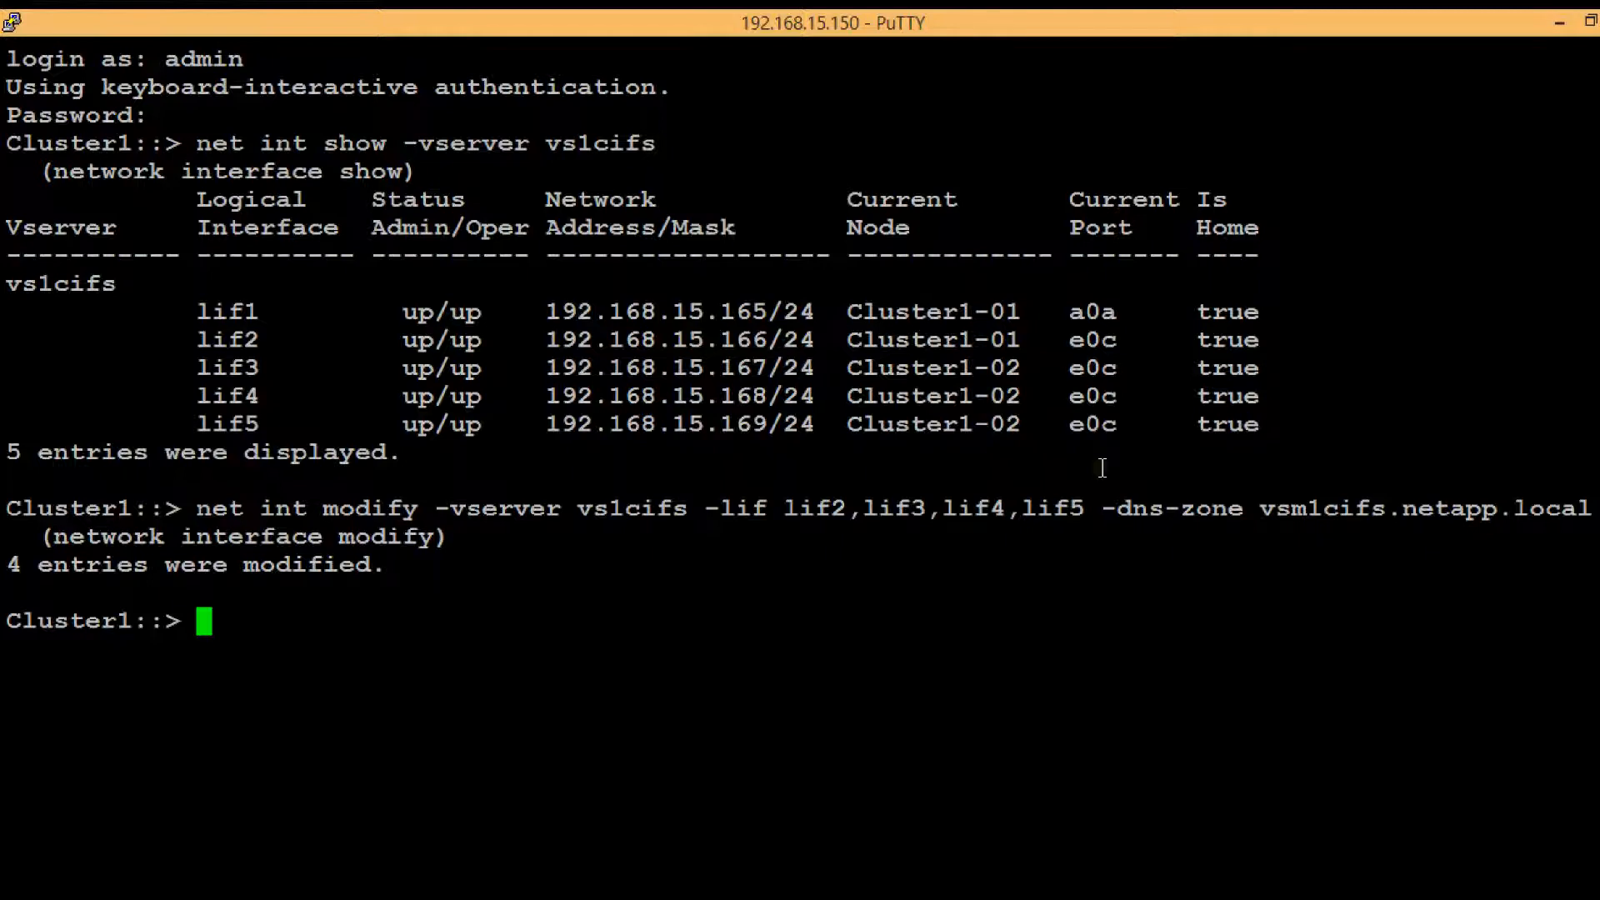
# Step: Run 'net int show -vserver vs1cifs -fields dns-zone' to check each LIF's zone
pyautogui.write('net')
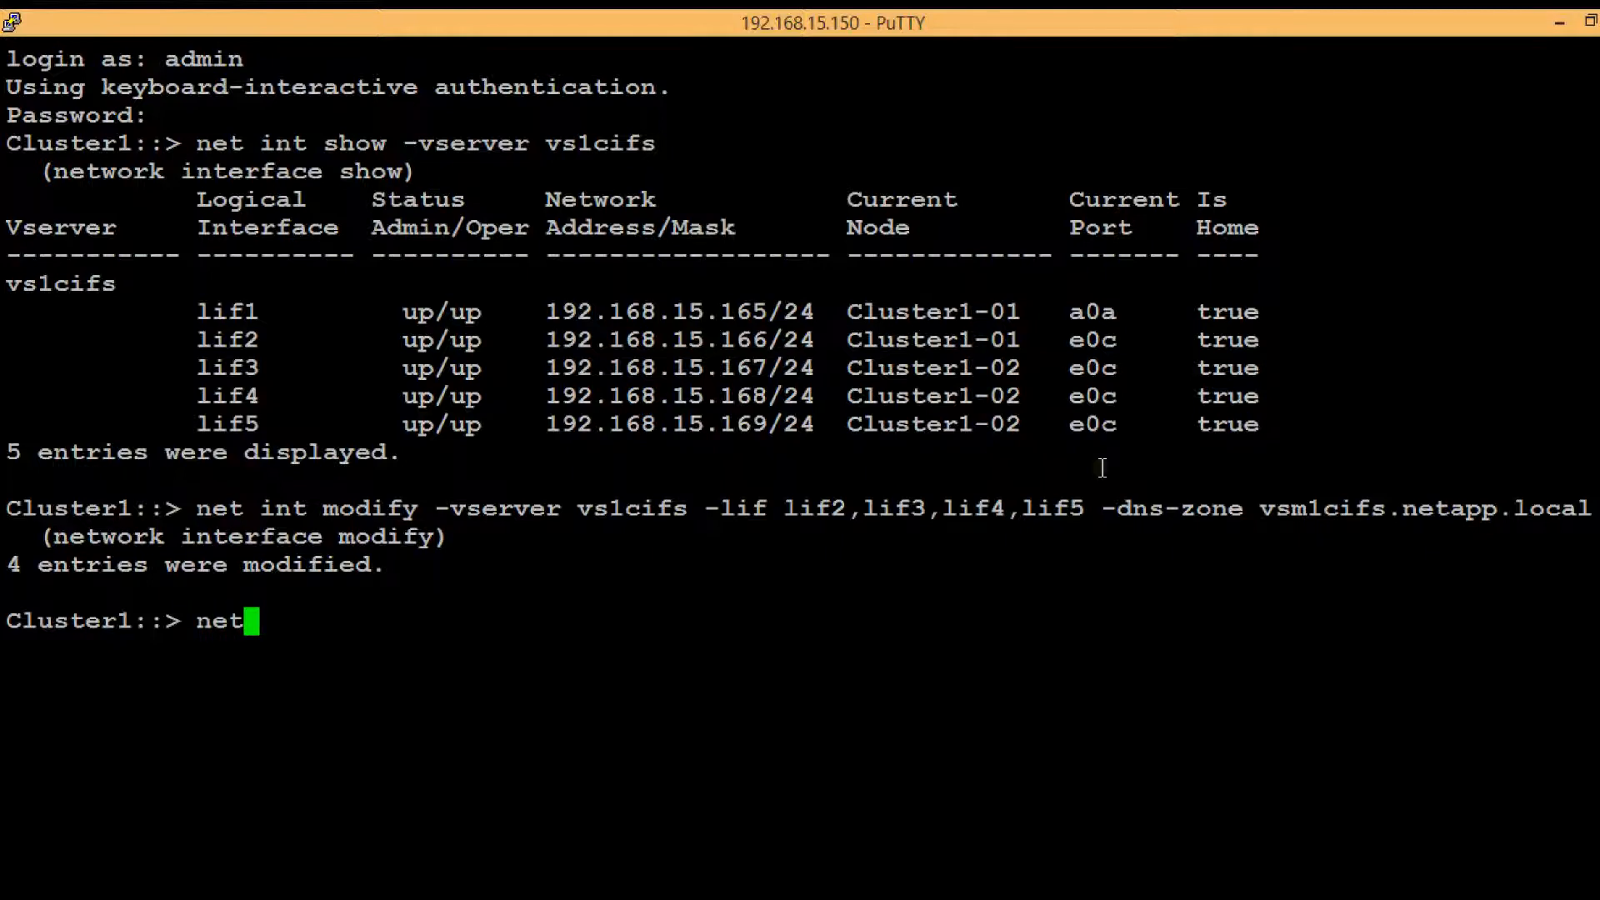
pyautogui.write('int')
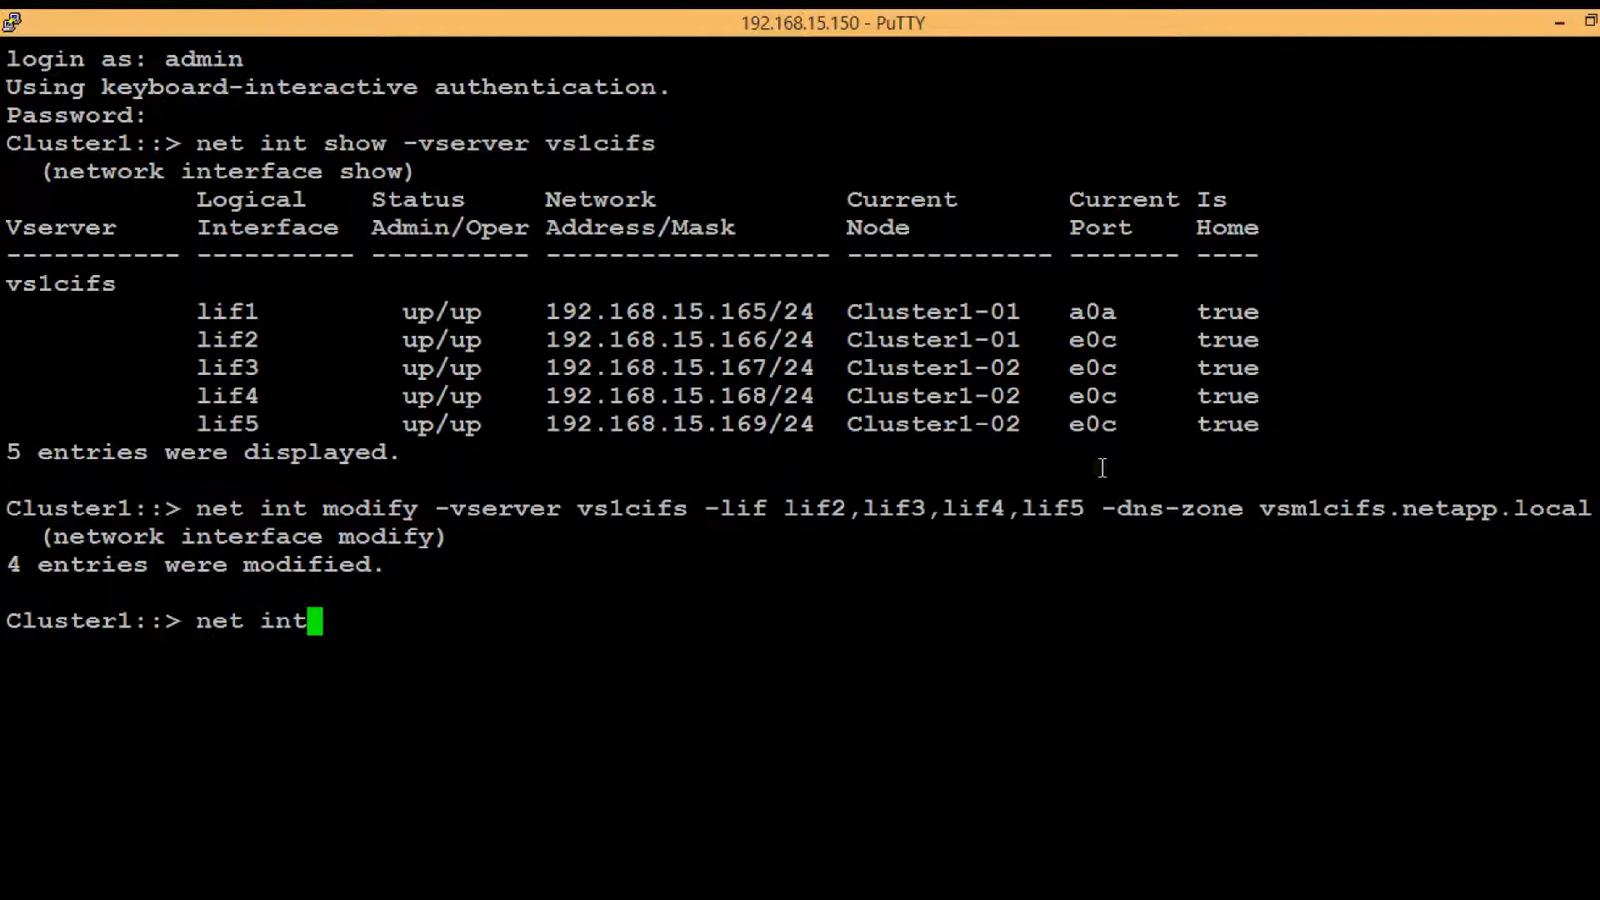
pyautogui.write('show')
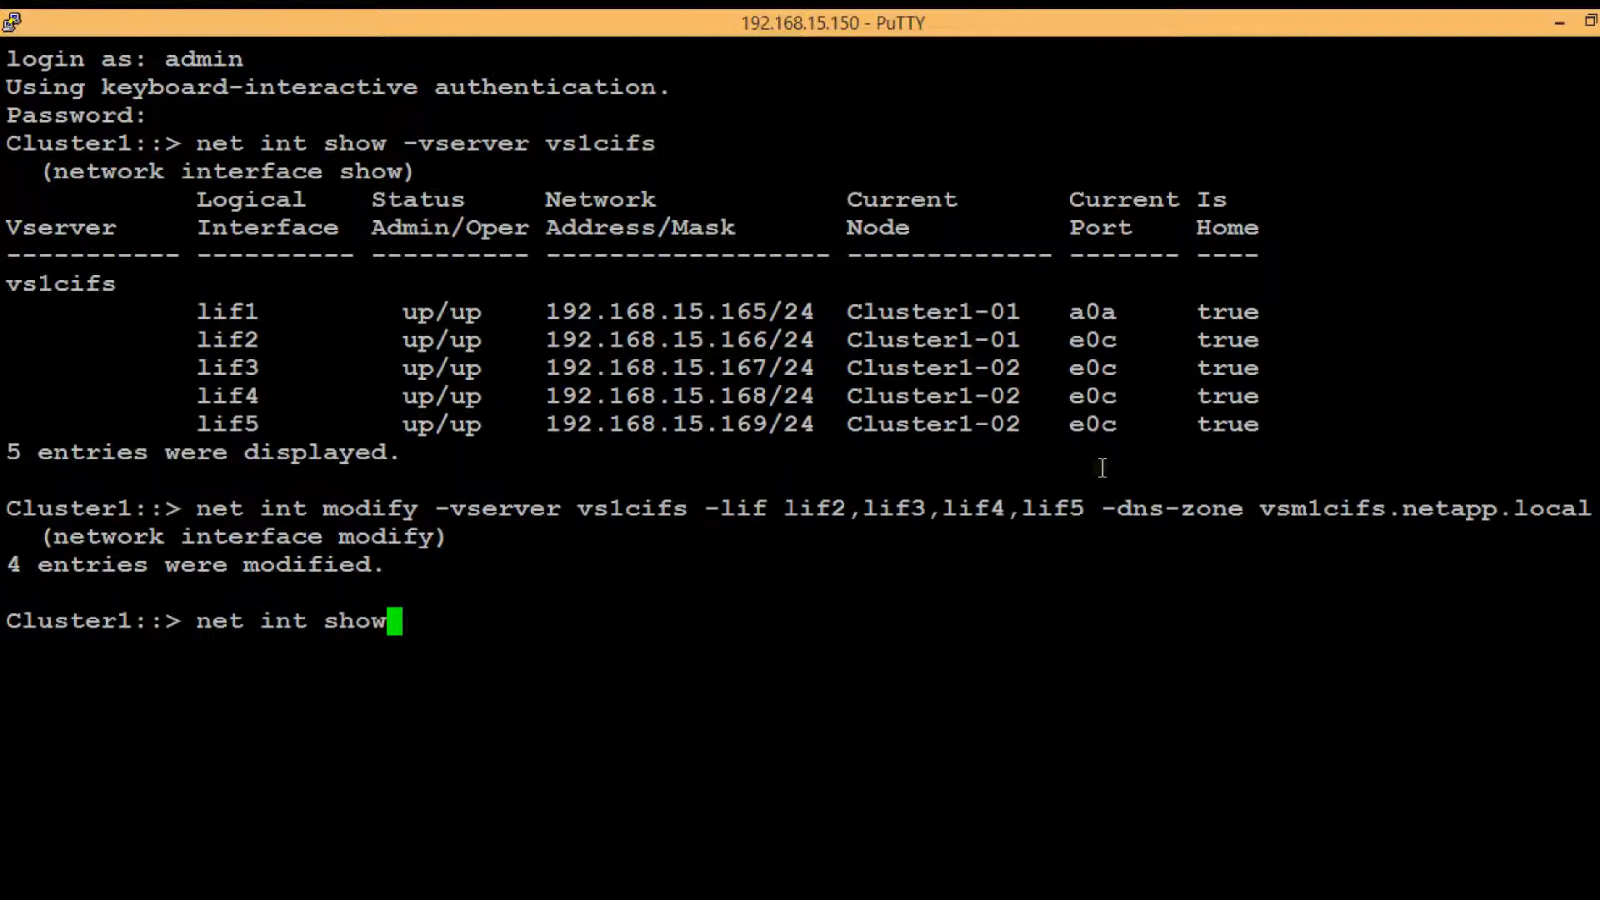
pyautogui.write('-')
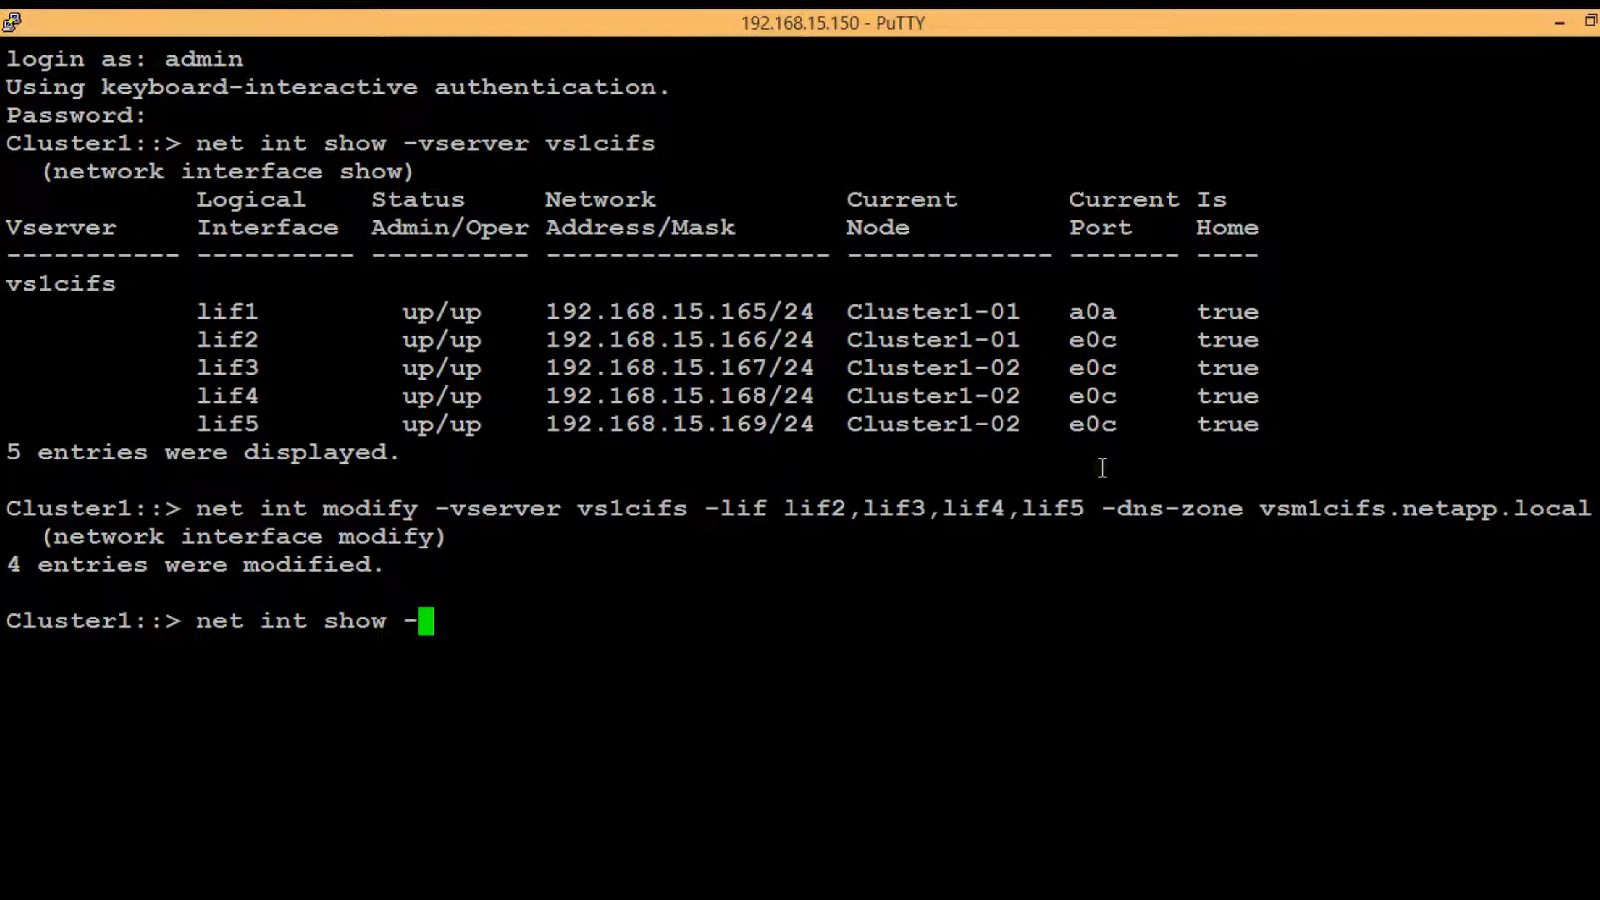
pyautogui.write('vserver v')
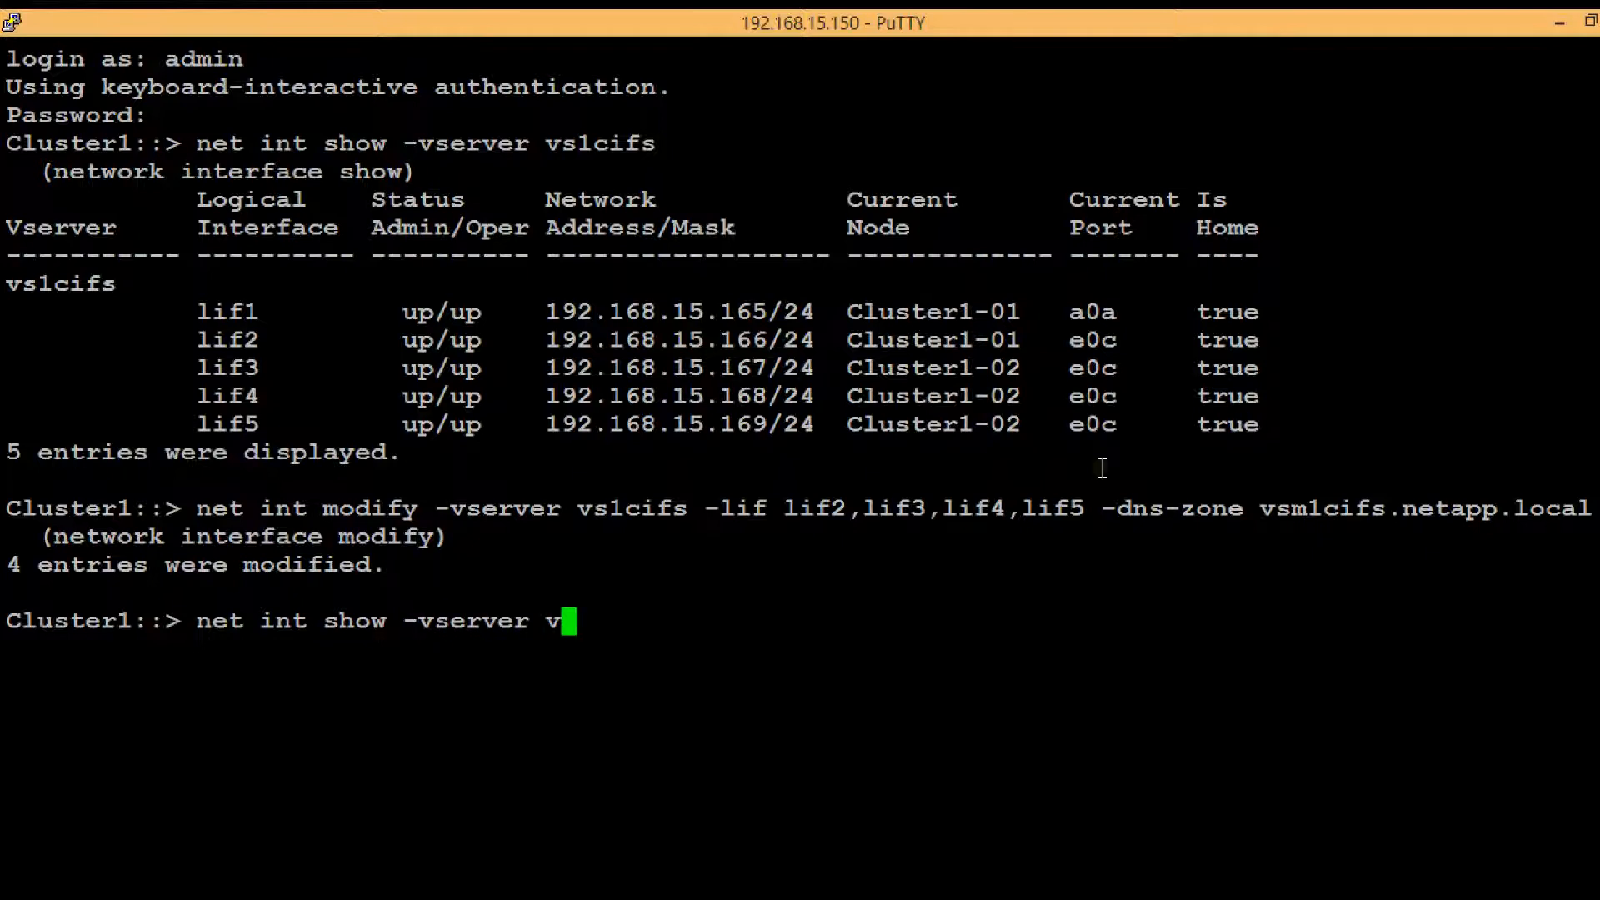
pyautogui.write('s1cifs')
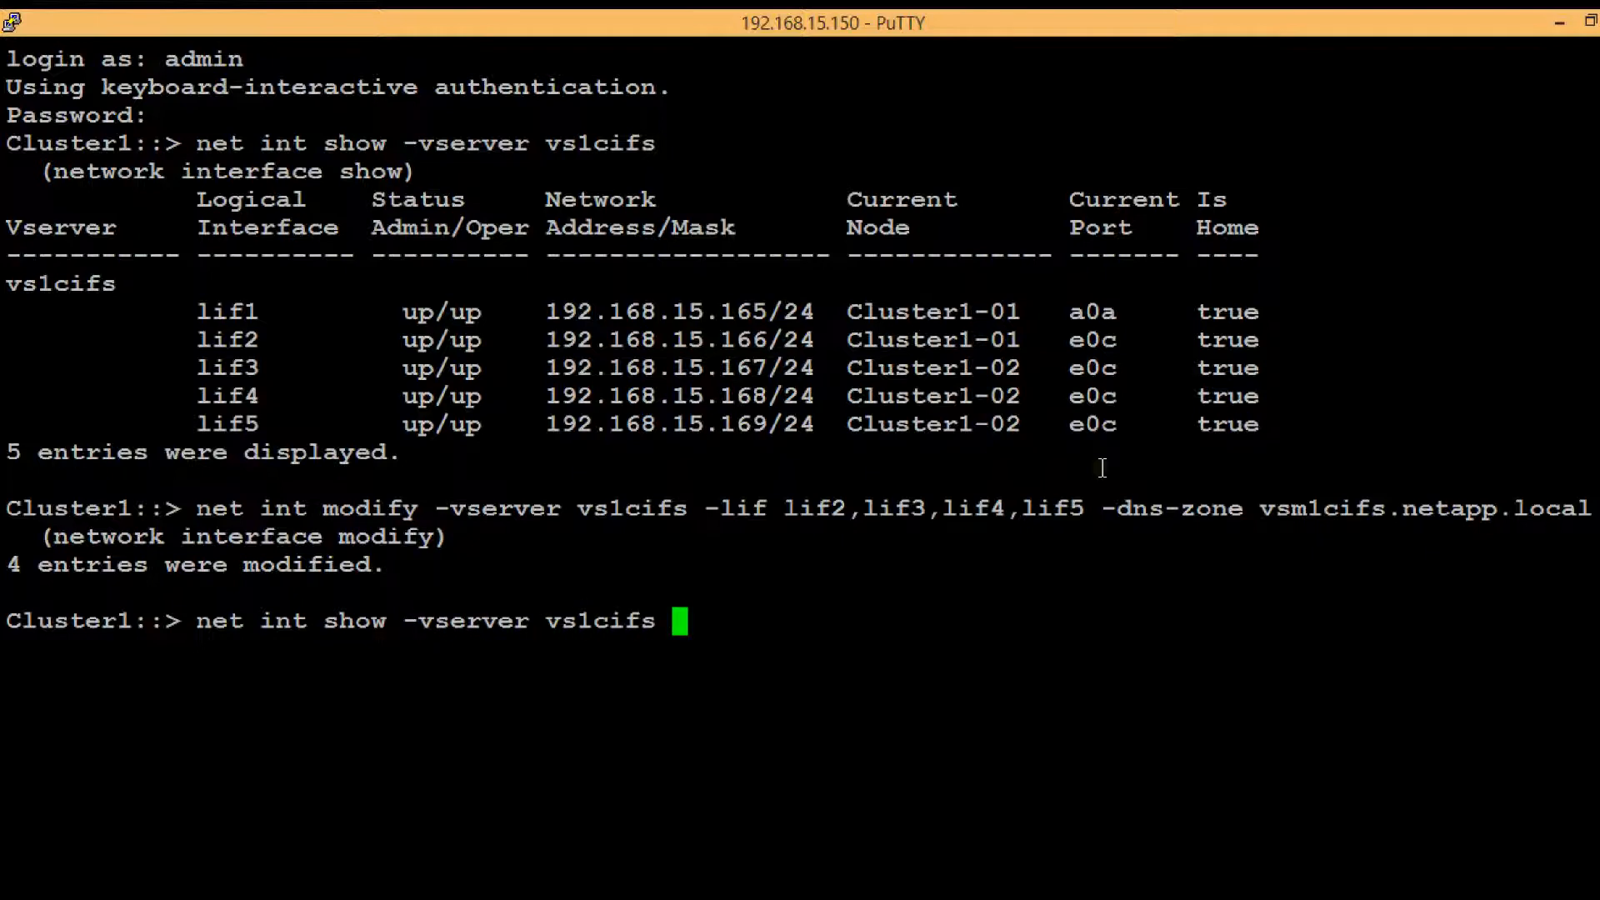
pyautogui.write('-fiel')
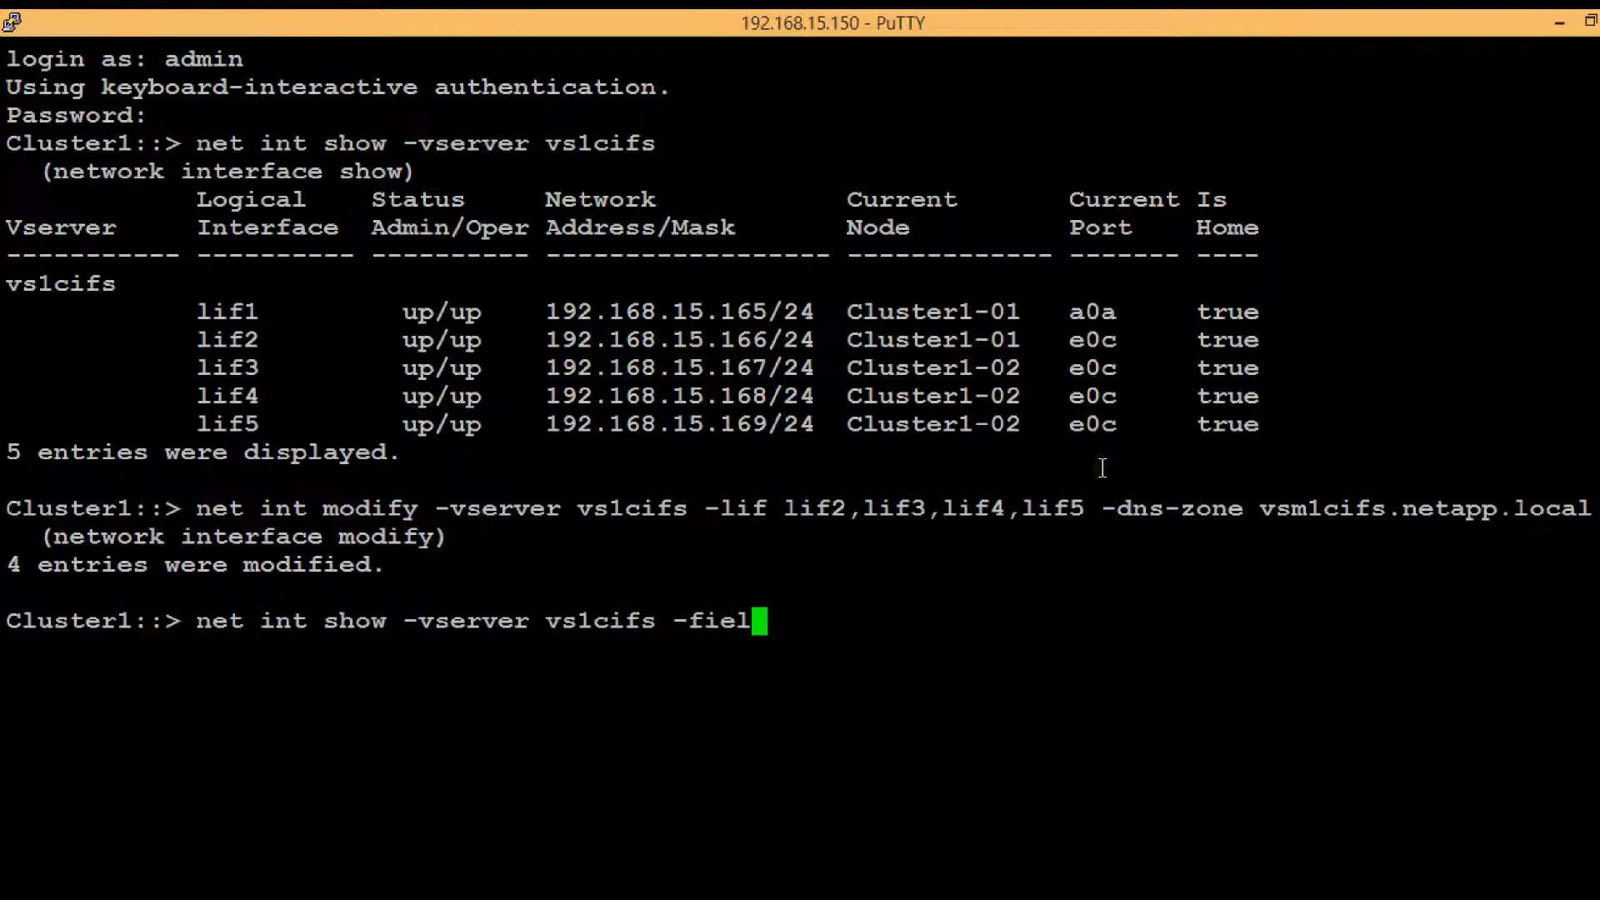
pyautogui.write('ds')
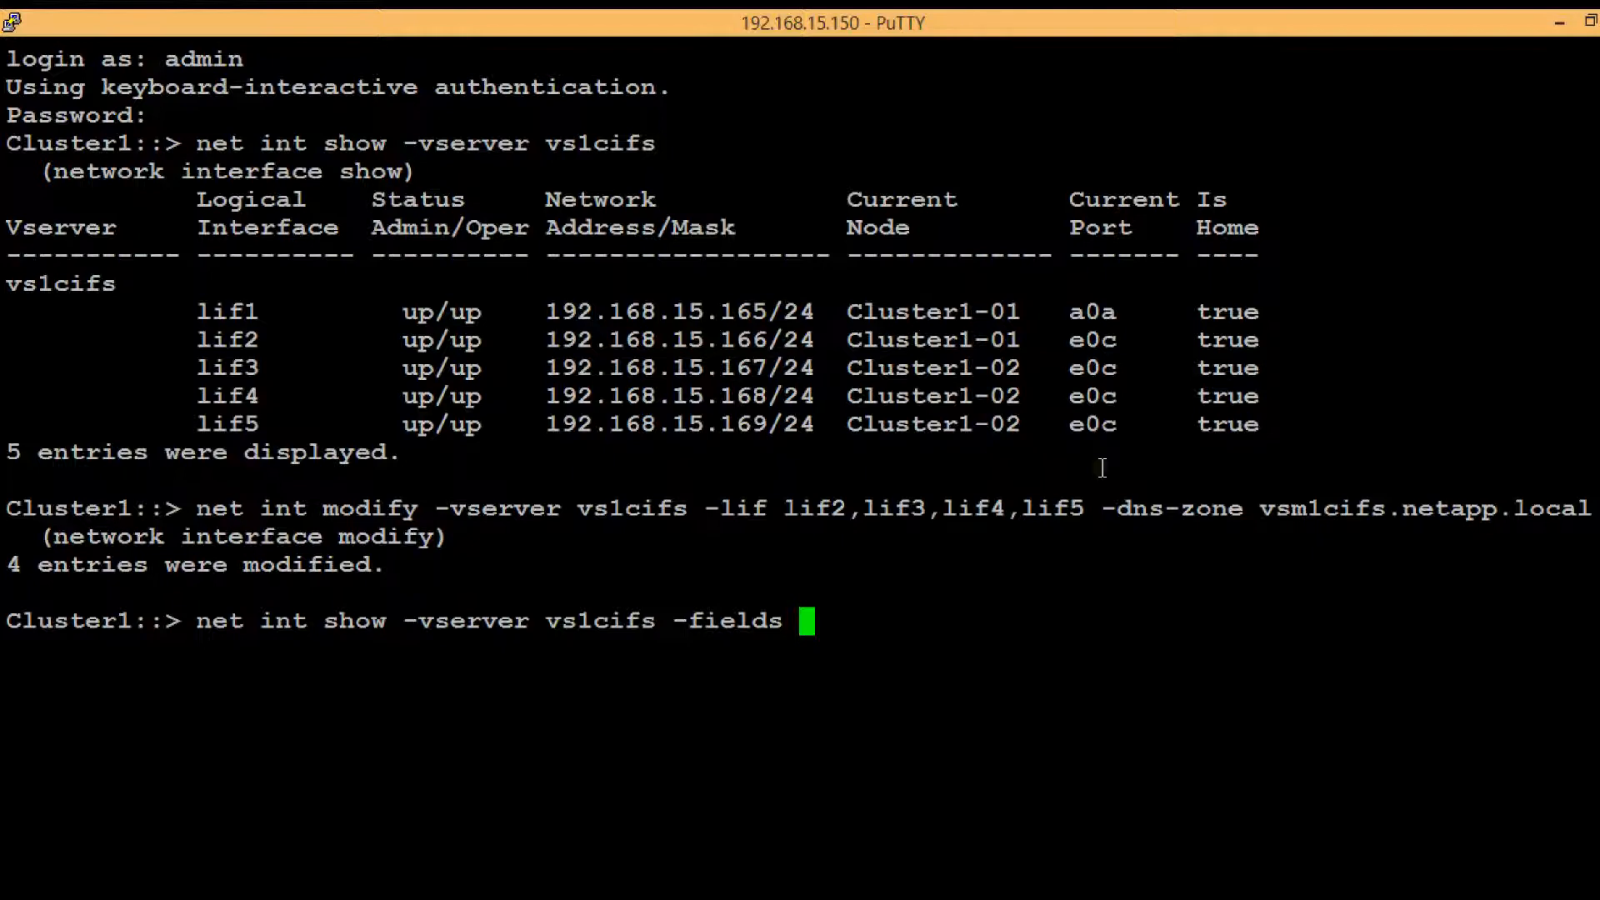
pyautogui.write('dns')
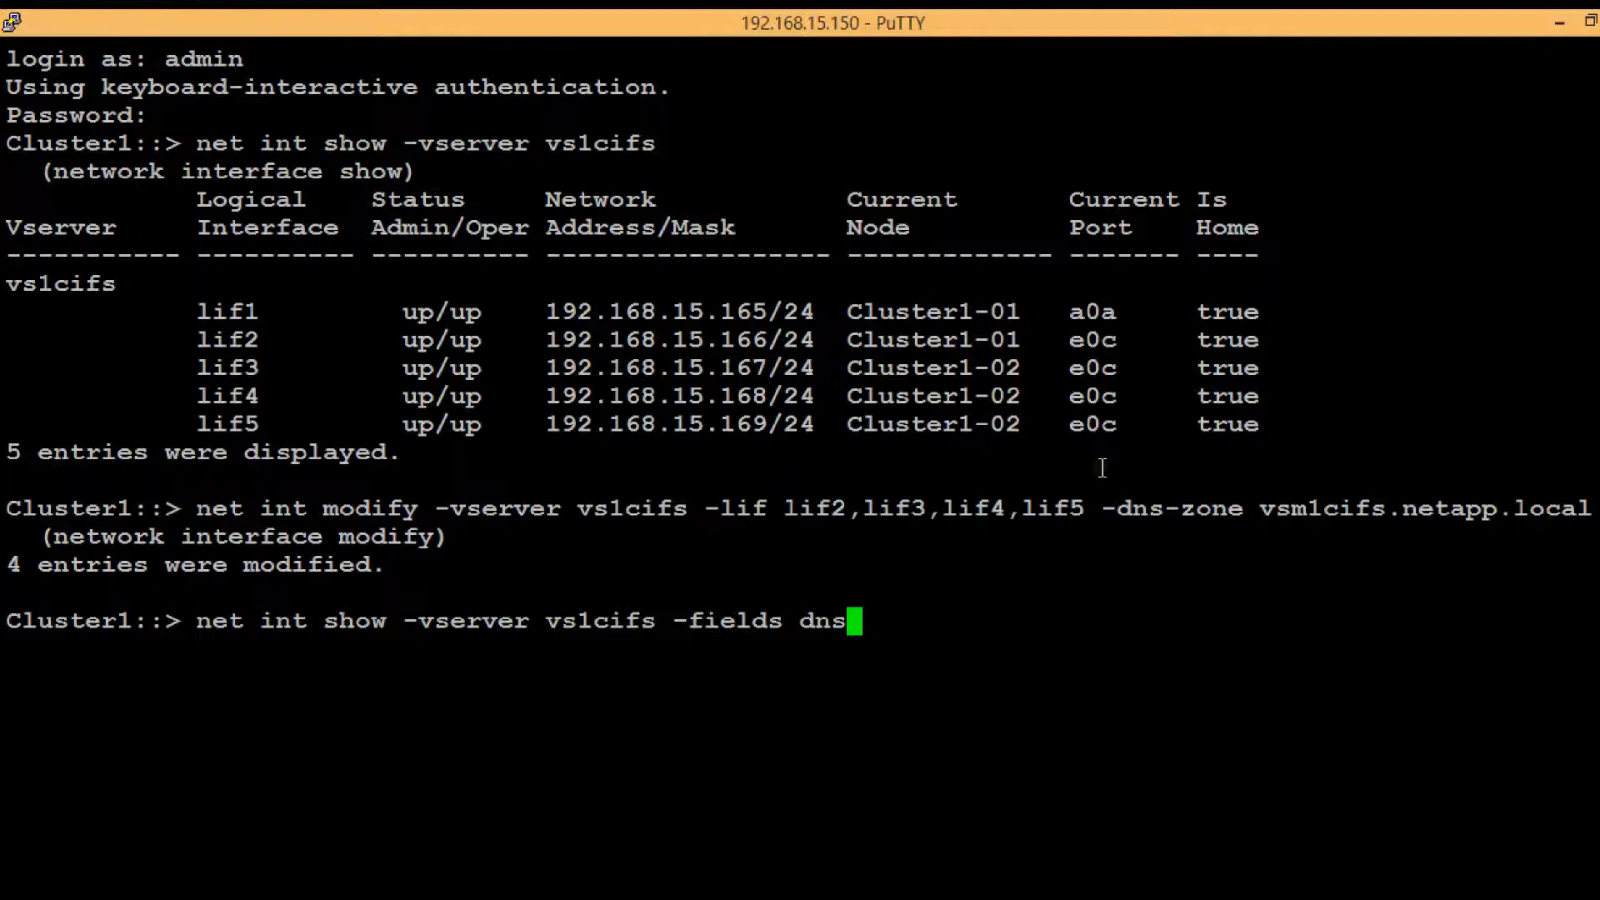
pyautogui.write('-zone')
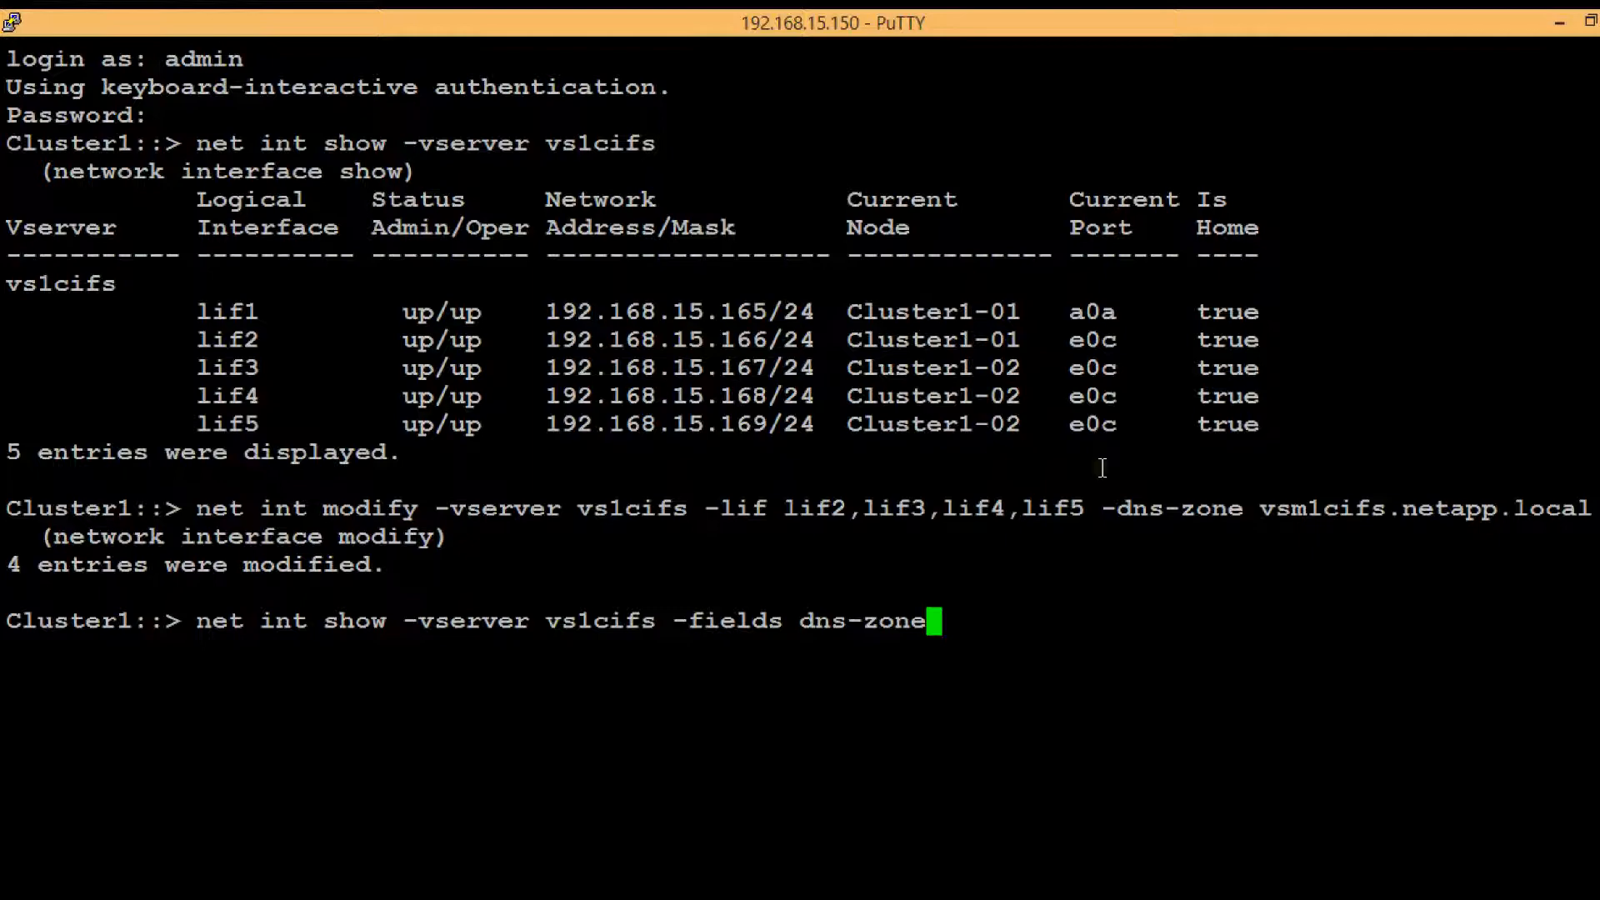
pyautogui.press('Return')
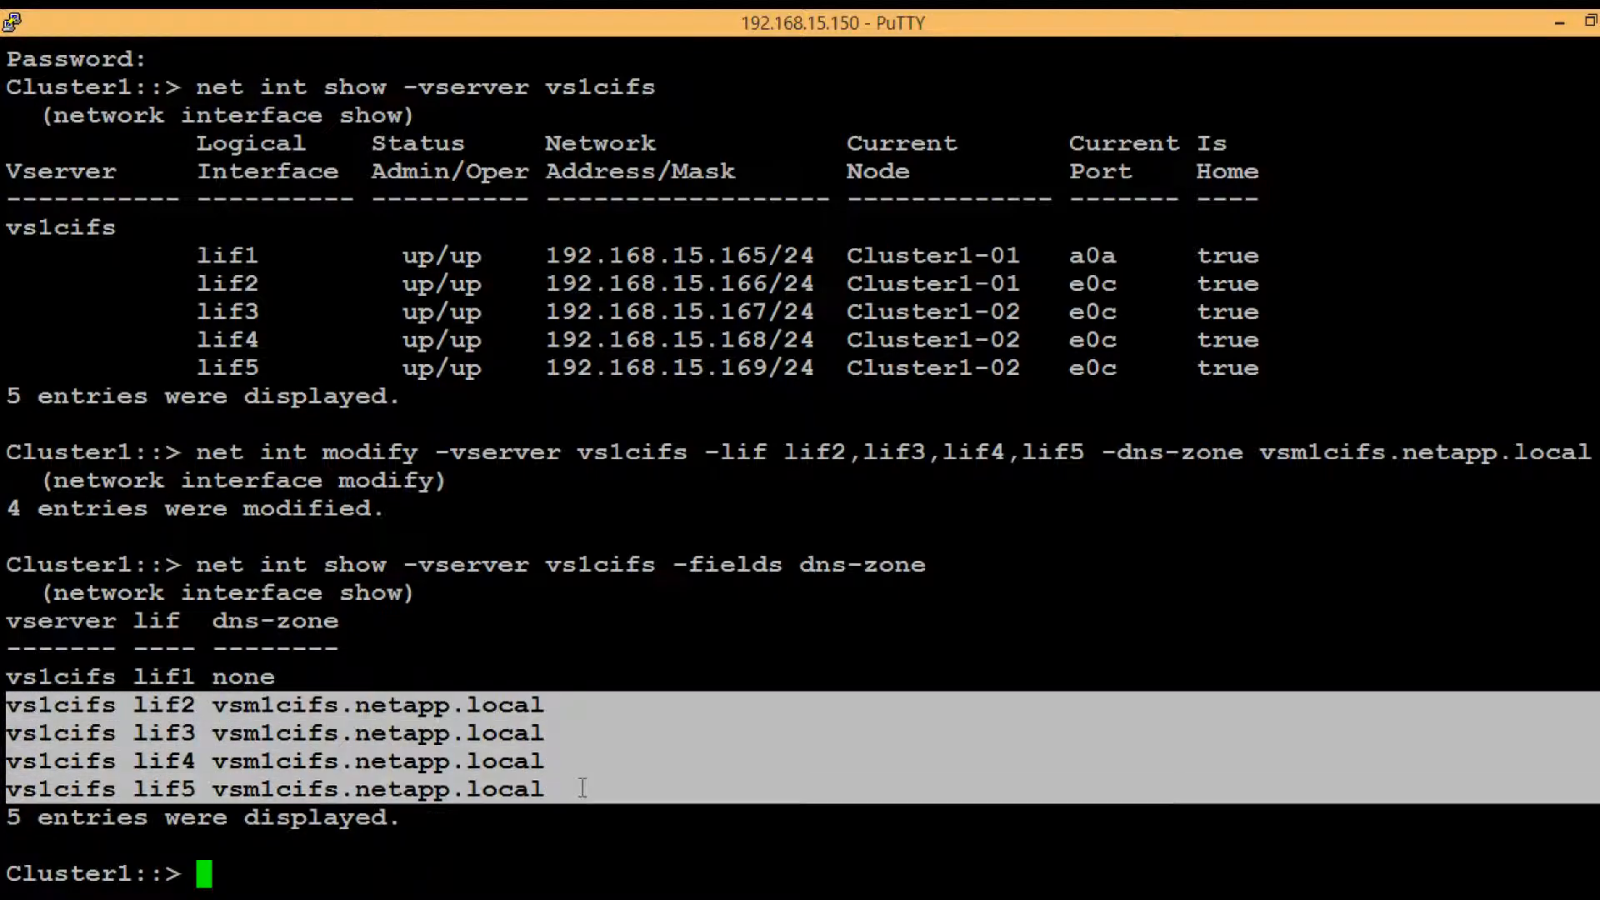
pyautogui.moveTo(223, 628)
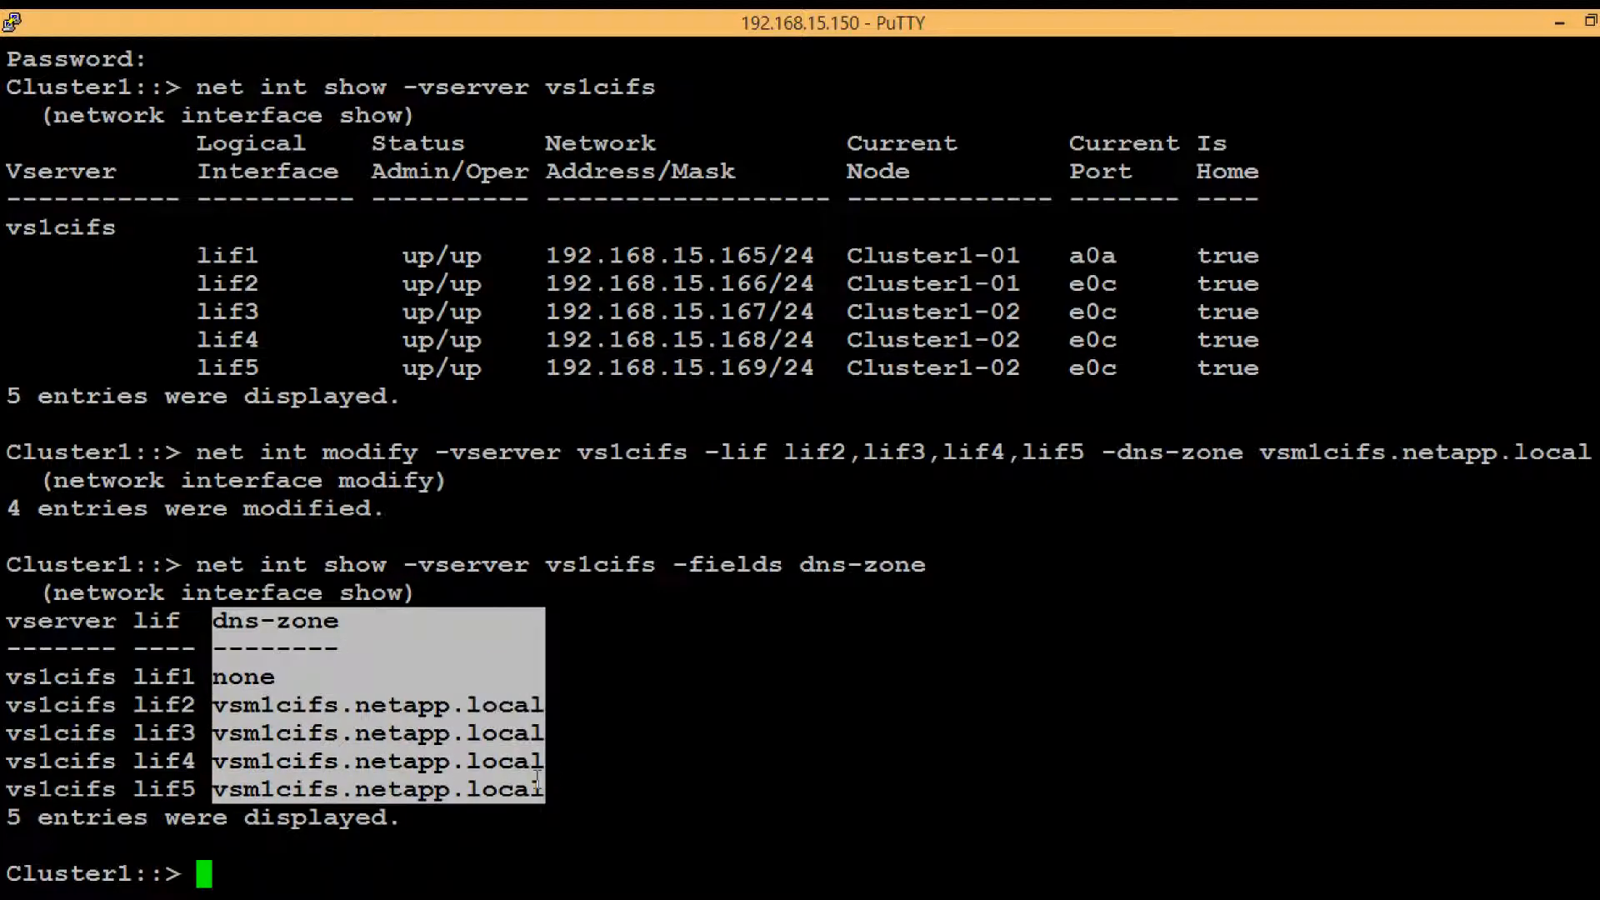
pyautogui.click(669, 720)
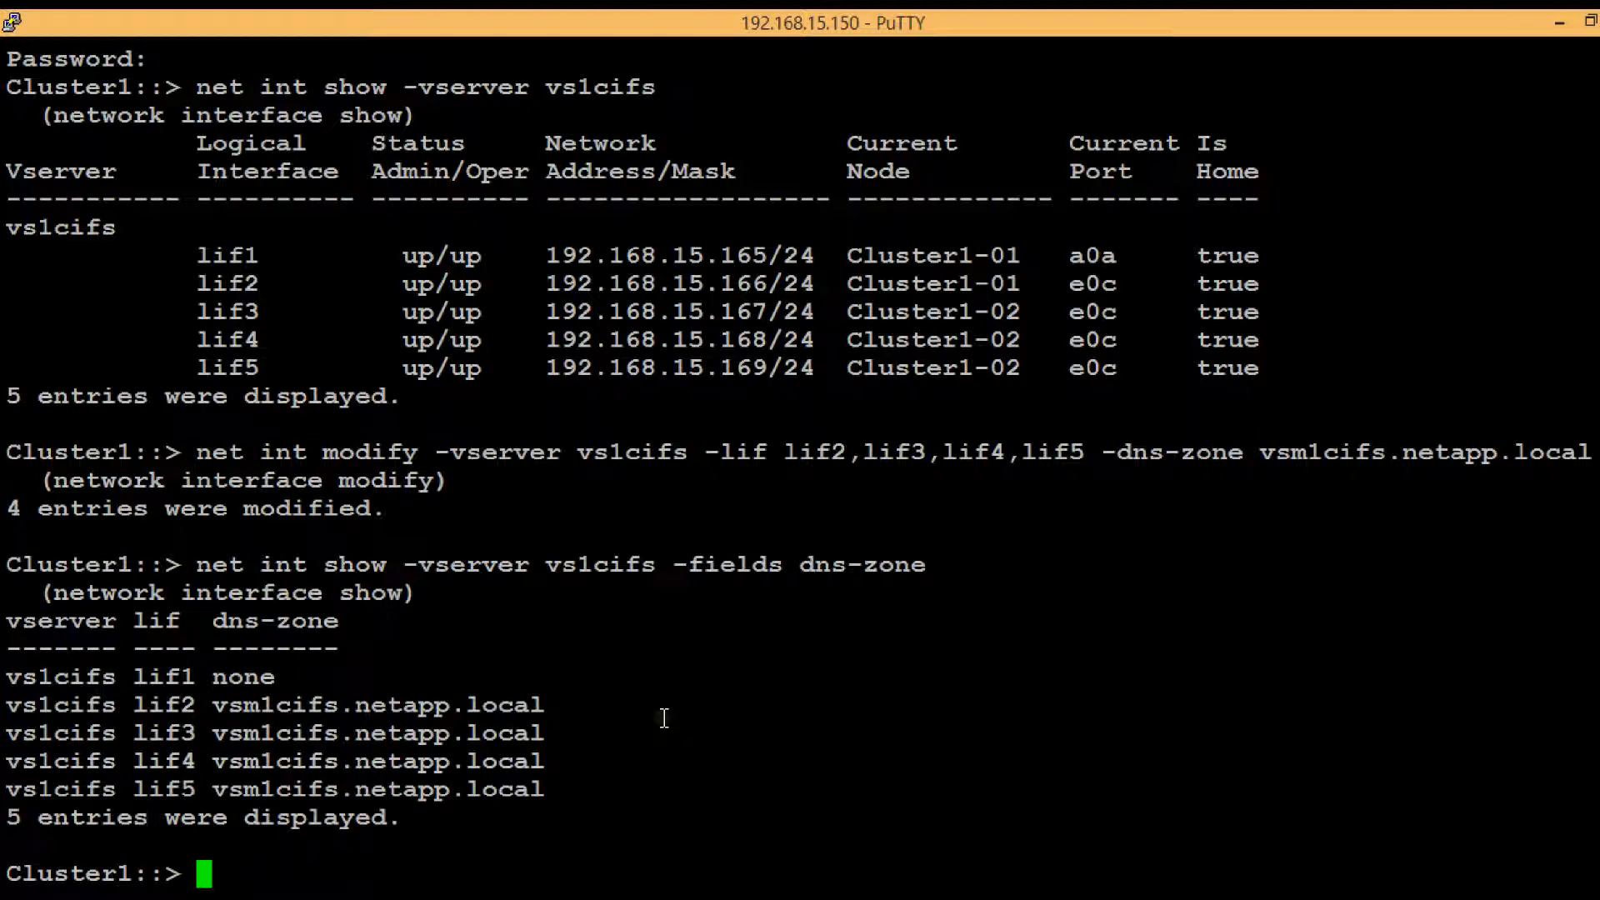
pyautogui.moveTo(858, 842)
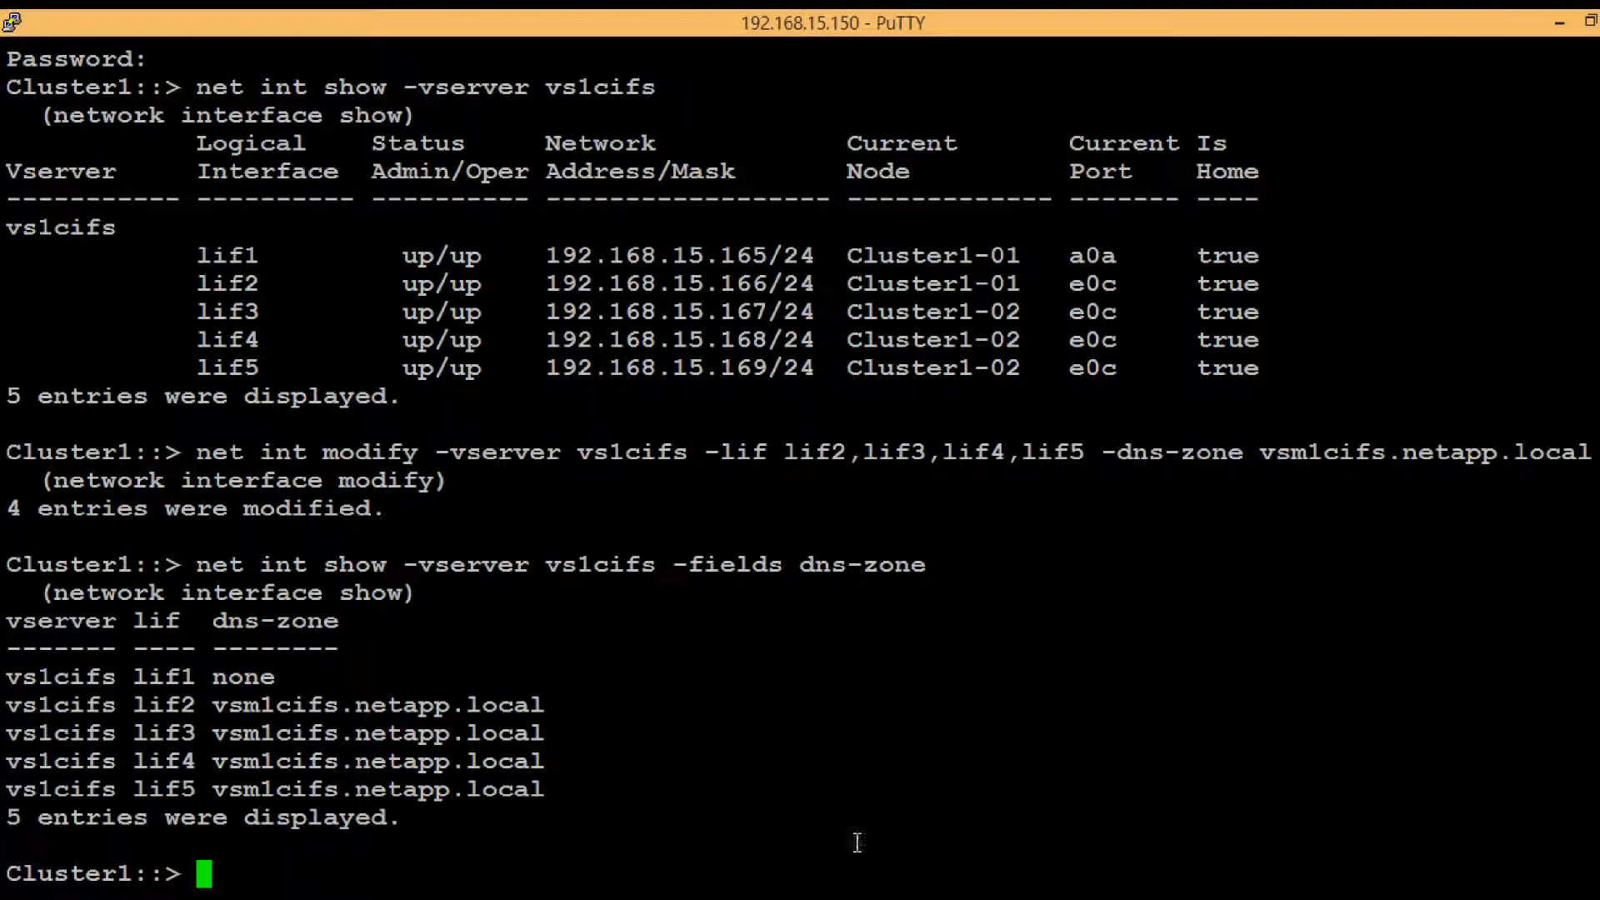
pyautogui.click(1559, 22)
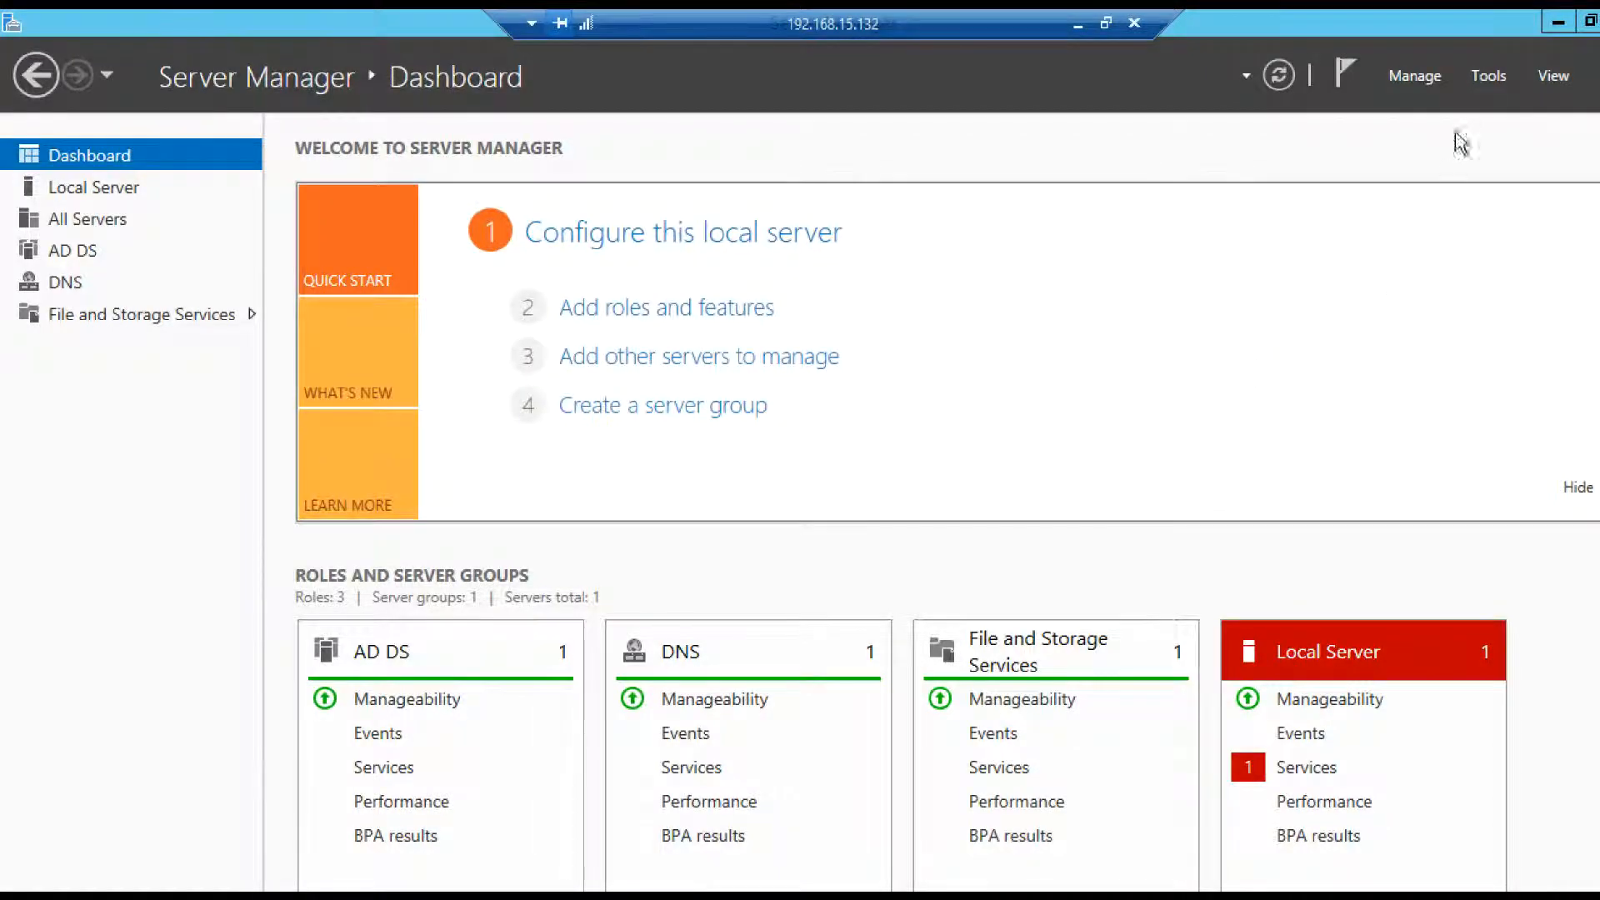
# Step: Open DNS Manager from Tools, select netapp.local under Forward Lookup Zones and right-click it
pyautogui.click(1488, 74)
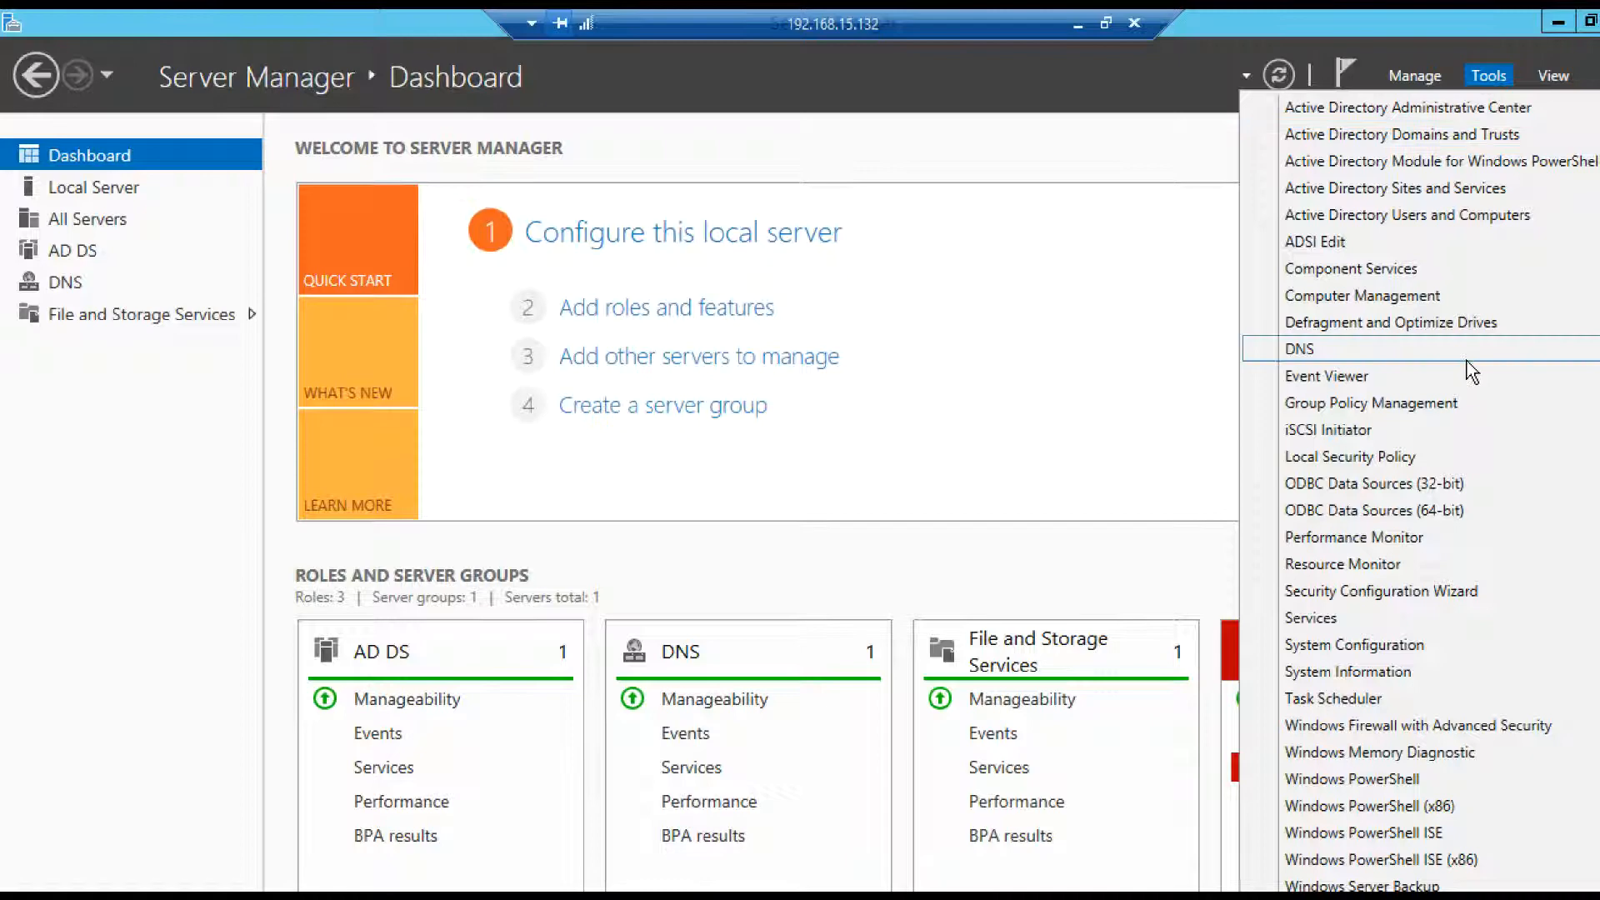
pyautogui.click(1300, 349)
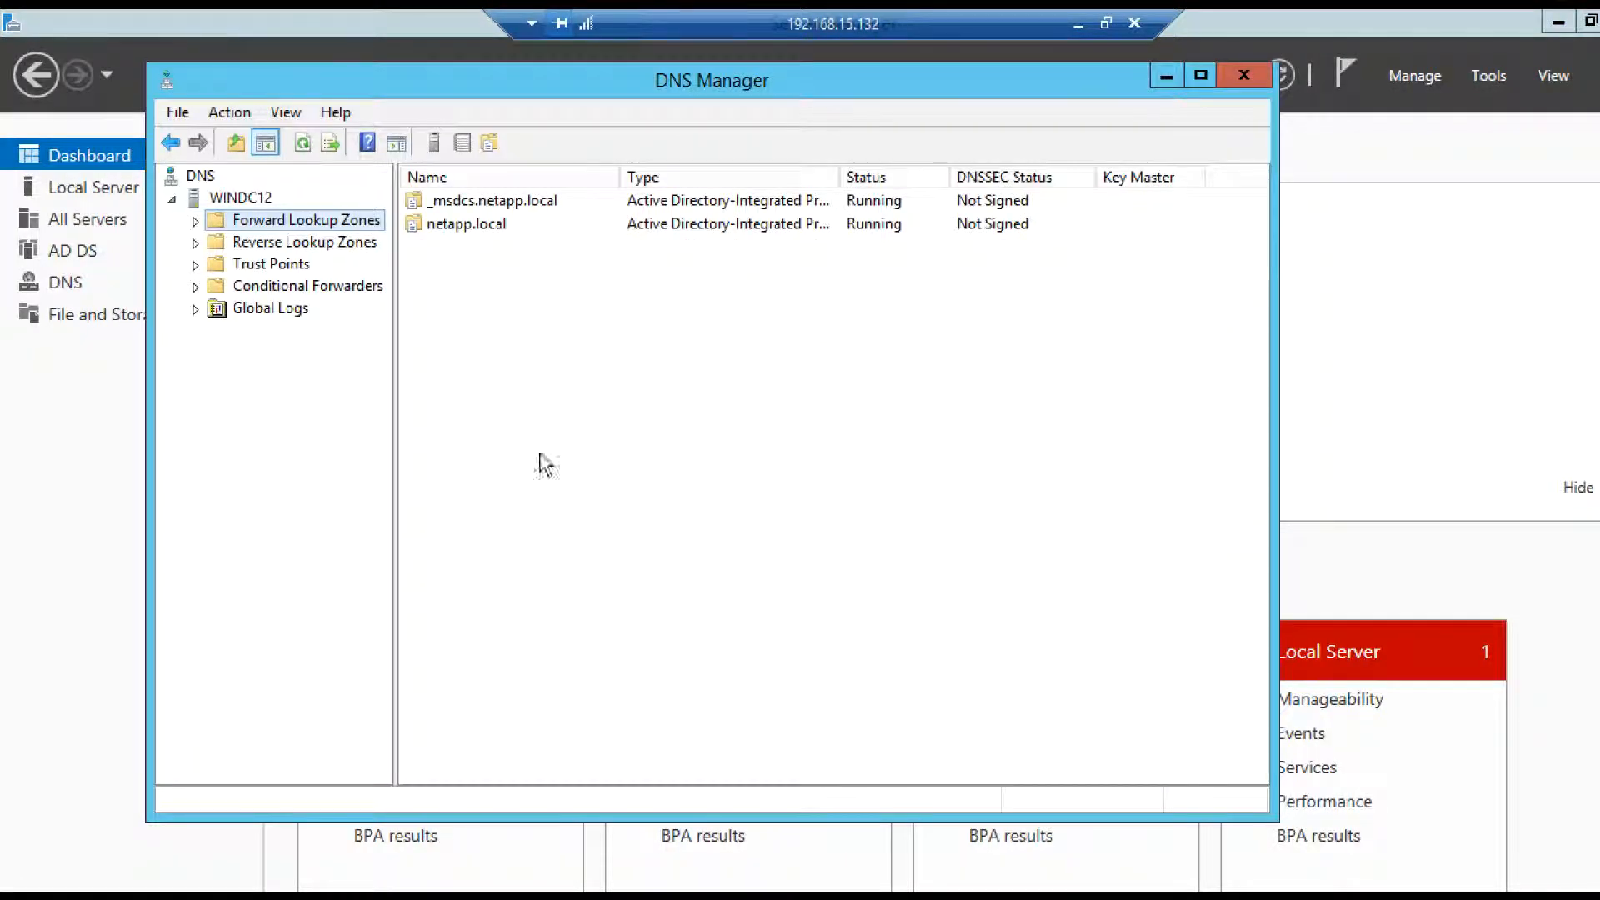
pyautogui.click(194, 219)
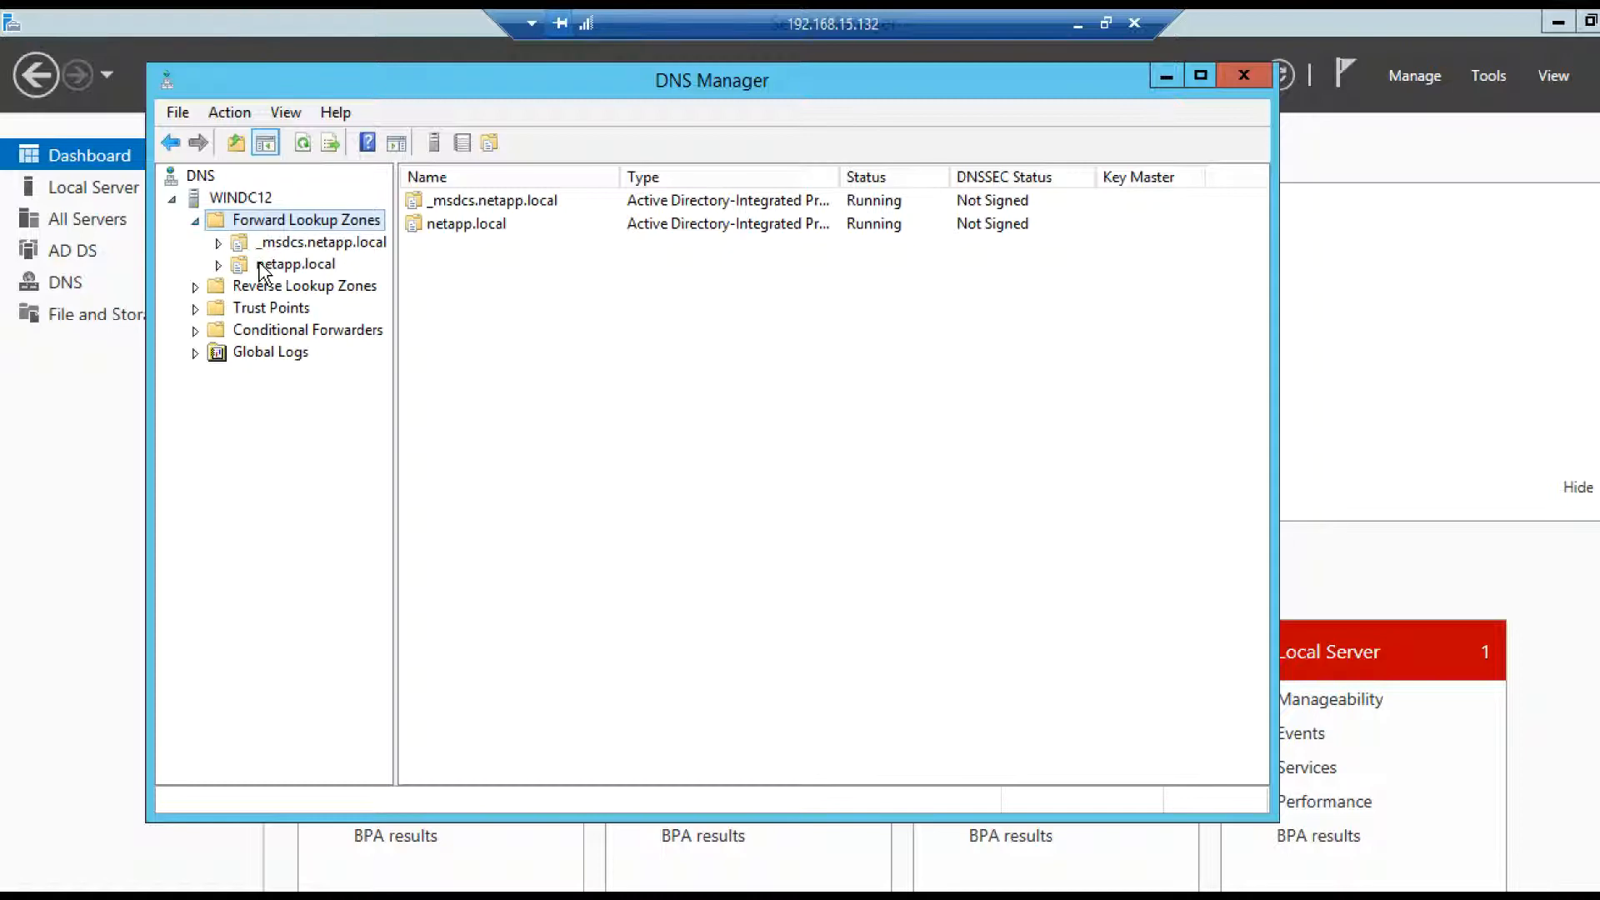
pyautogui.click(299, 263)
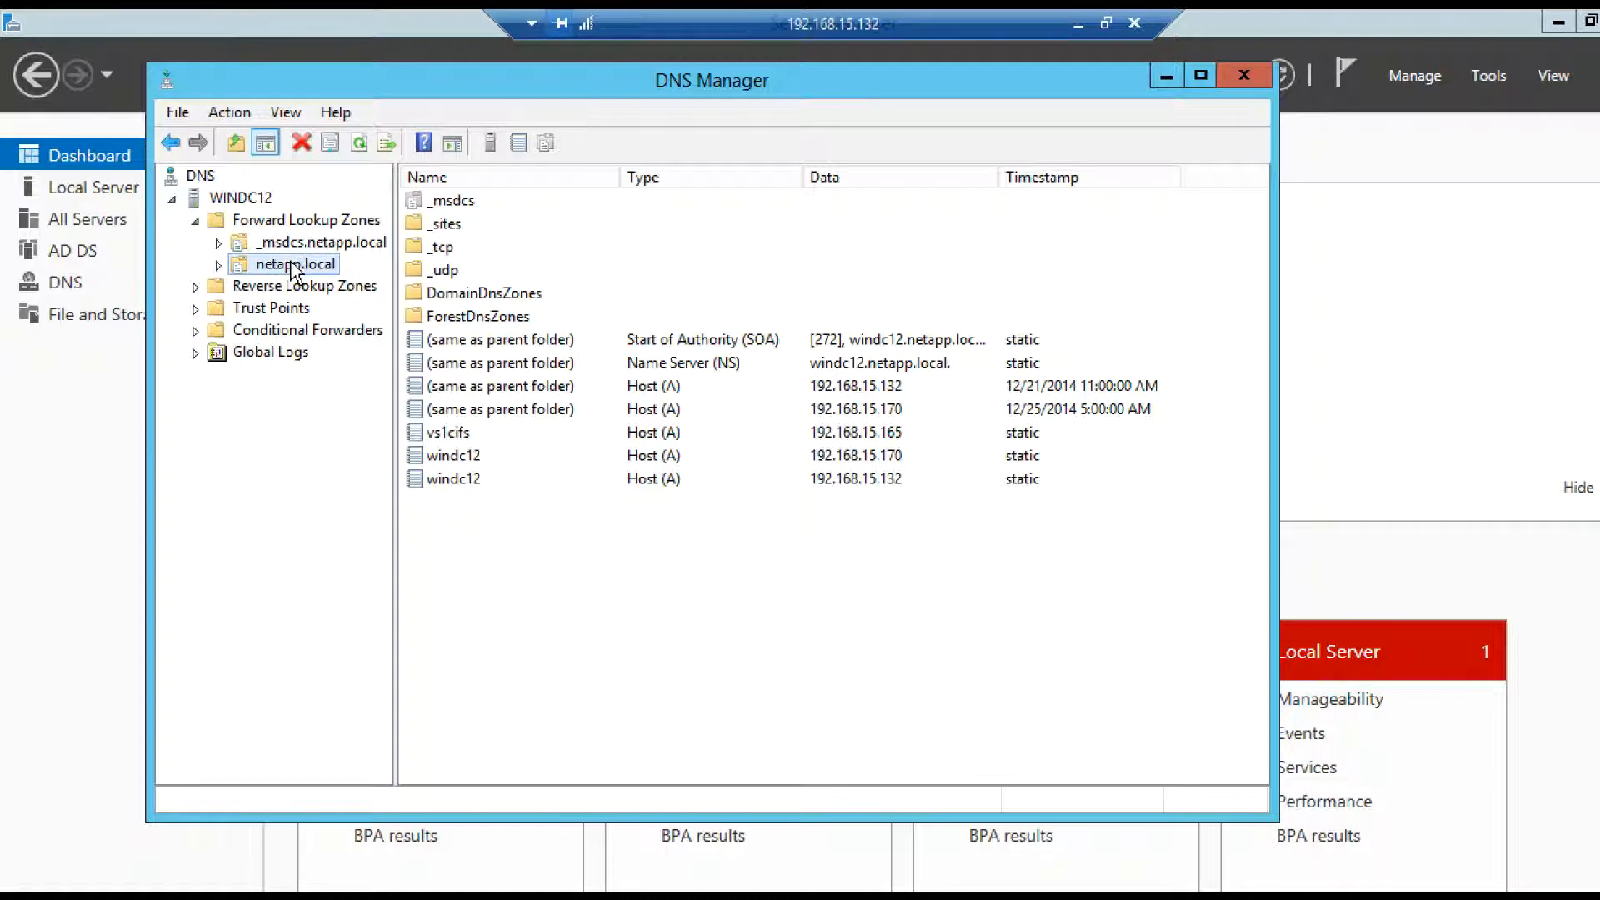
pyautogui.rightClick(296, 263)
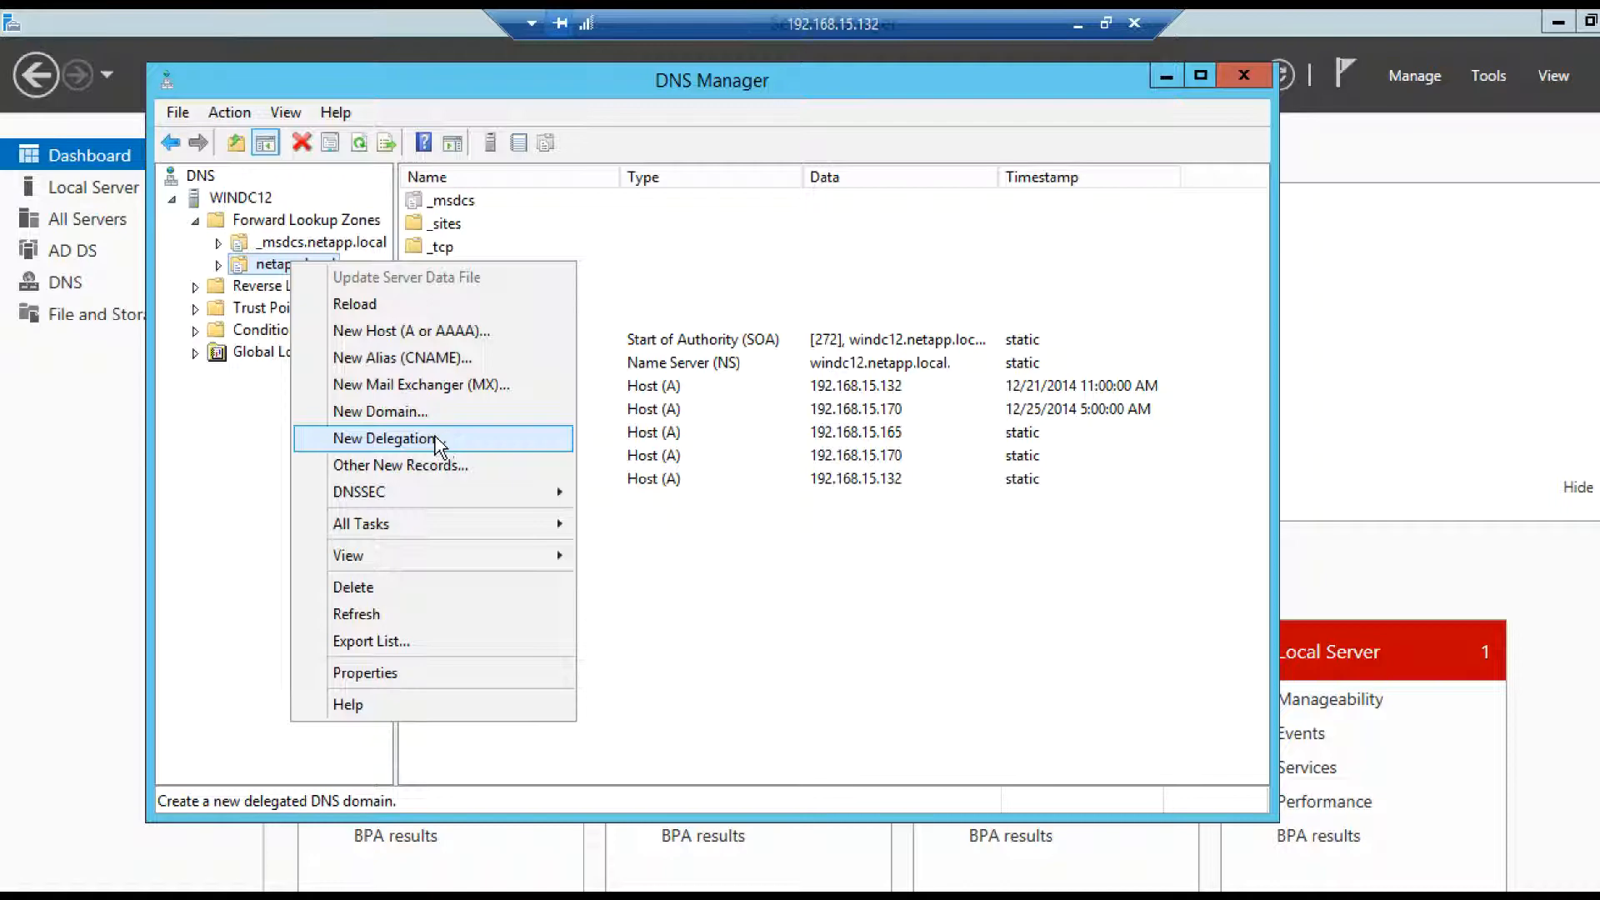
# Step: Start a New Delegation on netapp.local and enter vsm1cifs as the delegated domain
pyautogui.click(383, 437)
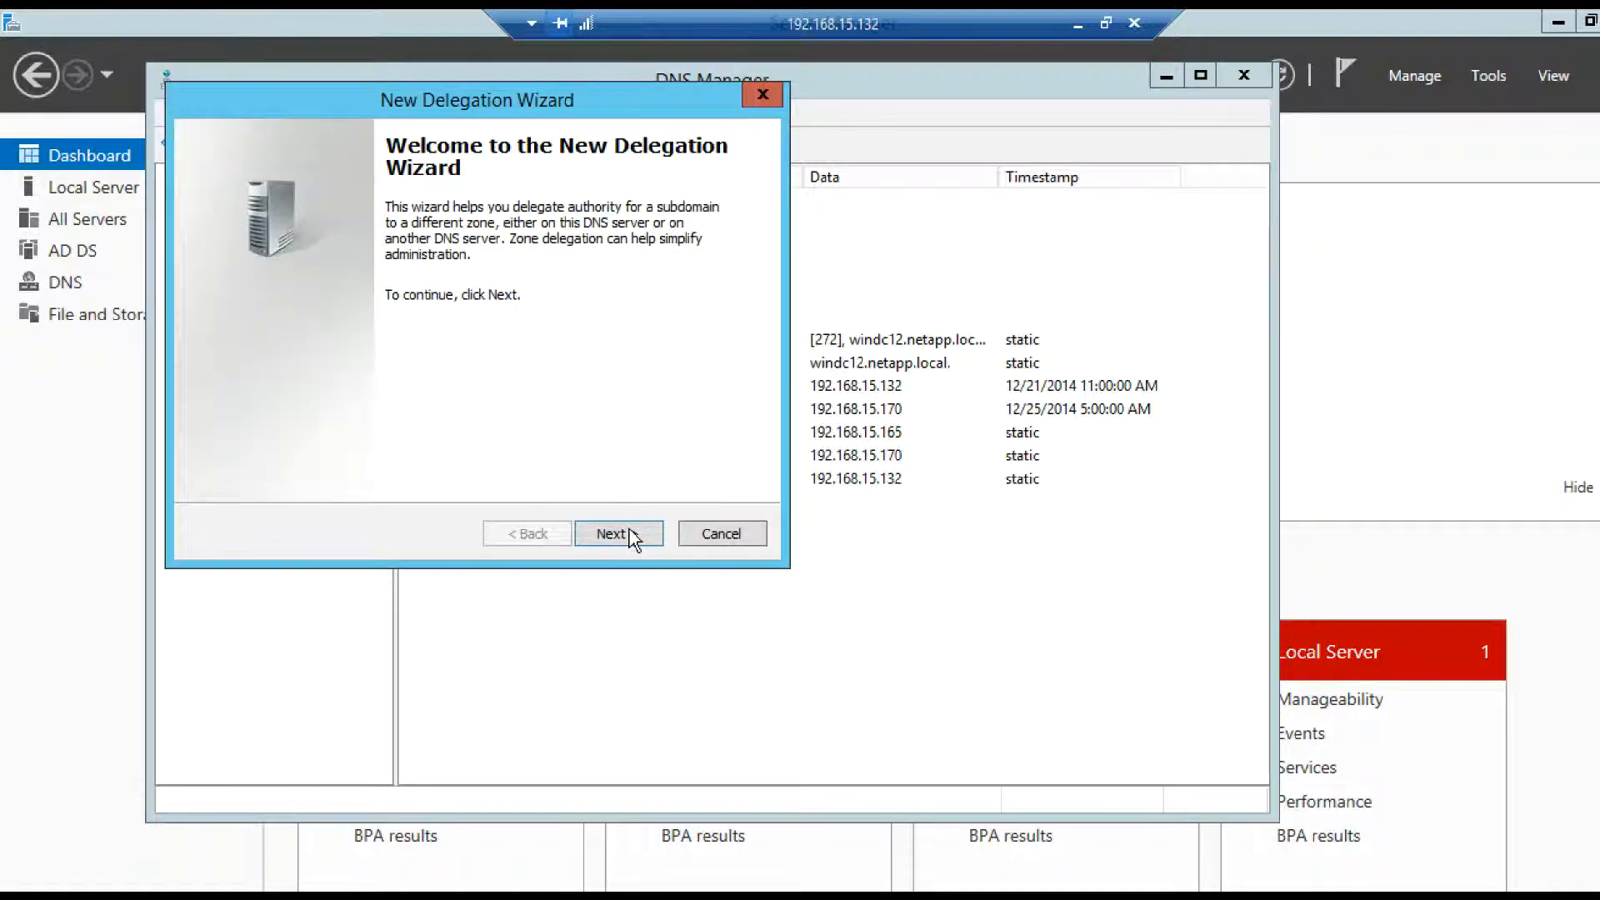
pyautogui.click(618, 534)
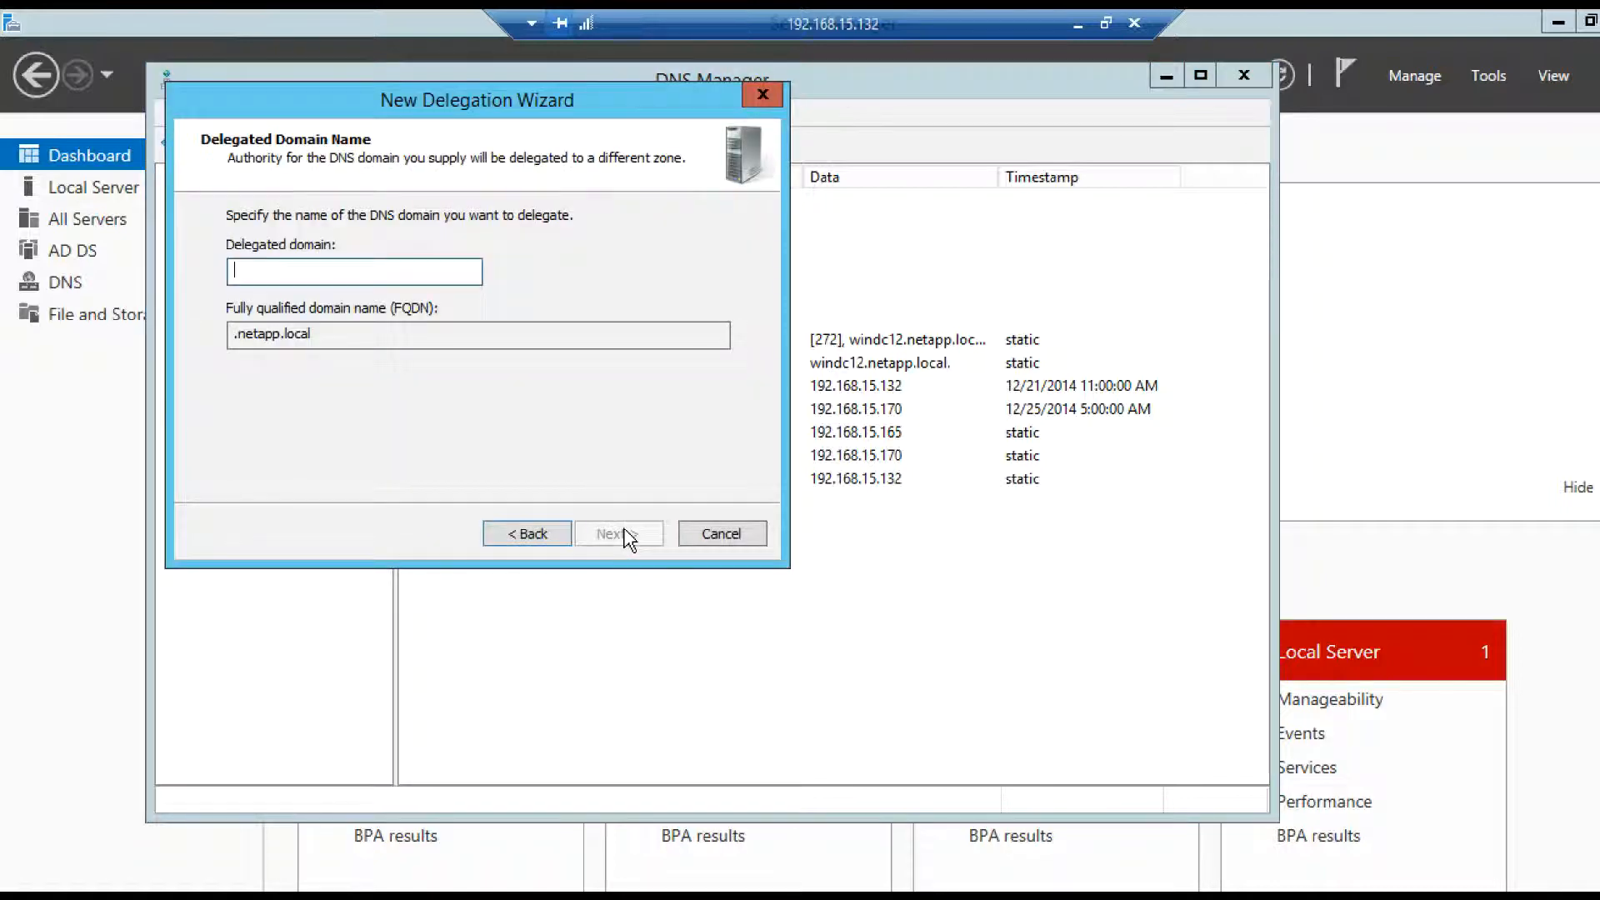
pyautogui.moveTo(390, 272)
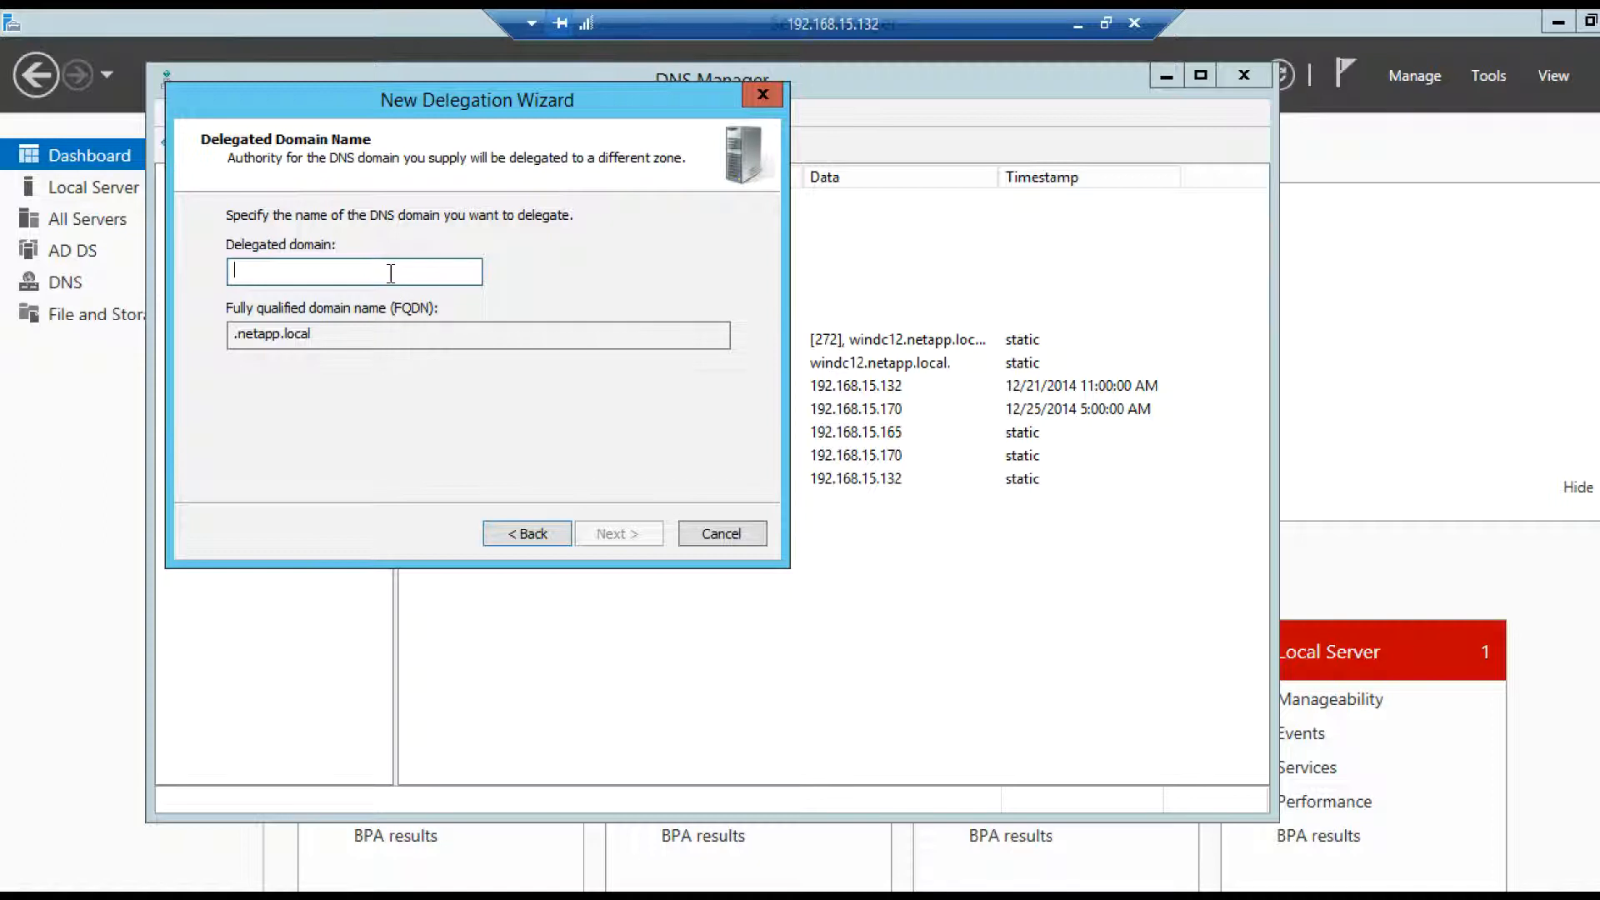
pyautogui.write('vs')
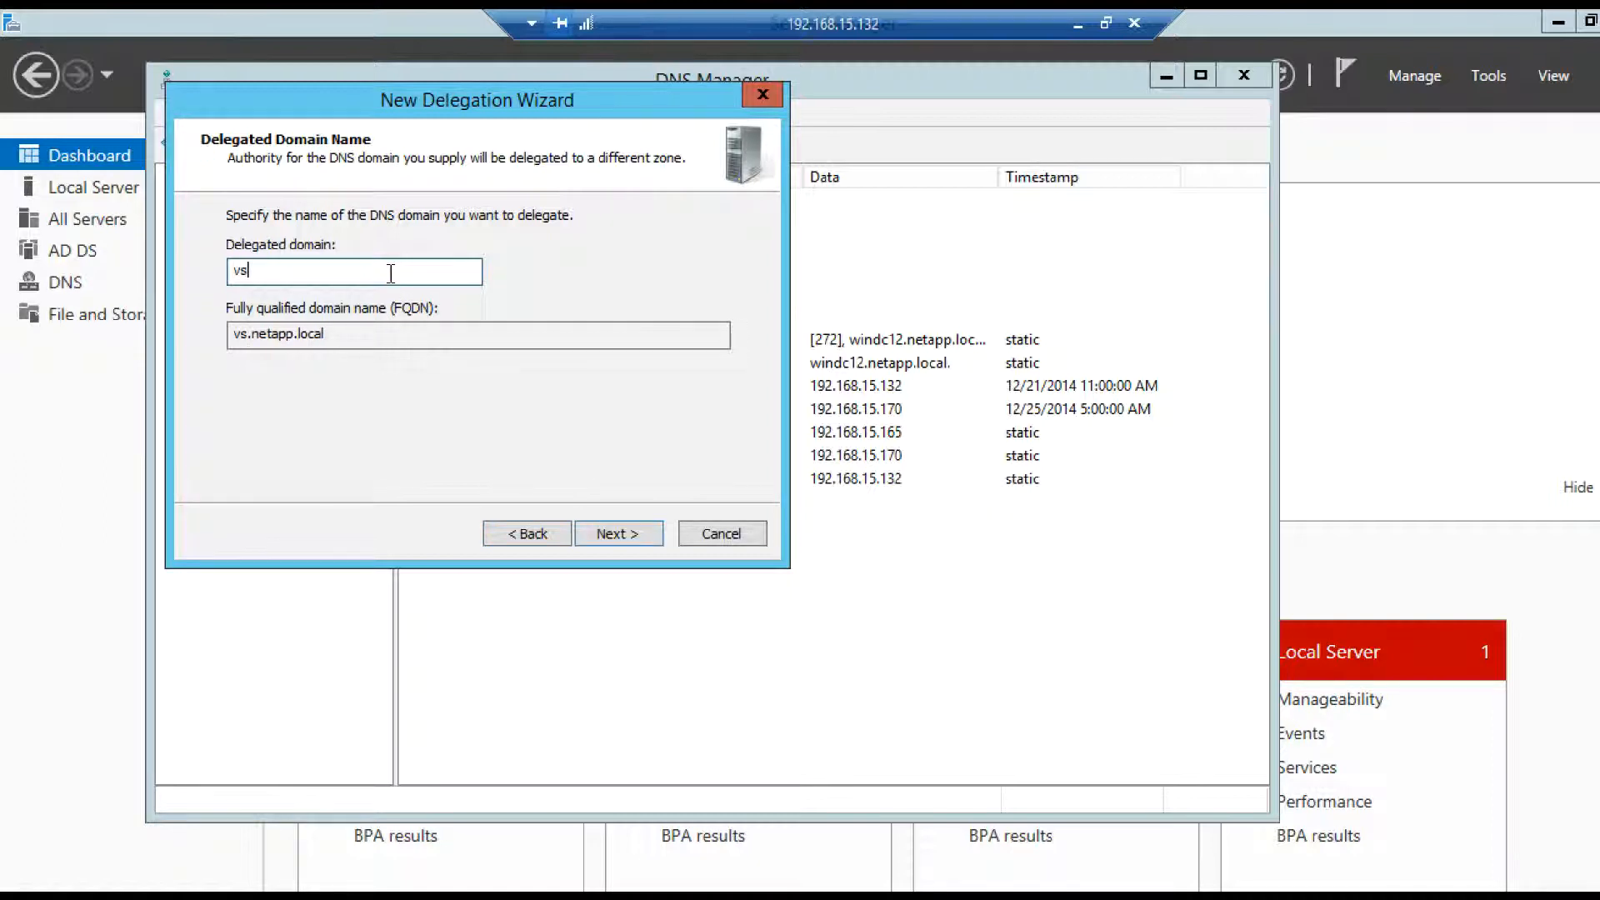
pyautogui.write('m1cifs')
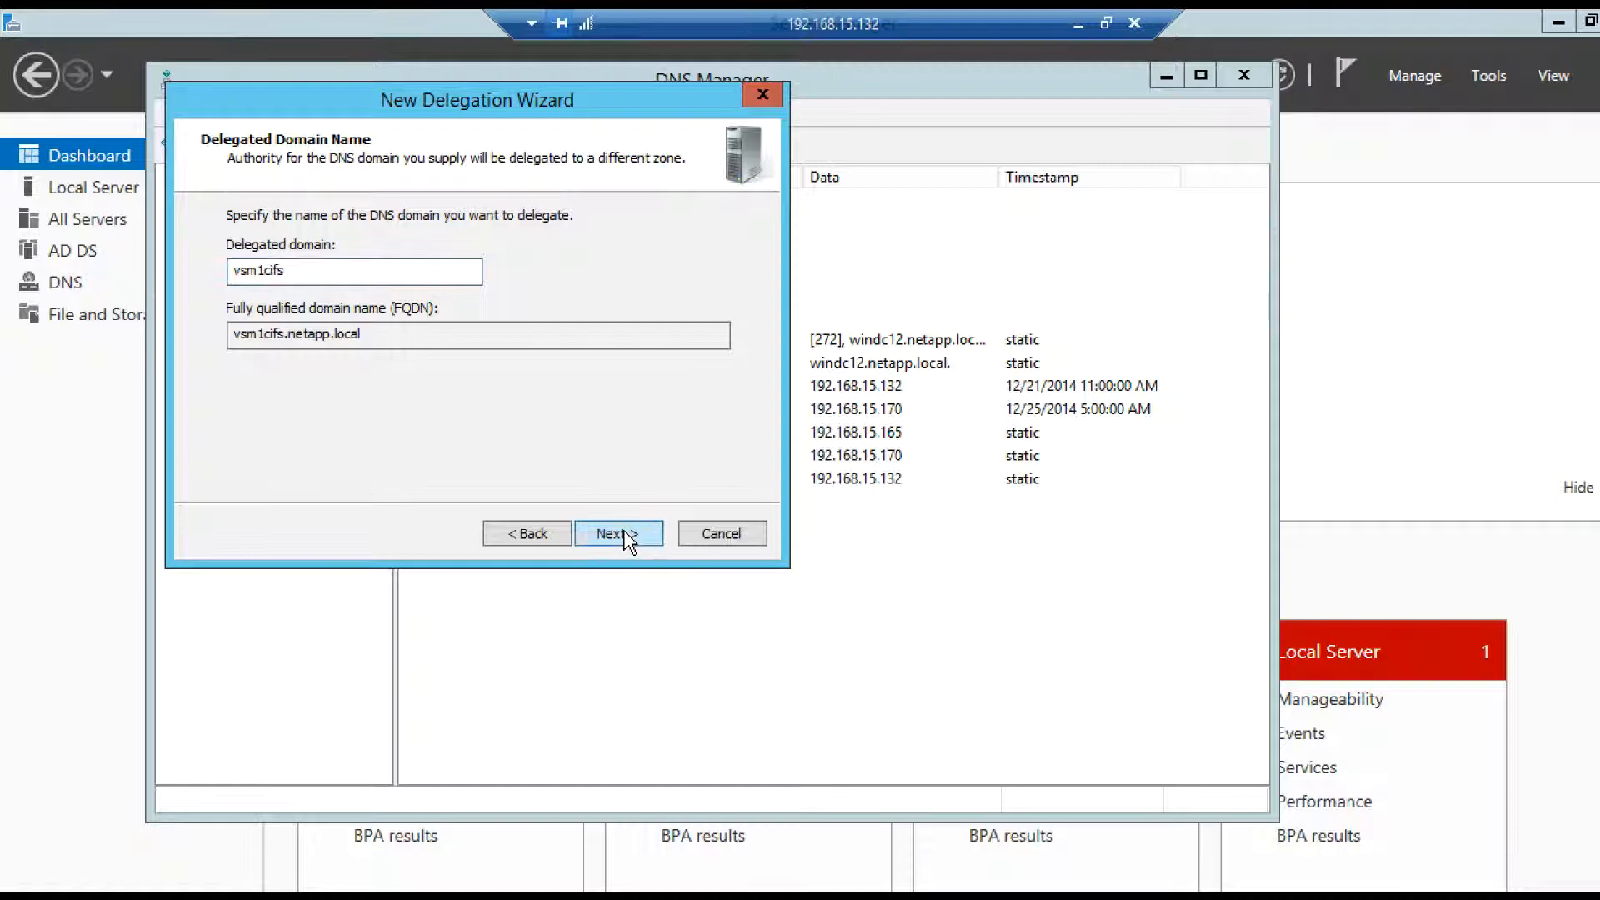
pyautogui.click(618, 533)
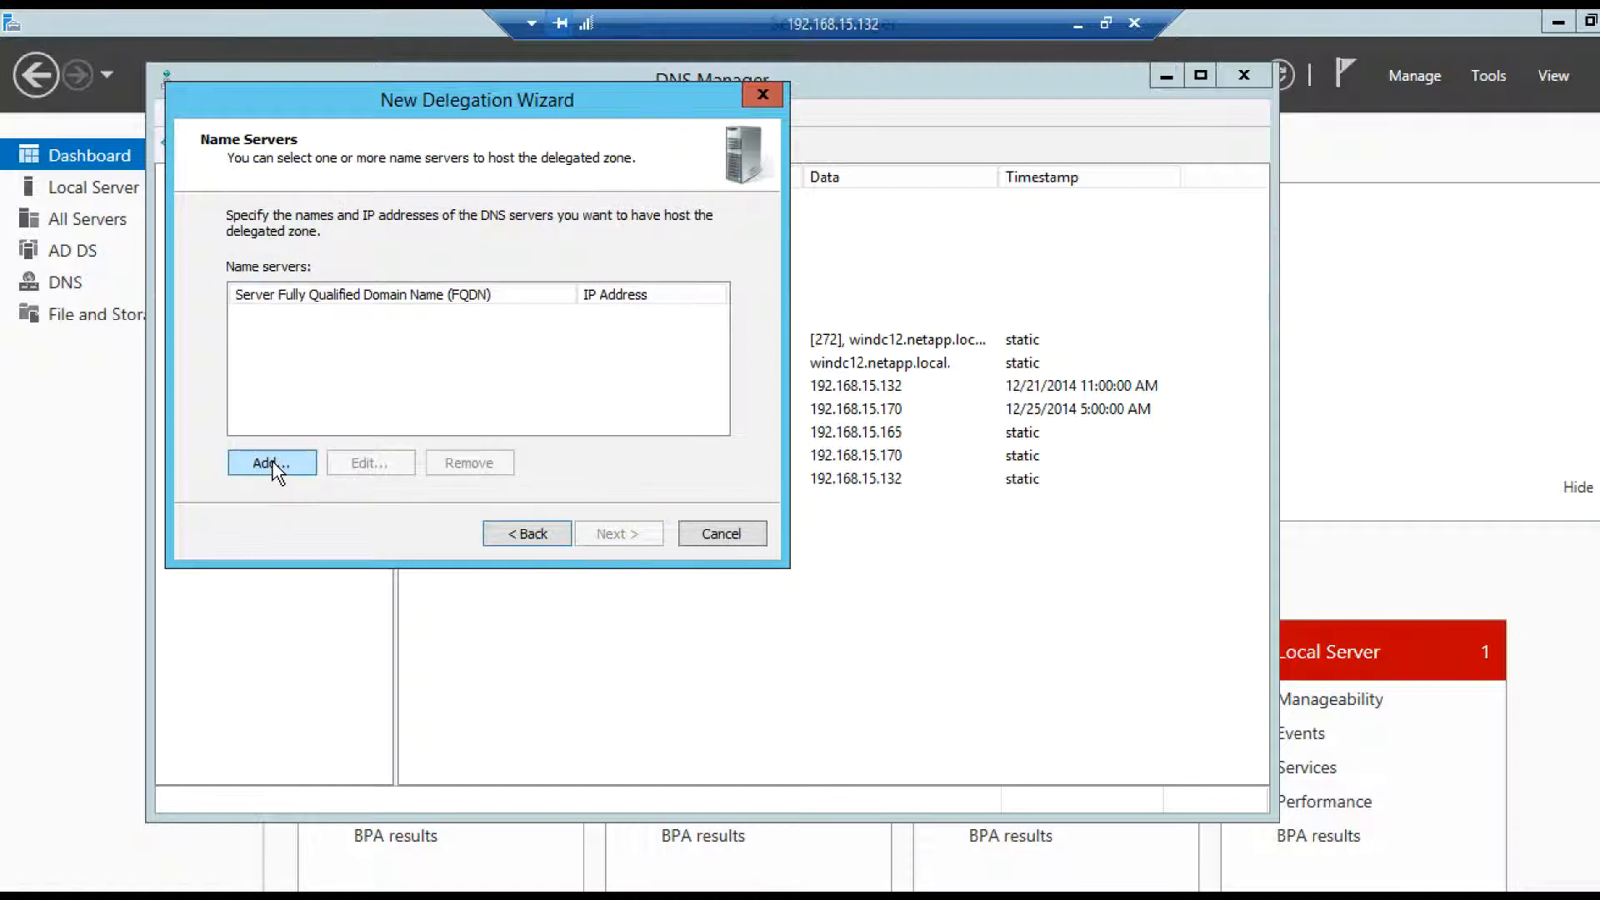
# Step: Add 192.168.15.166 as a name server, resolve it and confirm
pyautogui.click(270, 463)
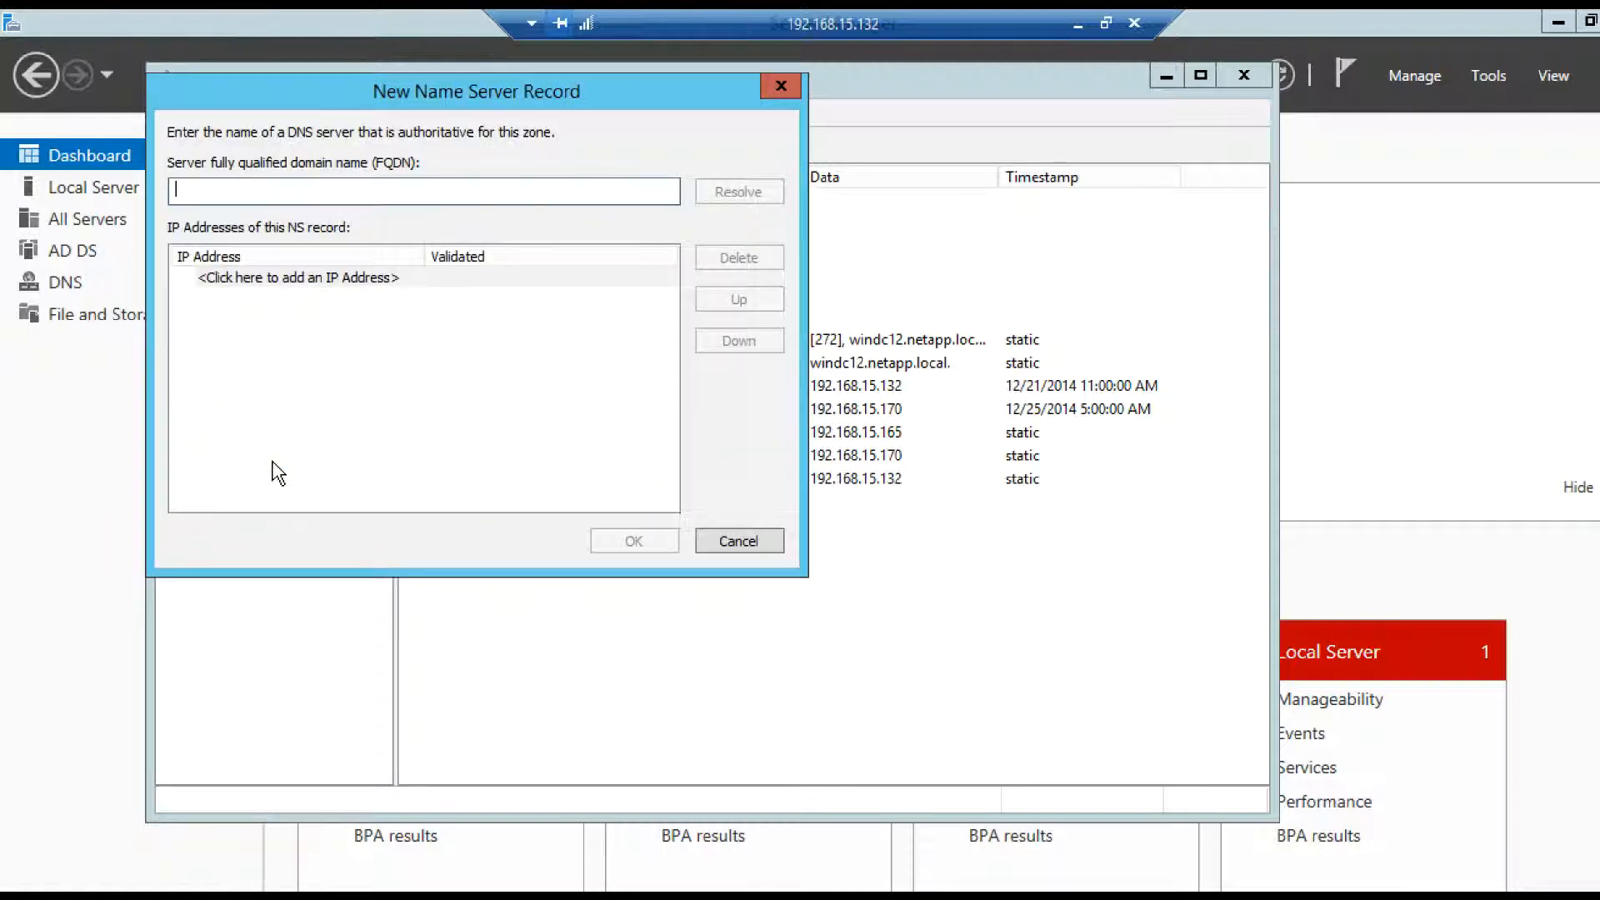
pyautogui.moveTo(341, 196)
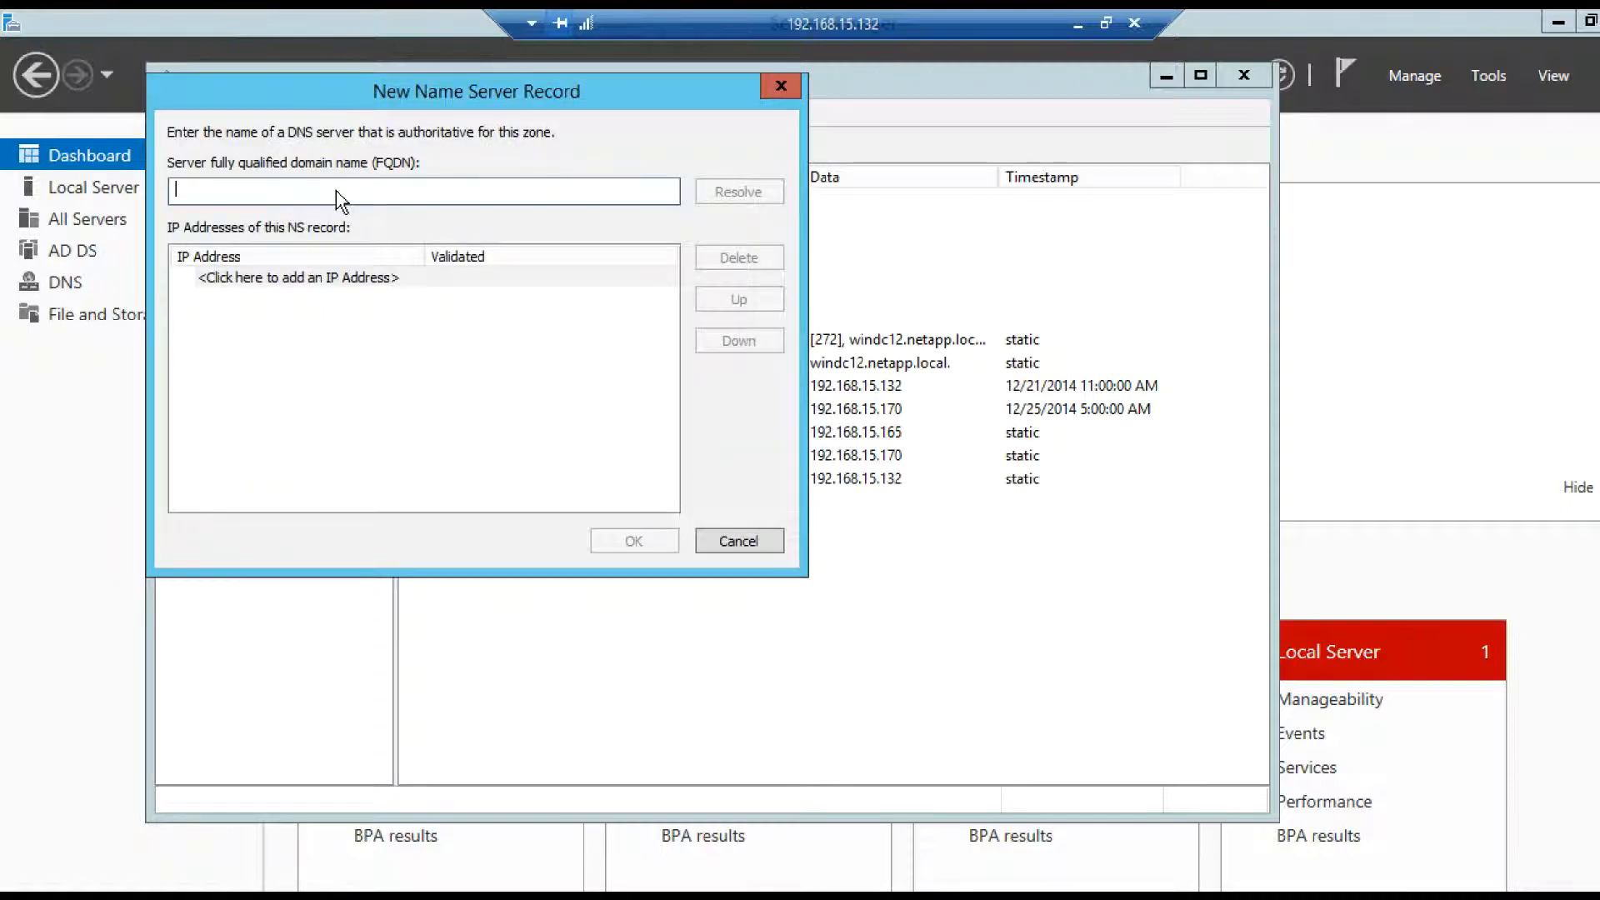
pyautogui.write('1')
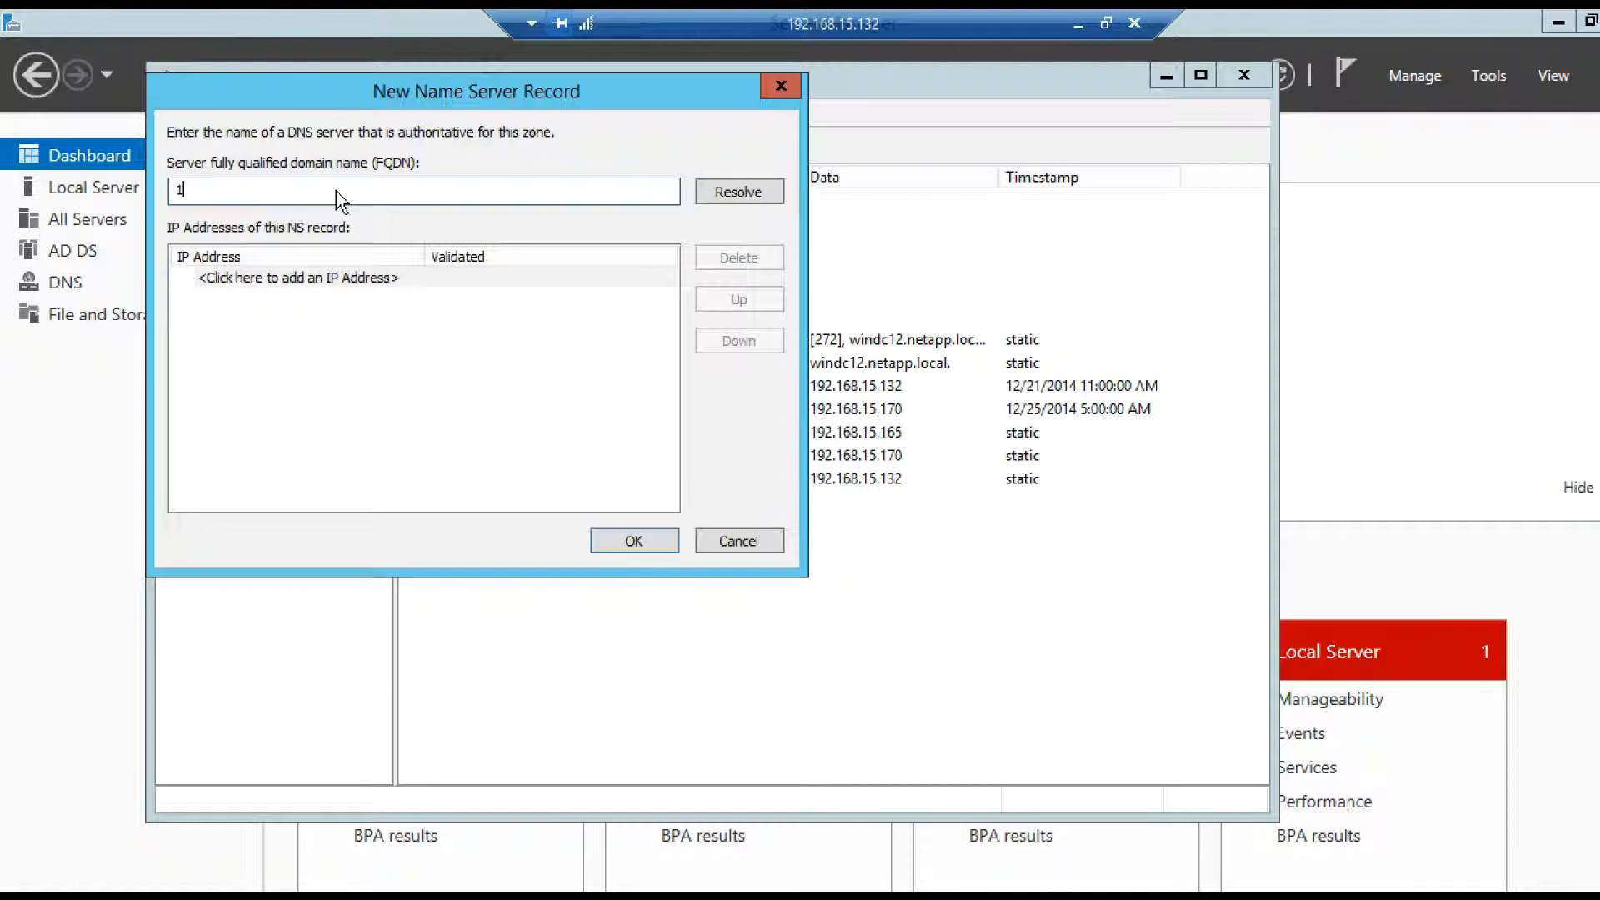
pyautogui.write('92.168.15')
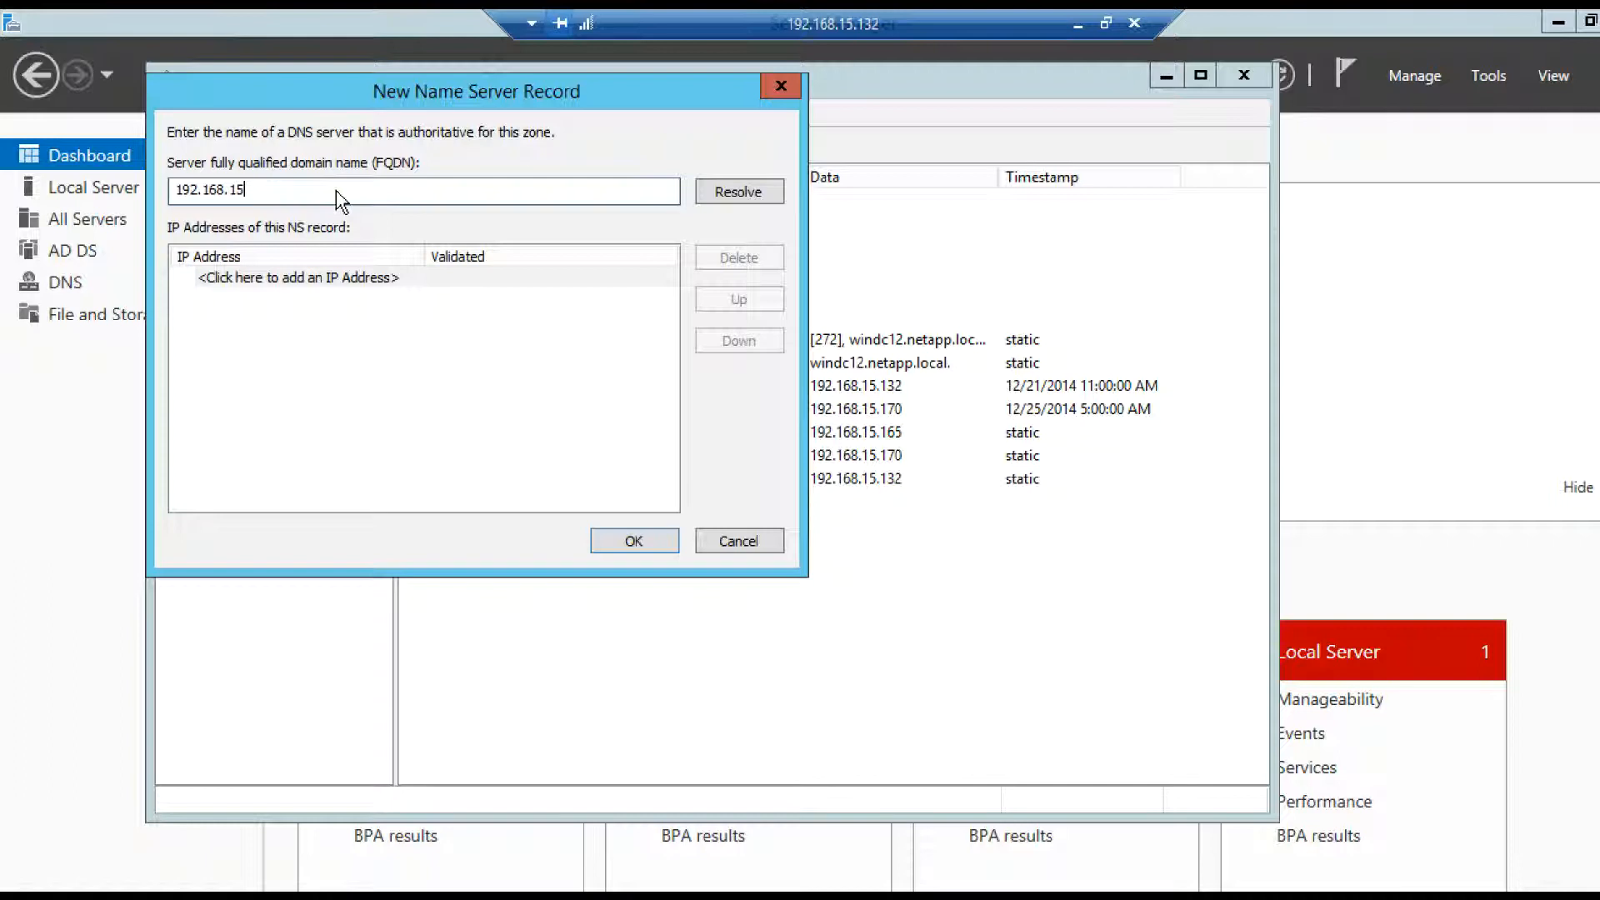
pyautogui.write('.166')
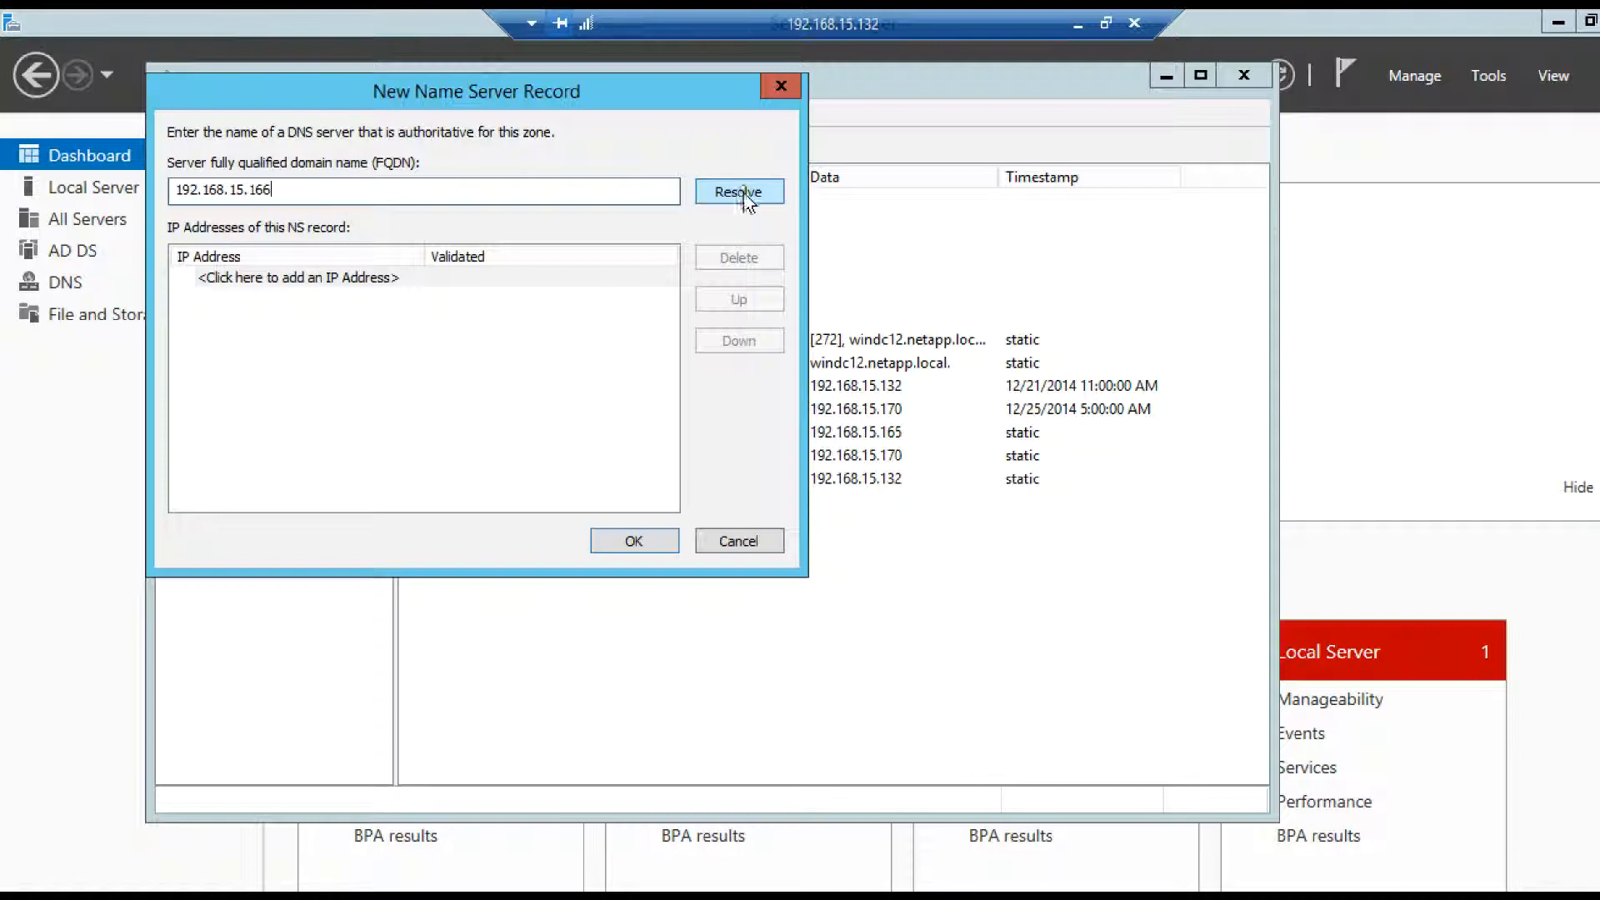
pyautogui.click(739, 192)
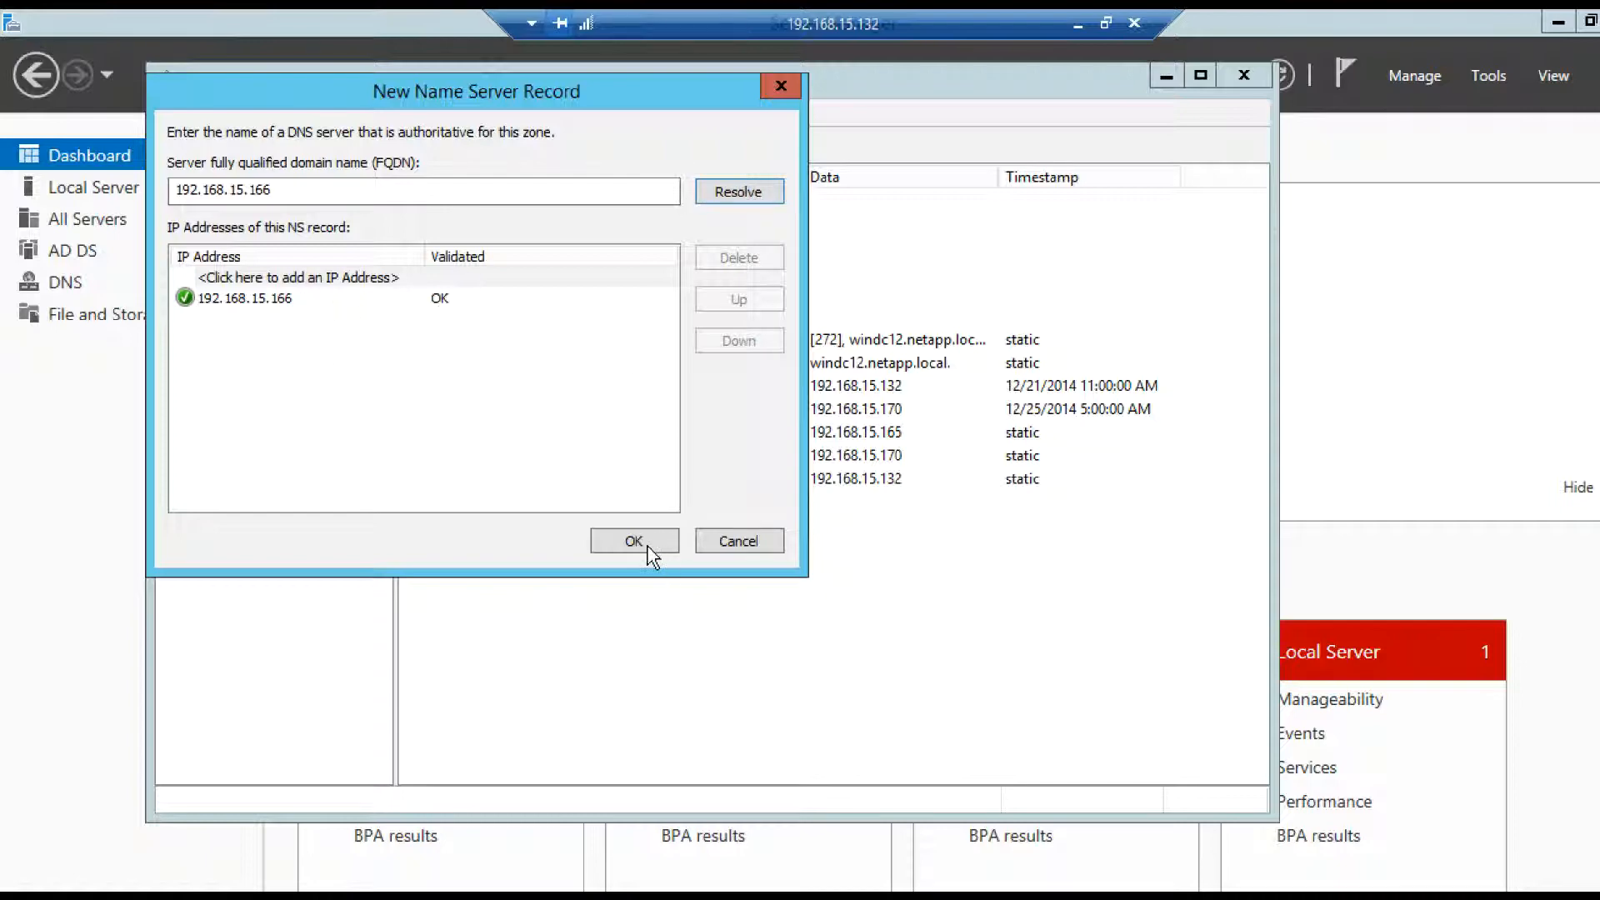
pyautogui.click(633, 541)
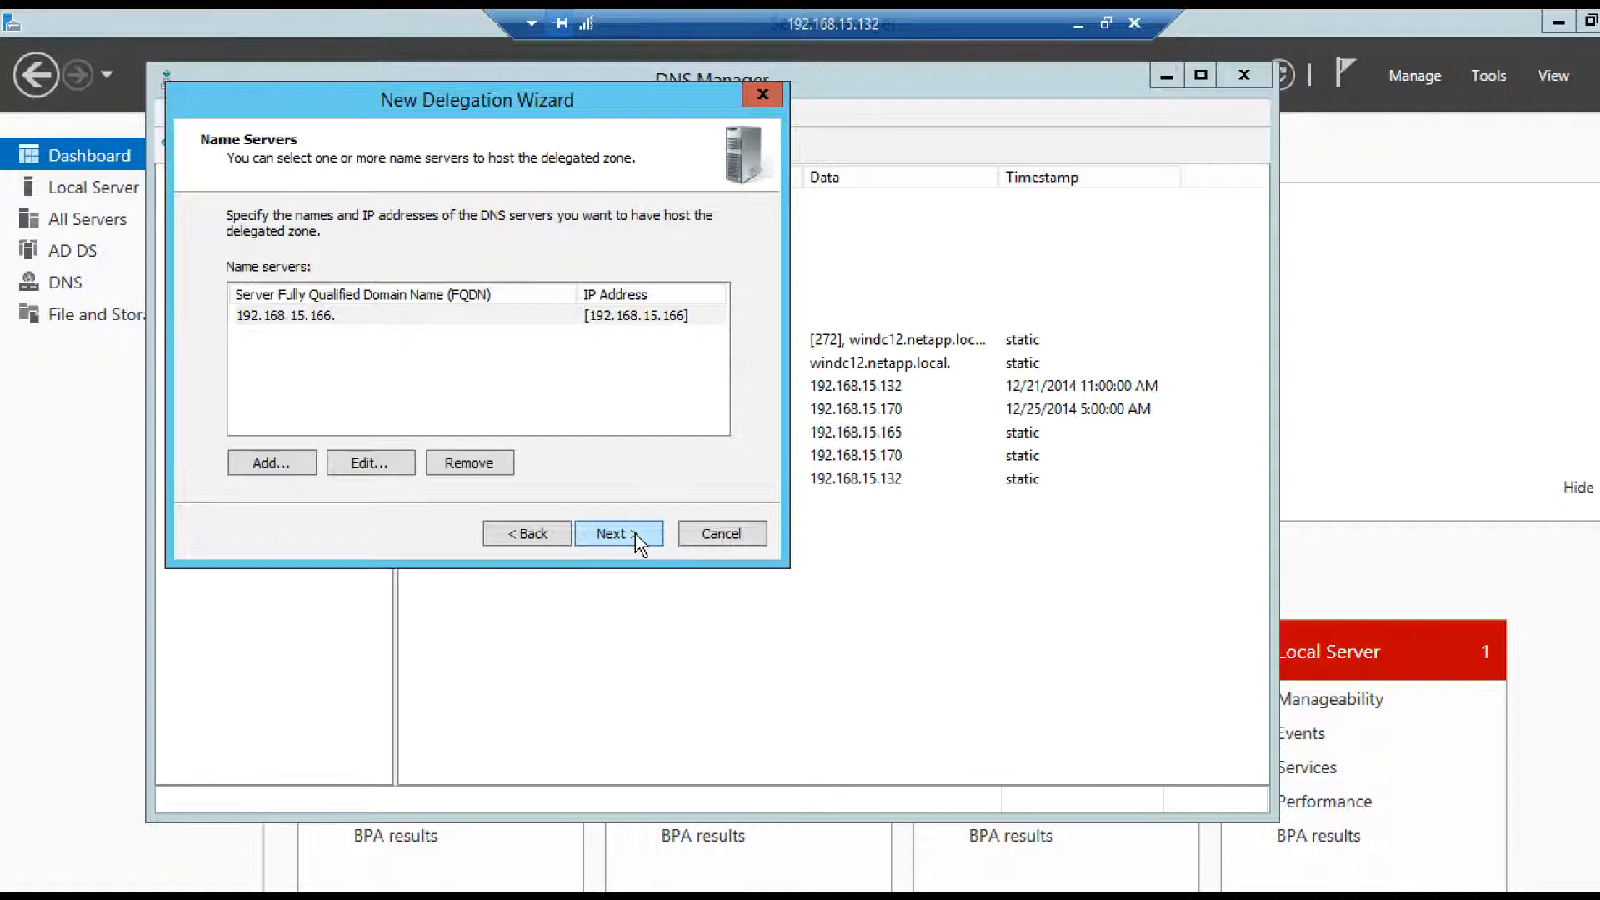
# Step: Accept the name server list and finish the wizard to create the vsm1cifs delegation
pyautogui.click(617, 534)
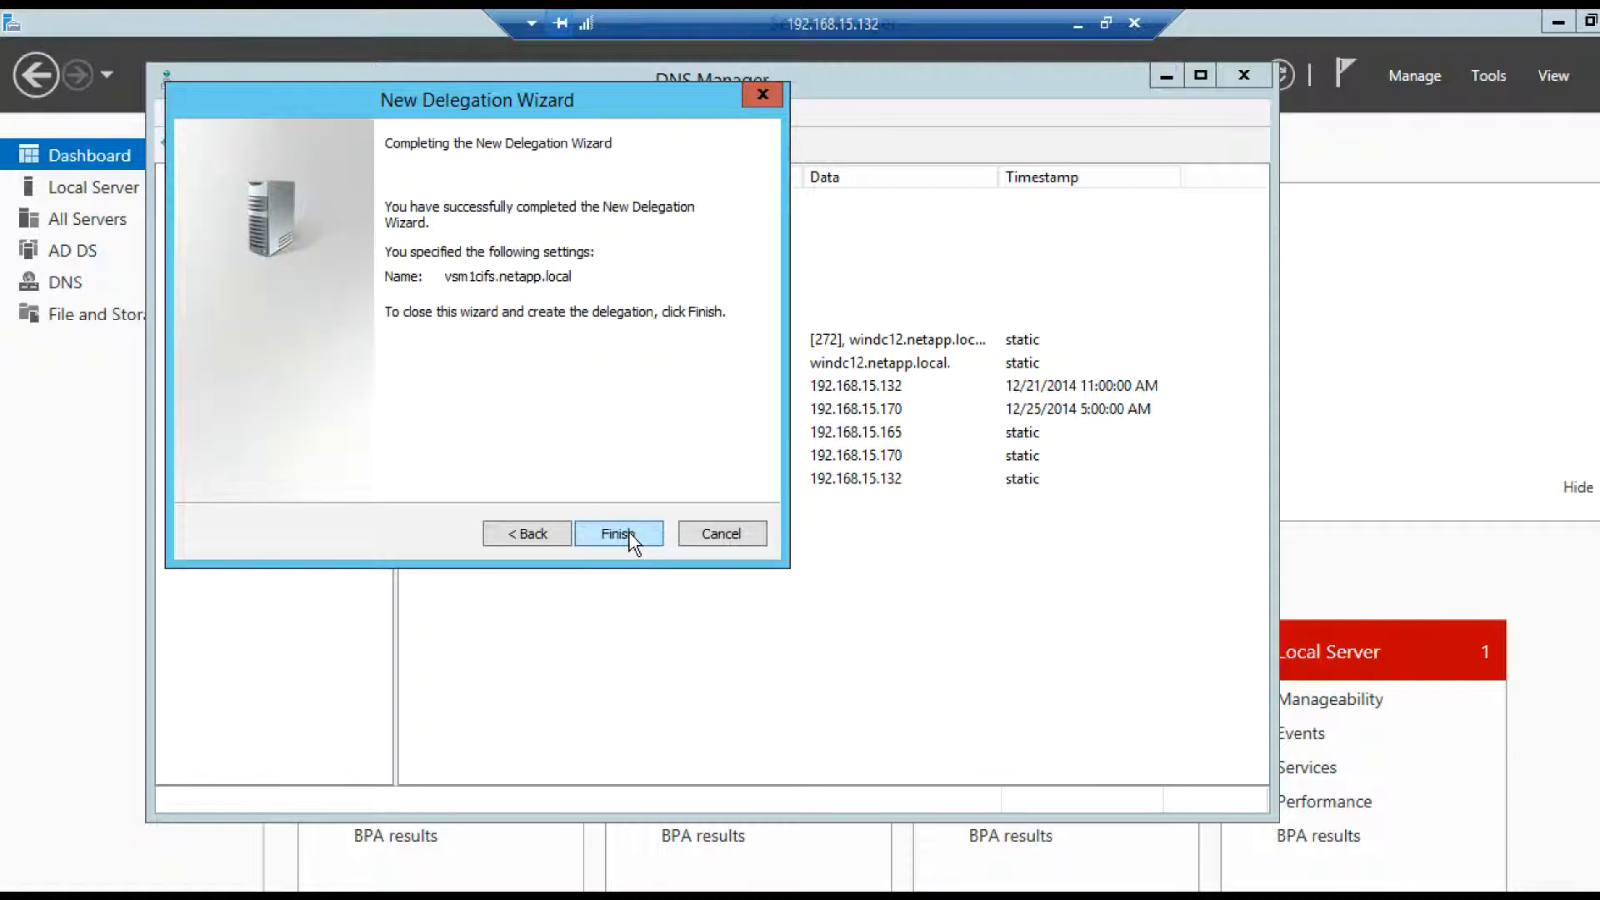
pyautogui.click(618, 532)
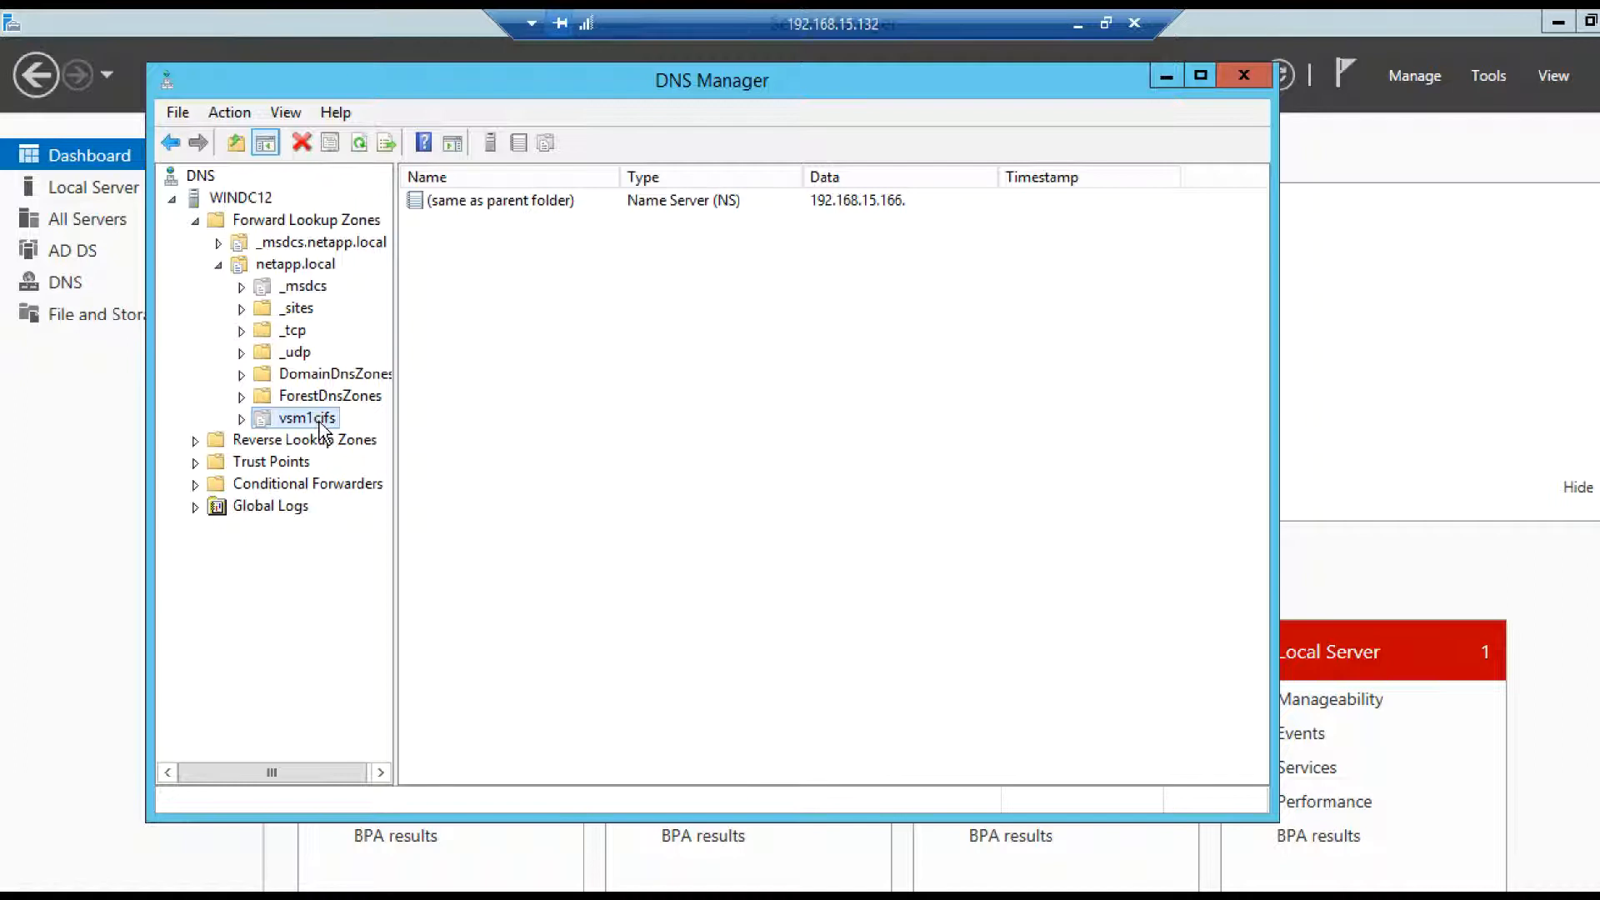
pyautogui.moveTo(310, 382)
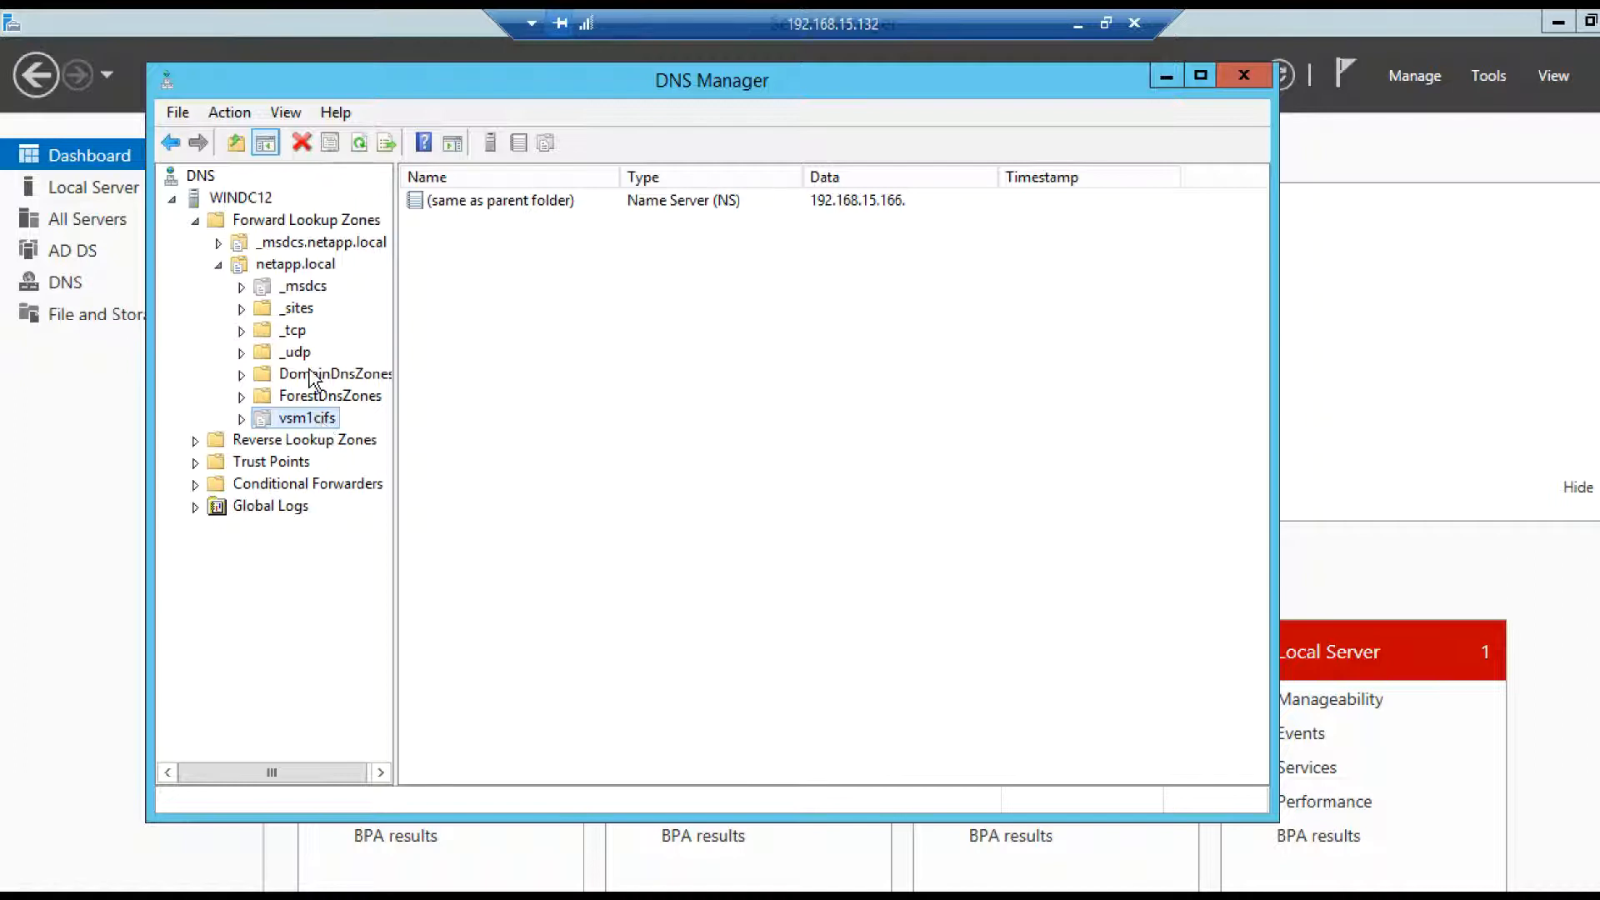
pyautogui.moveTo(322, 427)
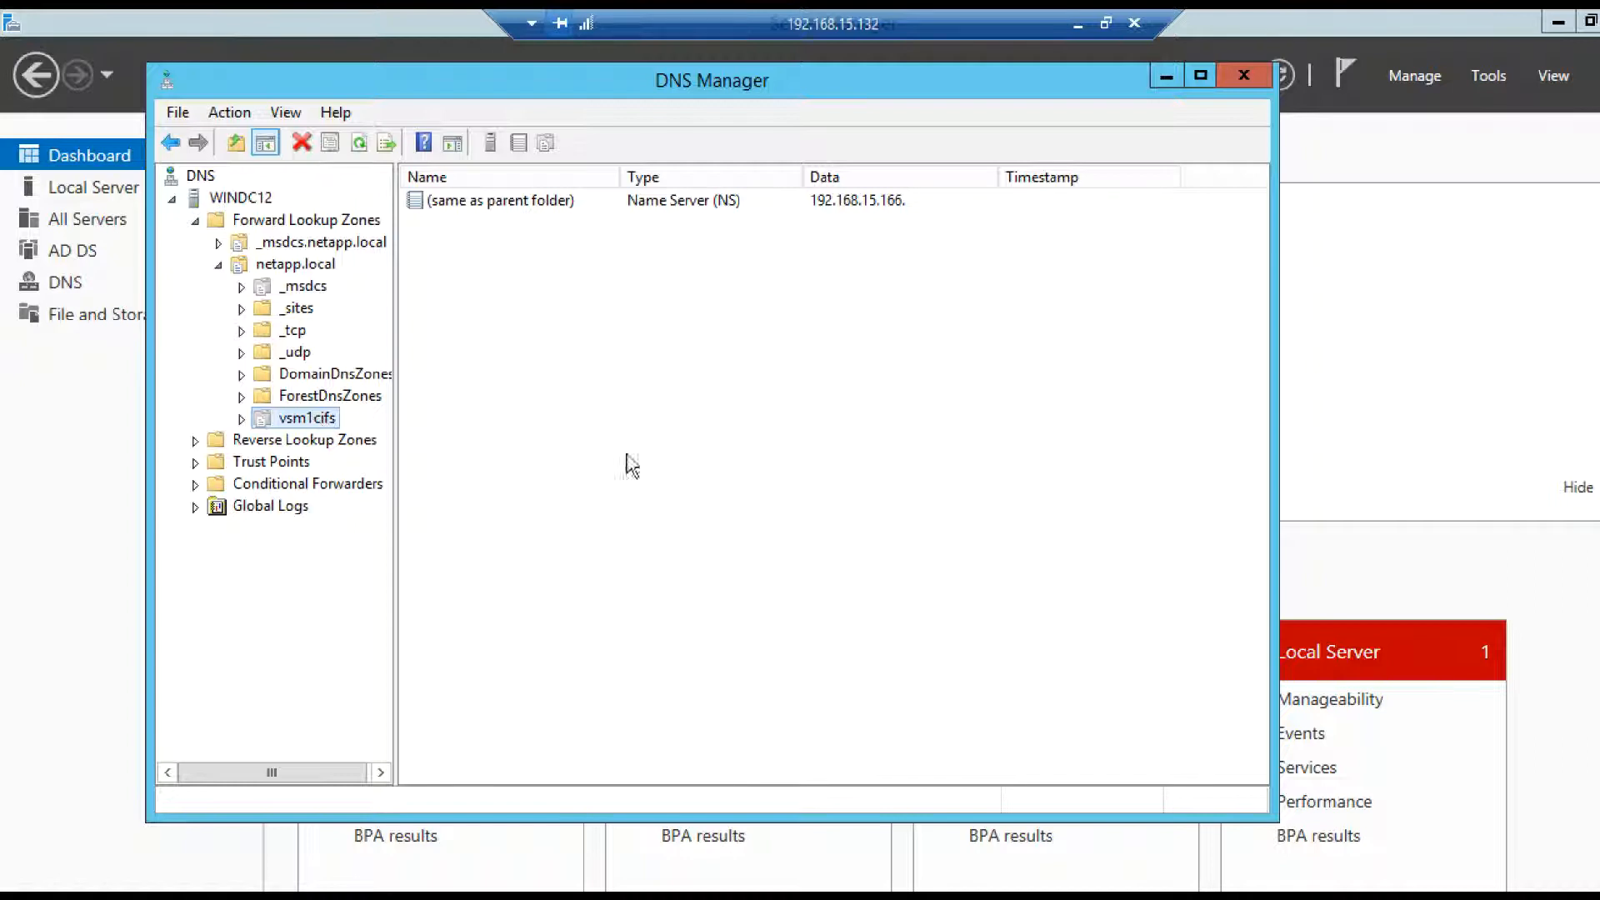
pyautogui.moveTo(1148, 105)
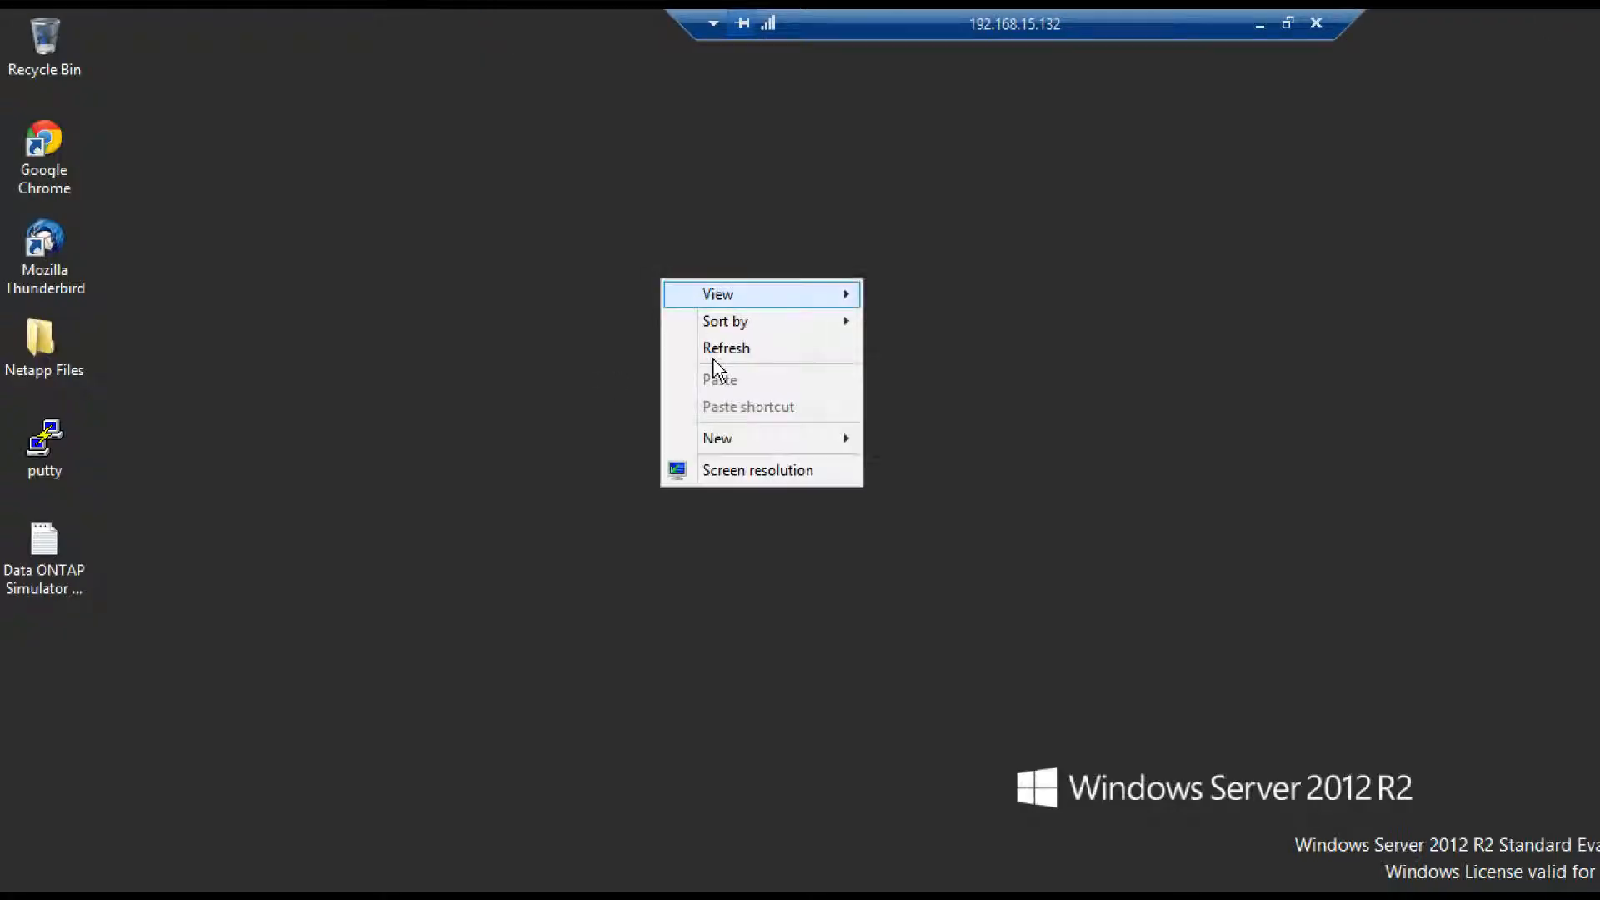
# Step: Dismiss the desktop shortcut menu and launch the administrator Command Prompt
pyautogui.click(658, 381)
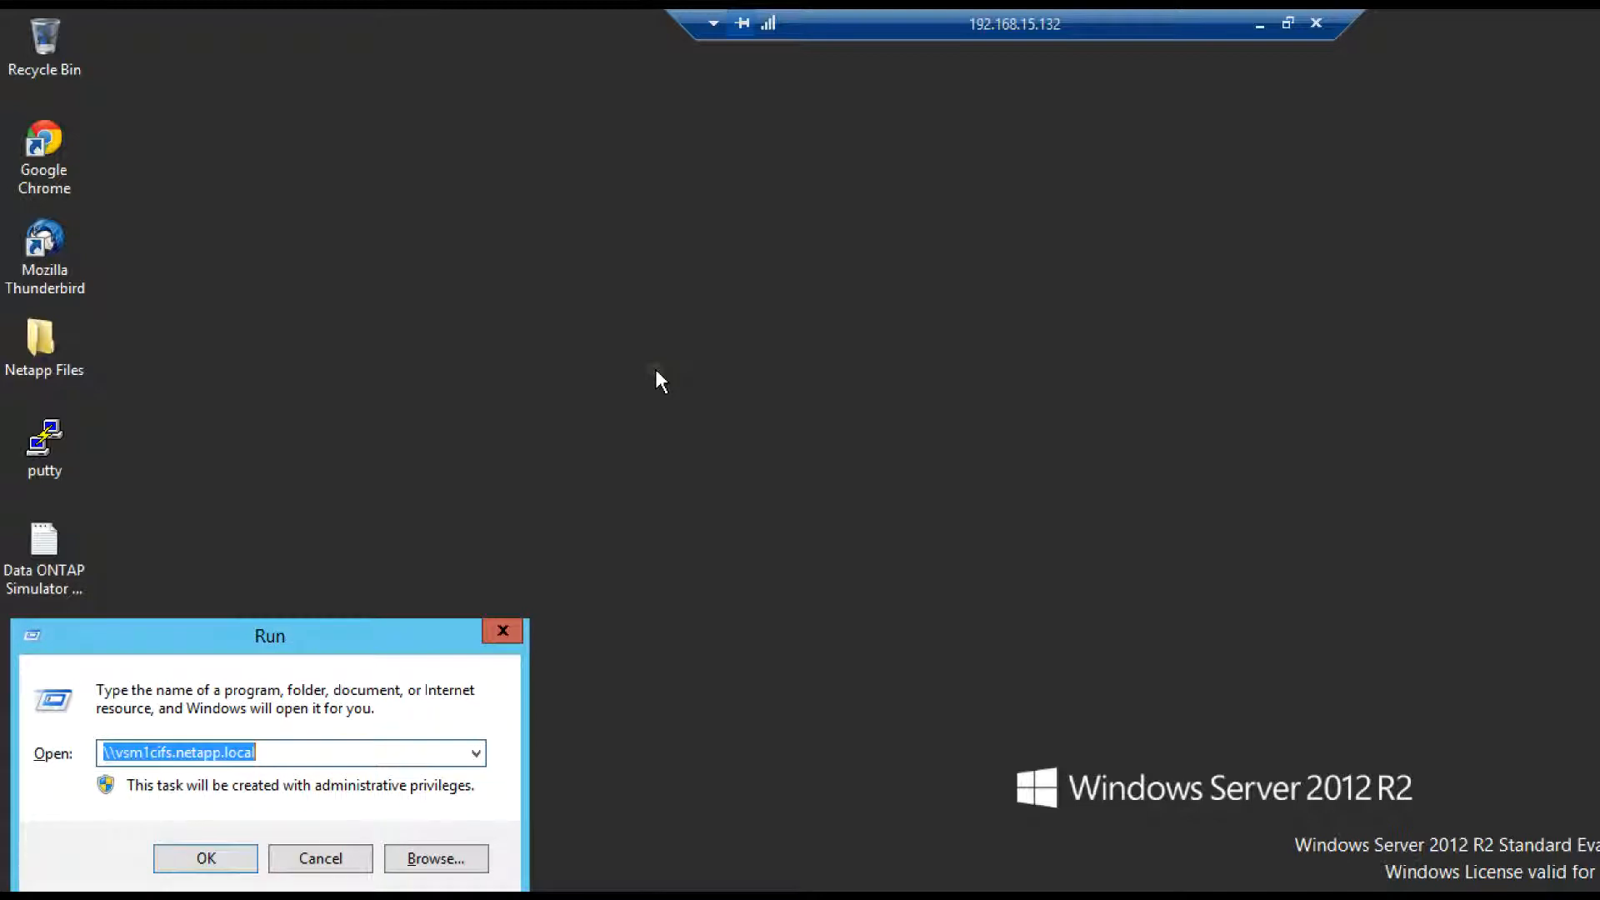
pyautogui.click(205, 859)
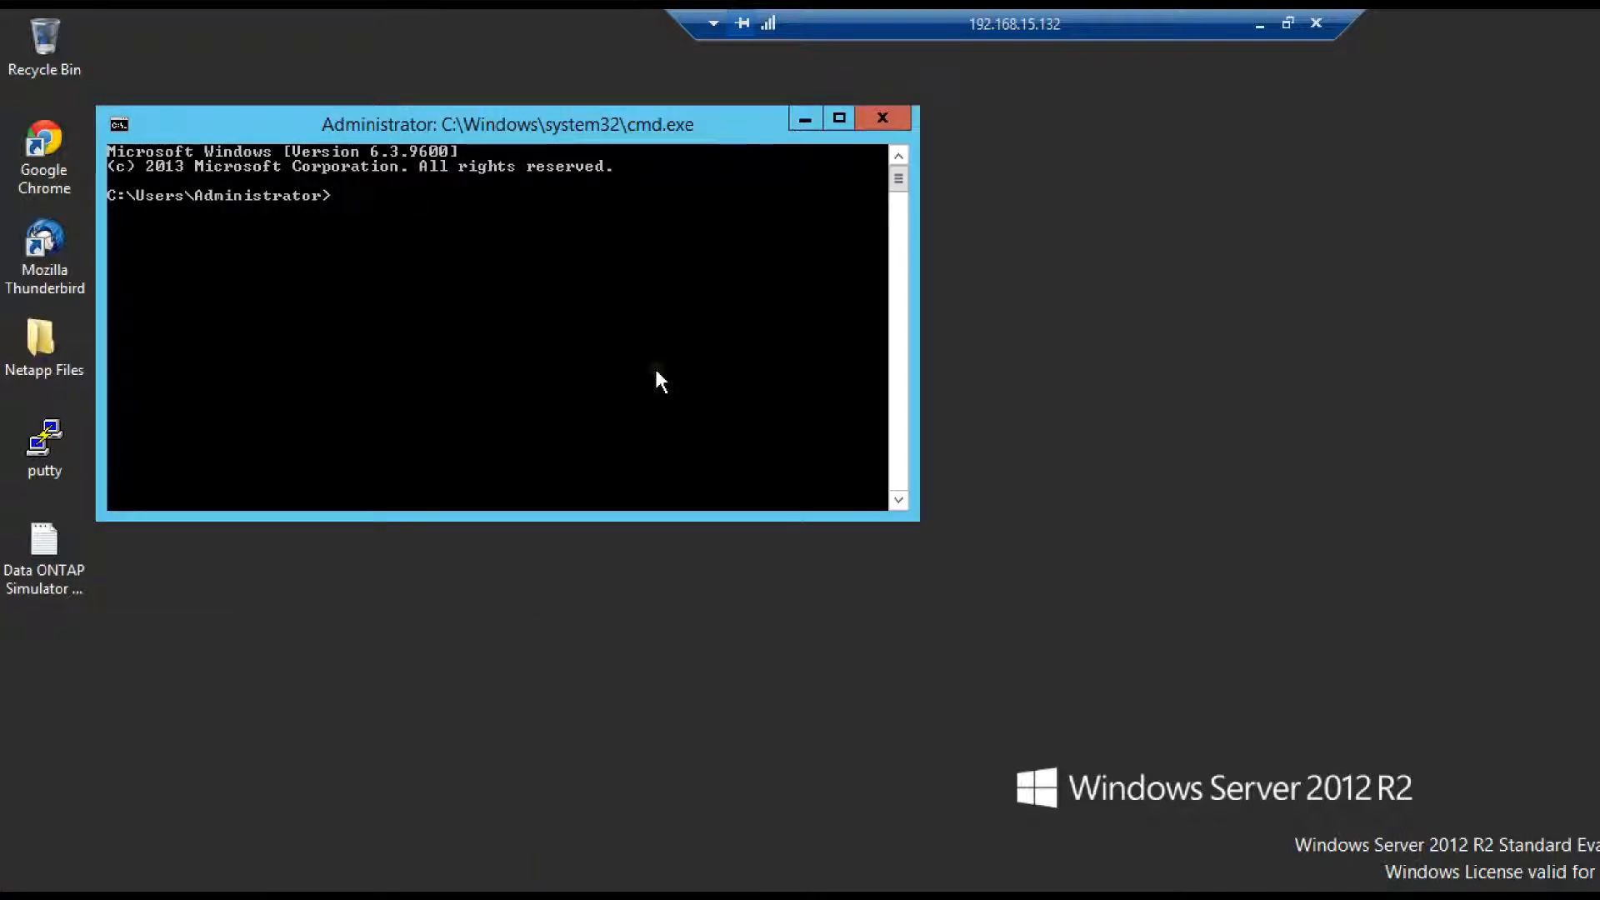
# Step: Ping vsm1cifs repeatedly, getting replies from 192.168.15.169, .166 and .168
pyautogui.write('ping')
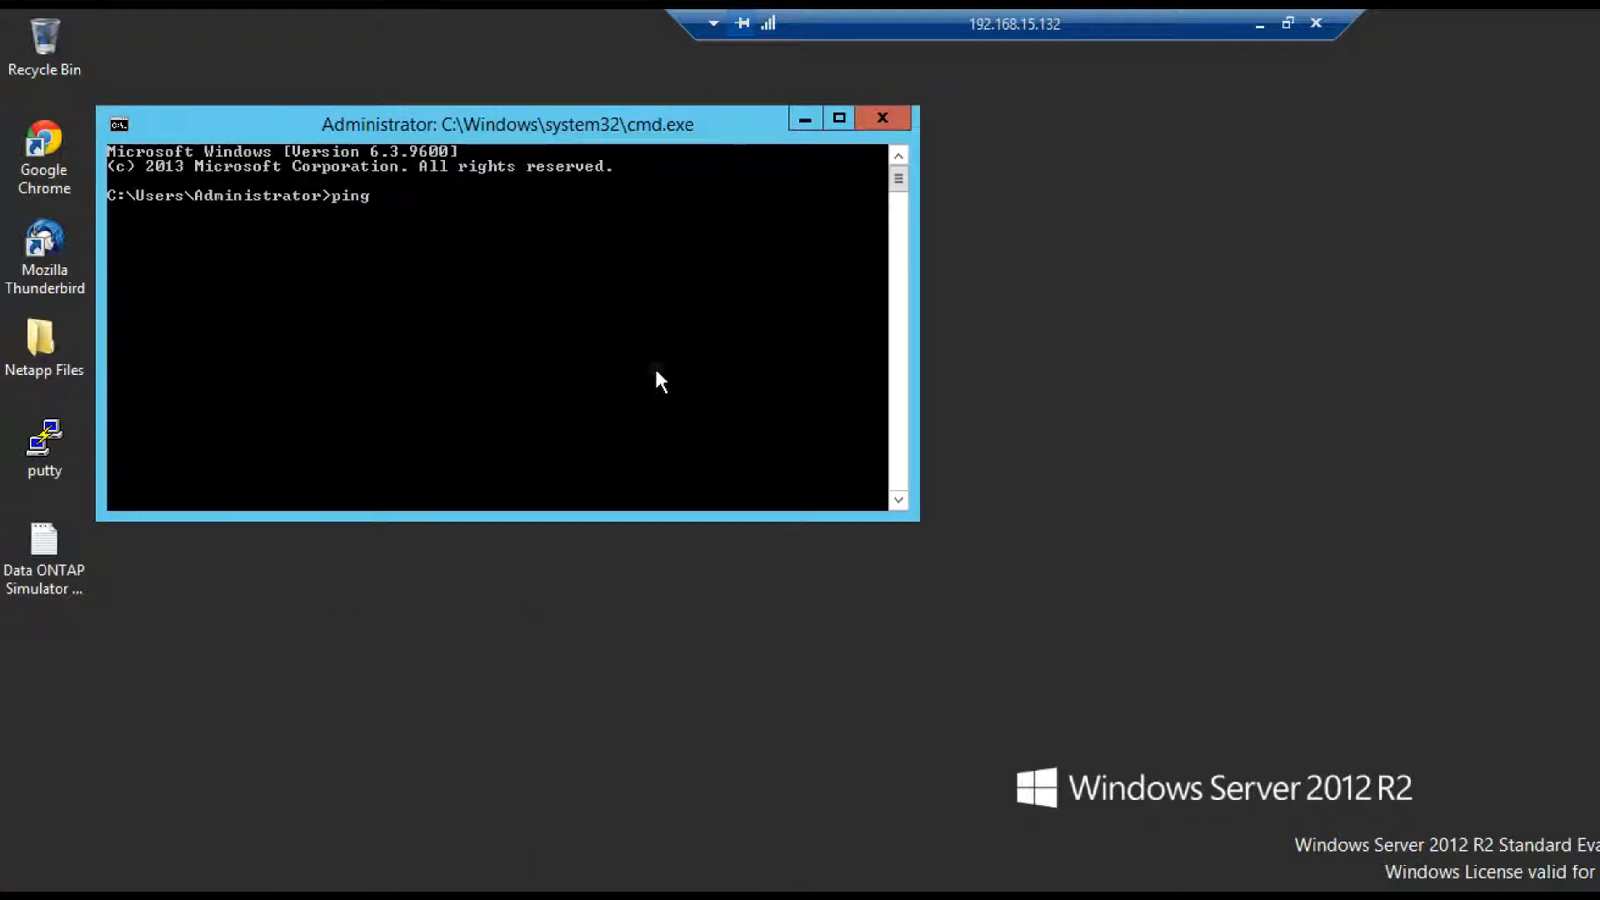
pyautogui.write('vs')
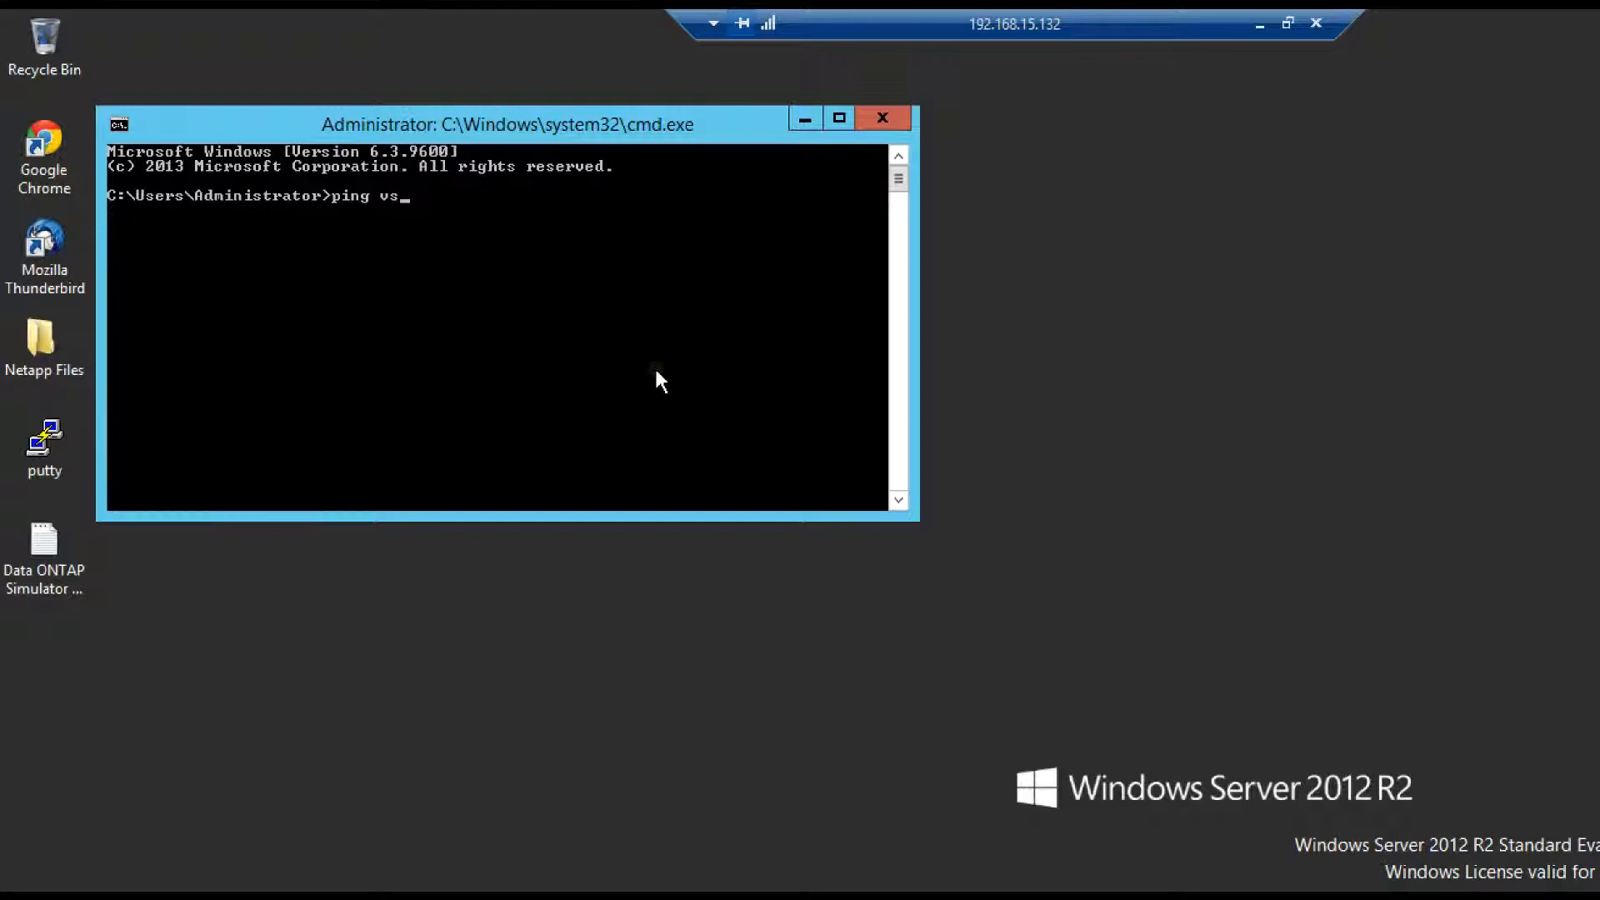
pyautogui.write('m1cifs')
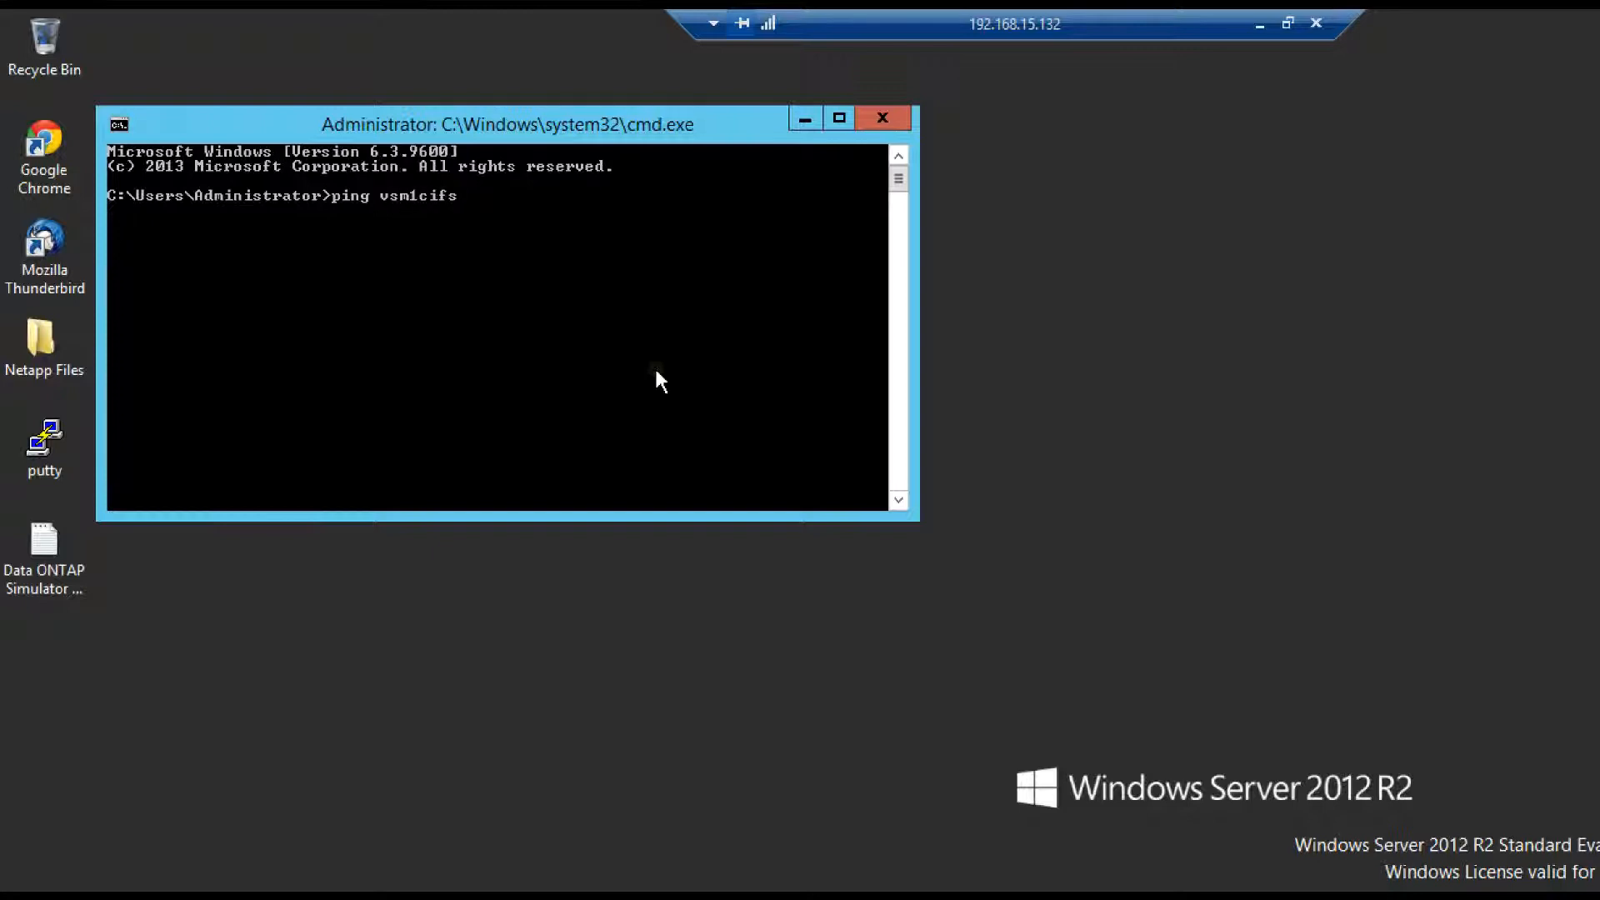
pyautogui.press('Return')
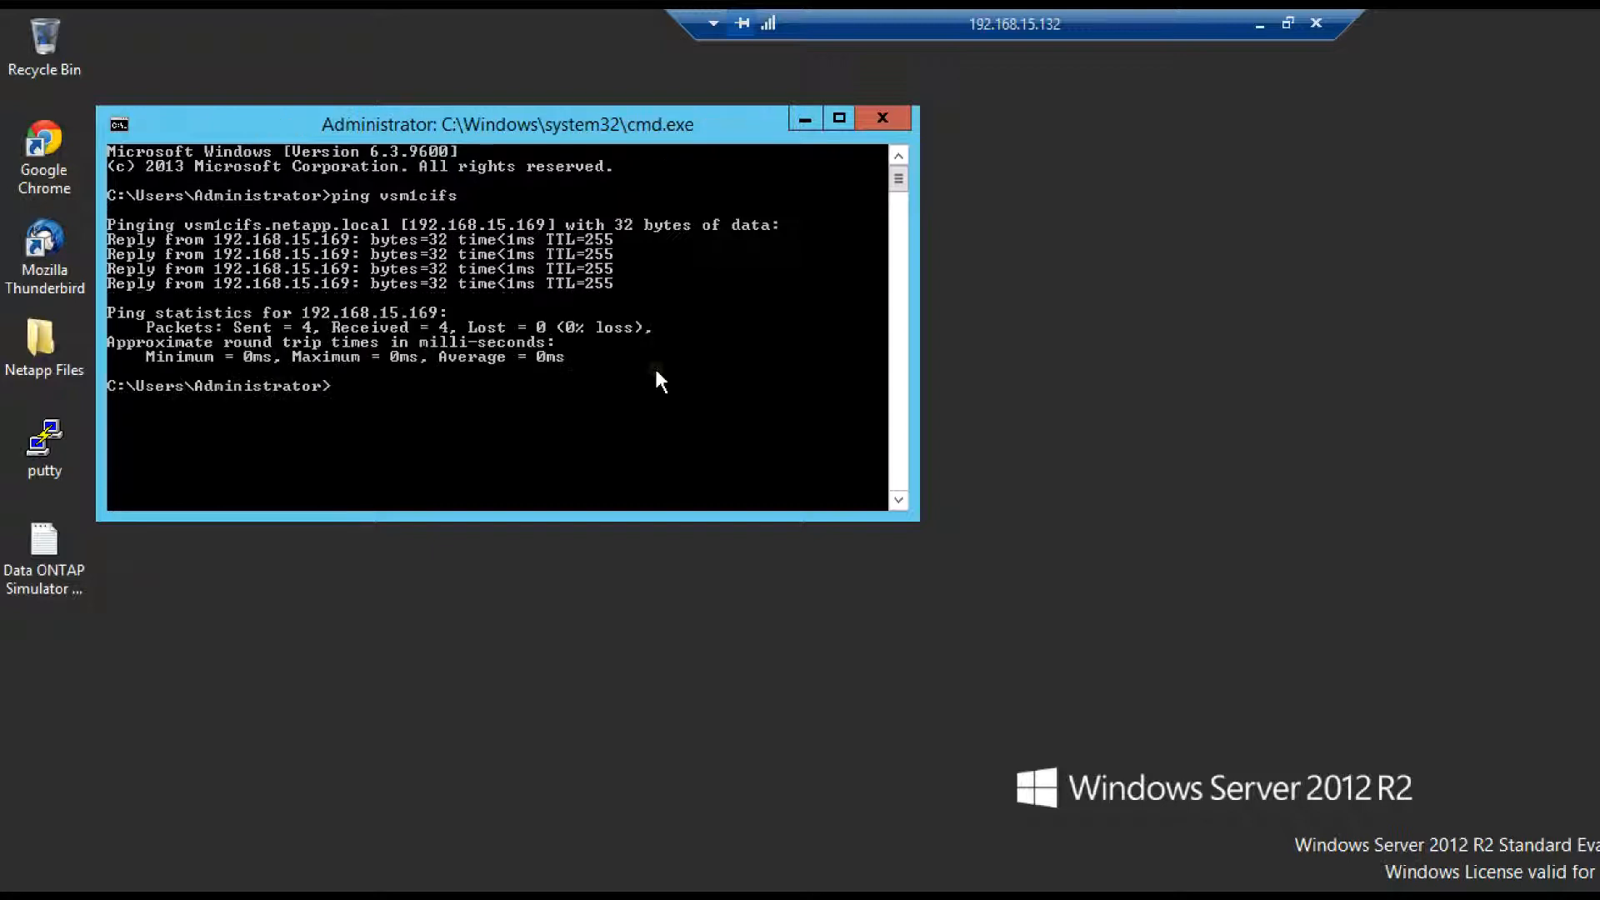
pyautogui.write('ping vsm1cifs')
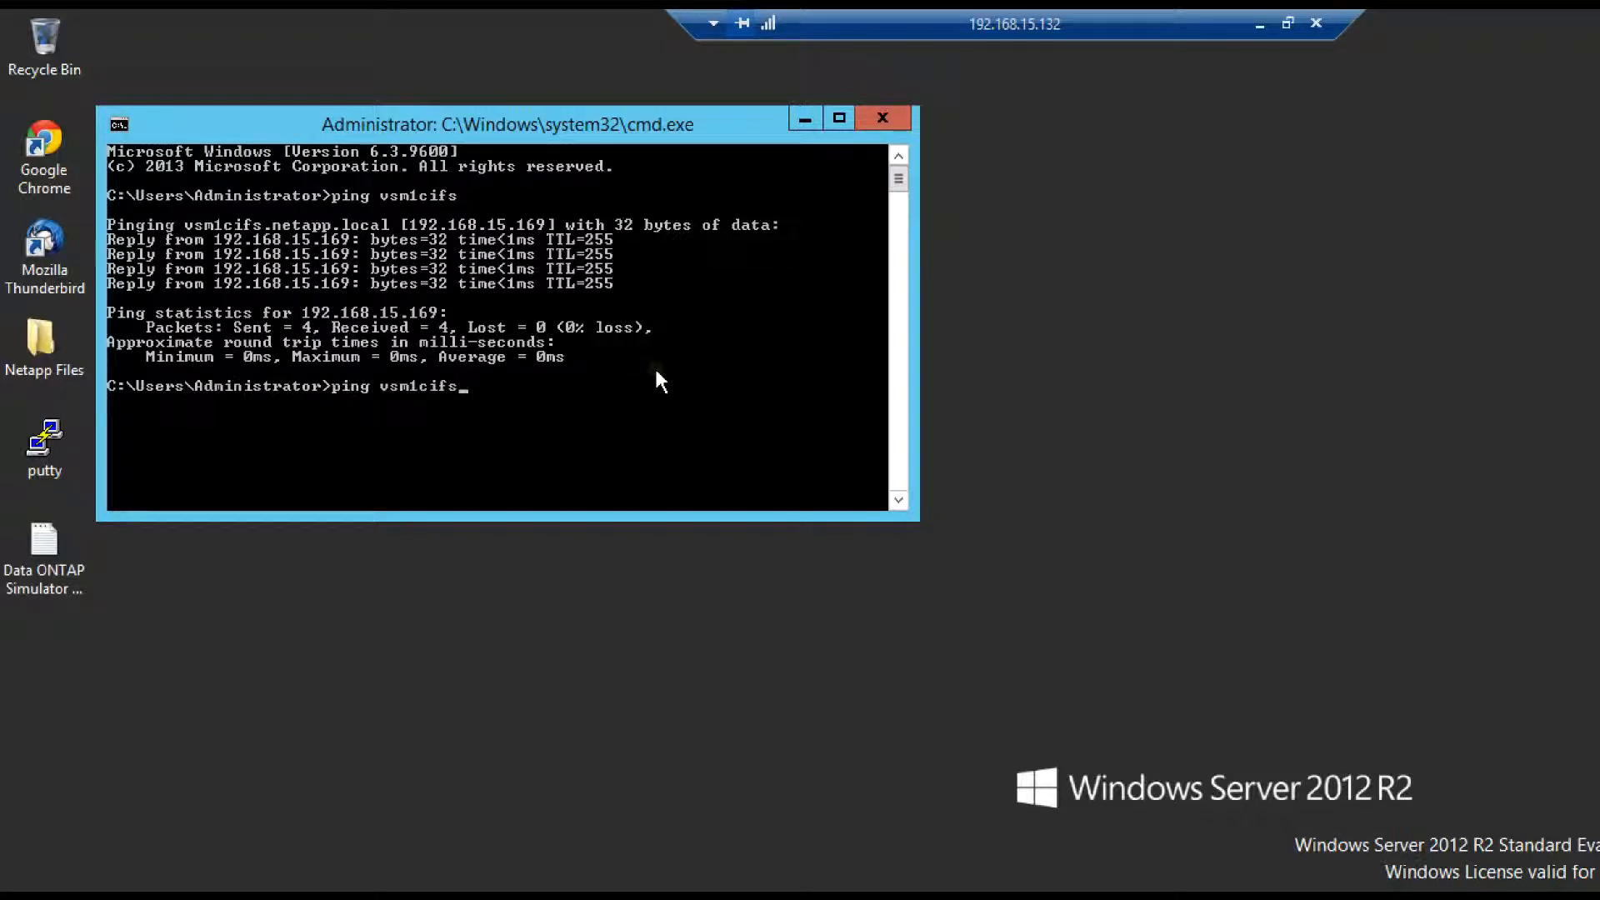
pyautogui.press('Return')
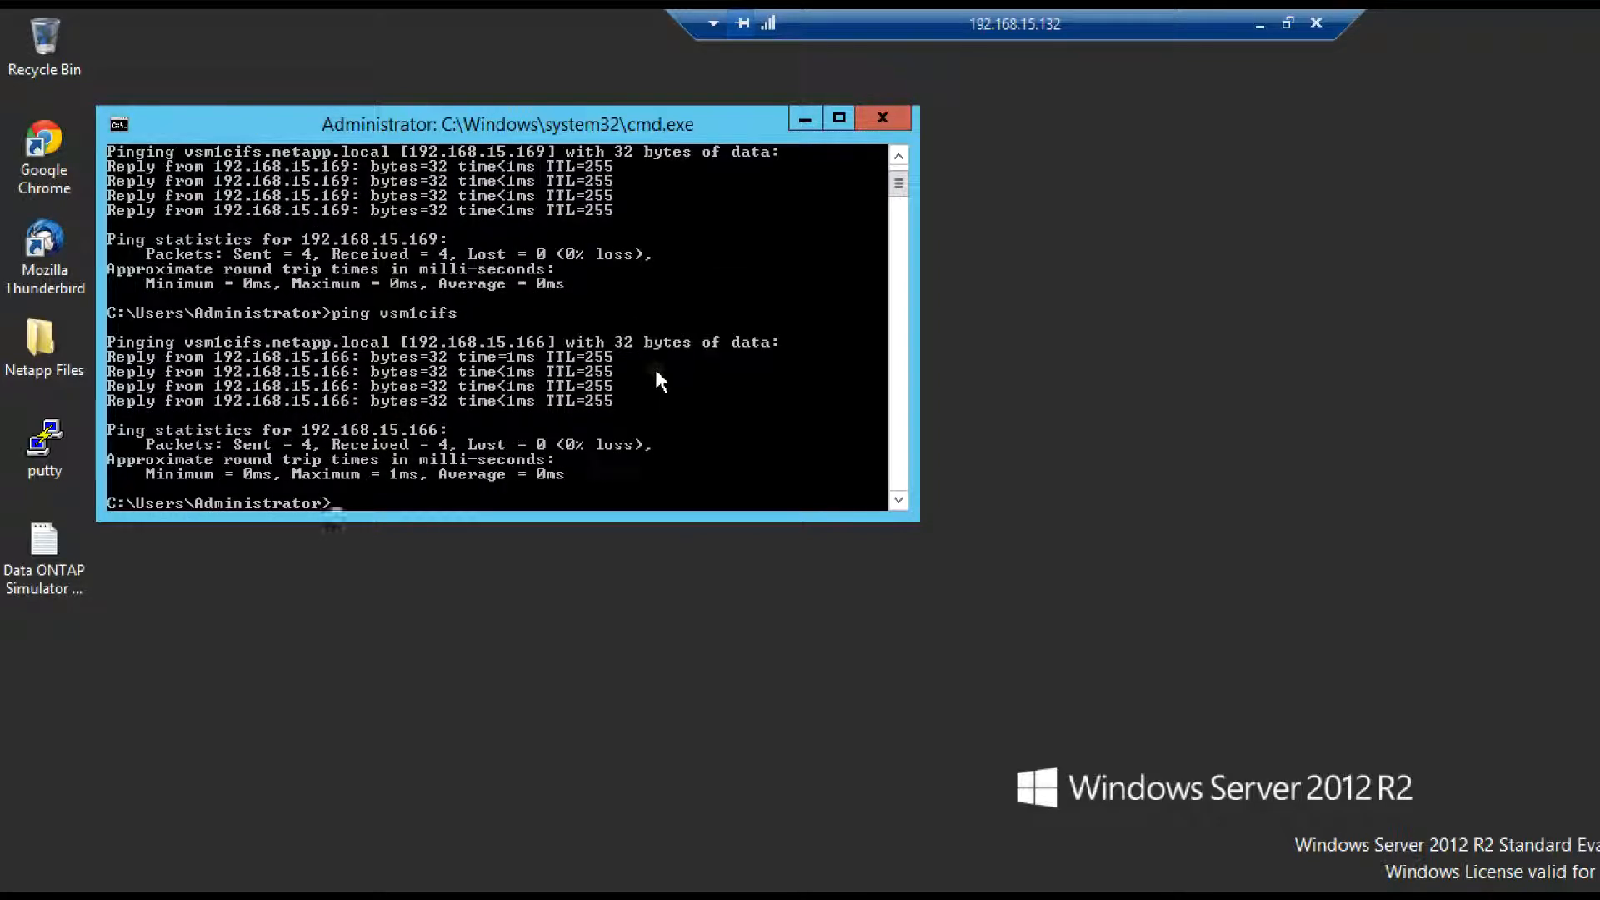
pyautogui.write('ping vsm1cifs')
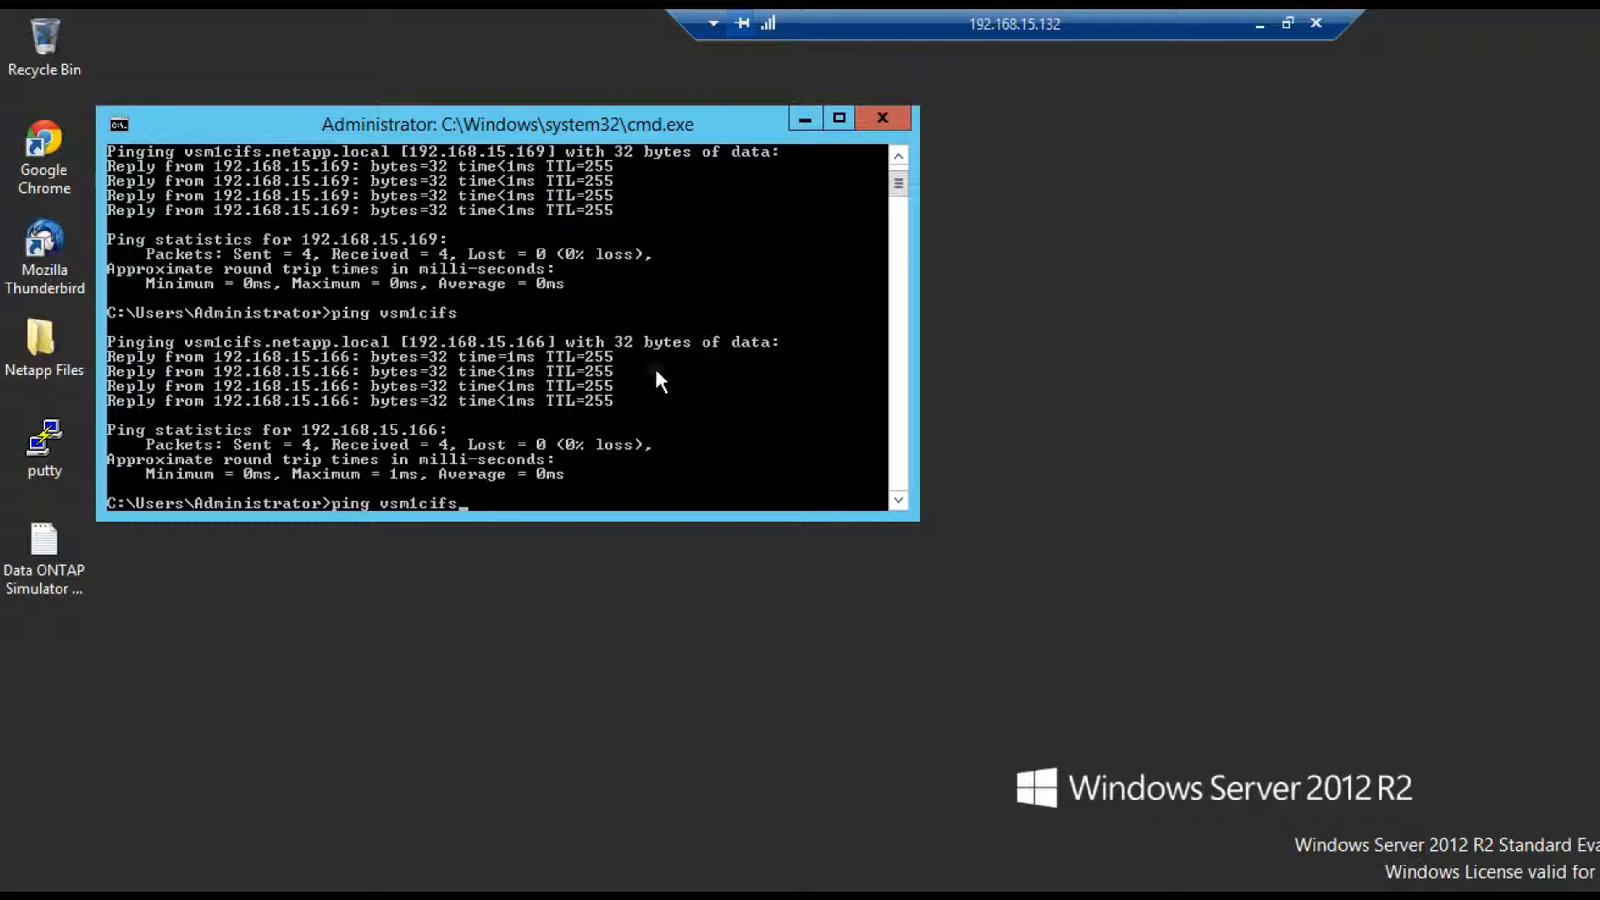
pyautogui.press('Return')
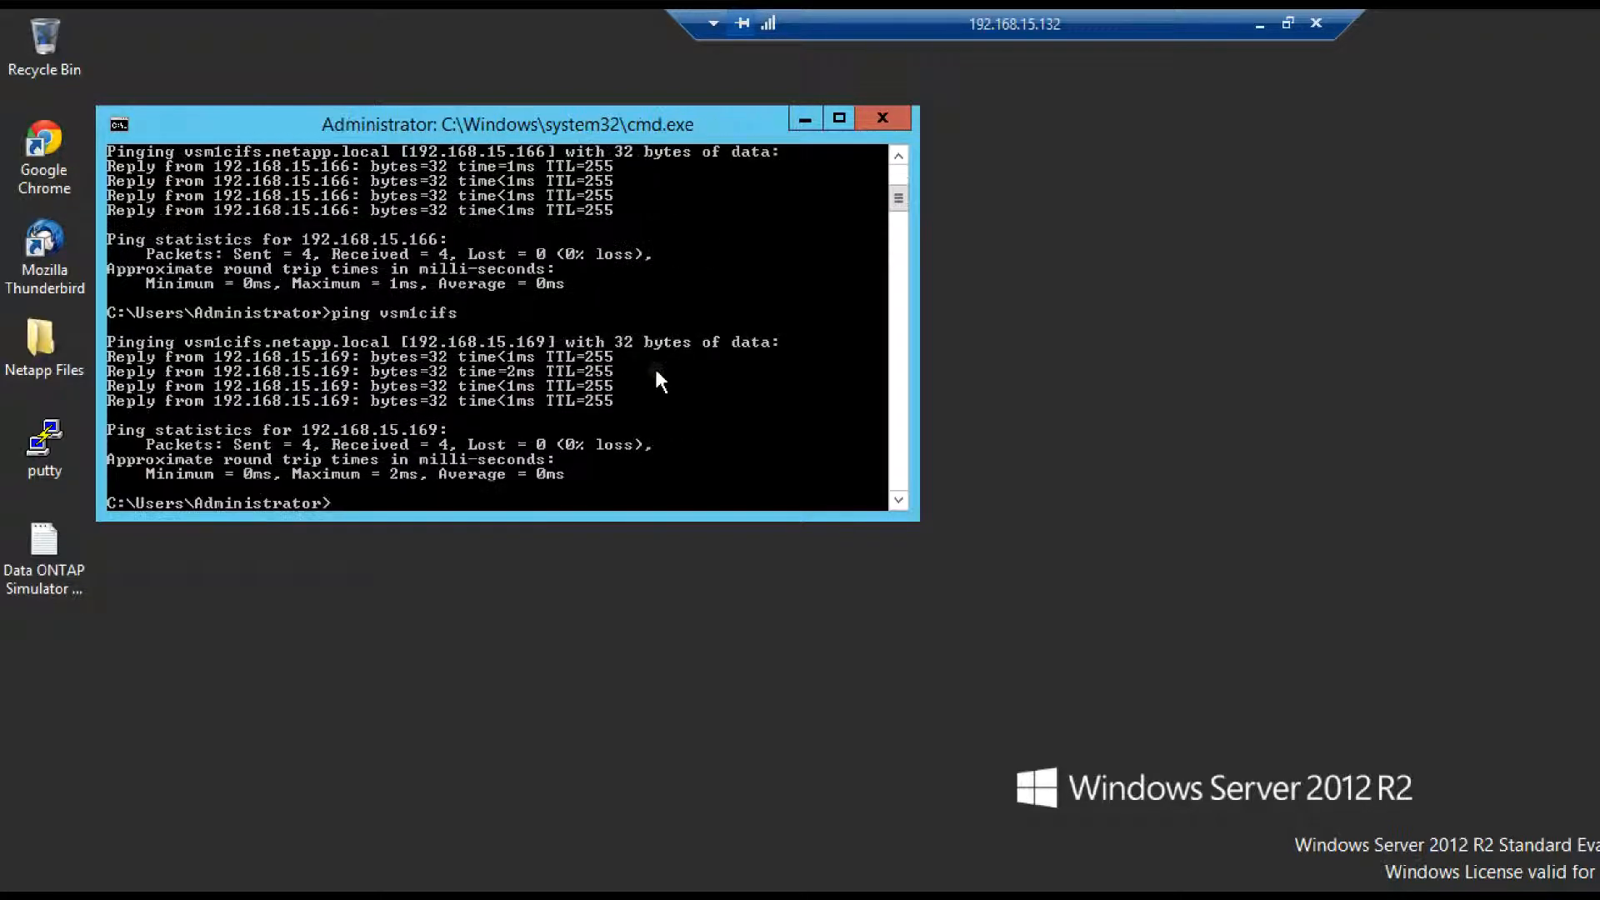
pyautogui.write('ping vsm1cifs')
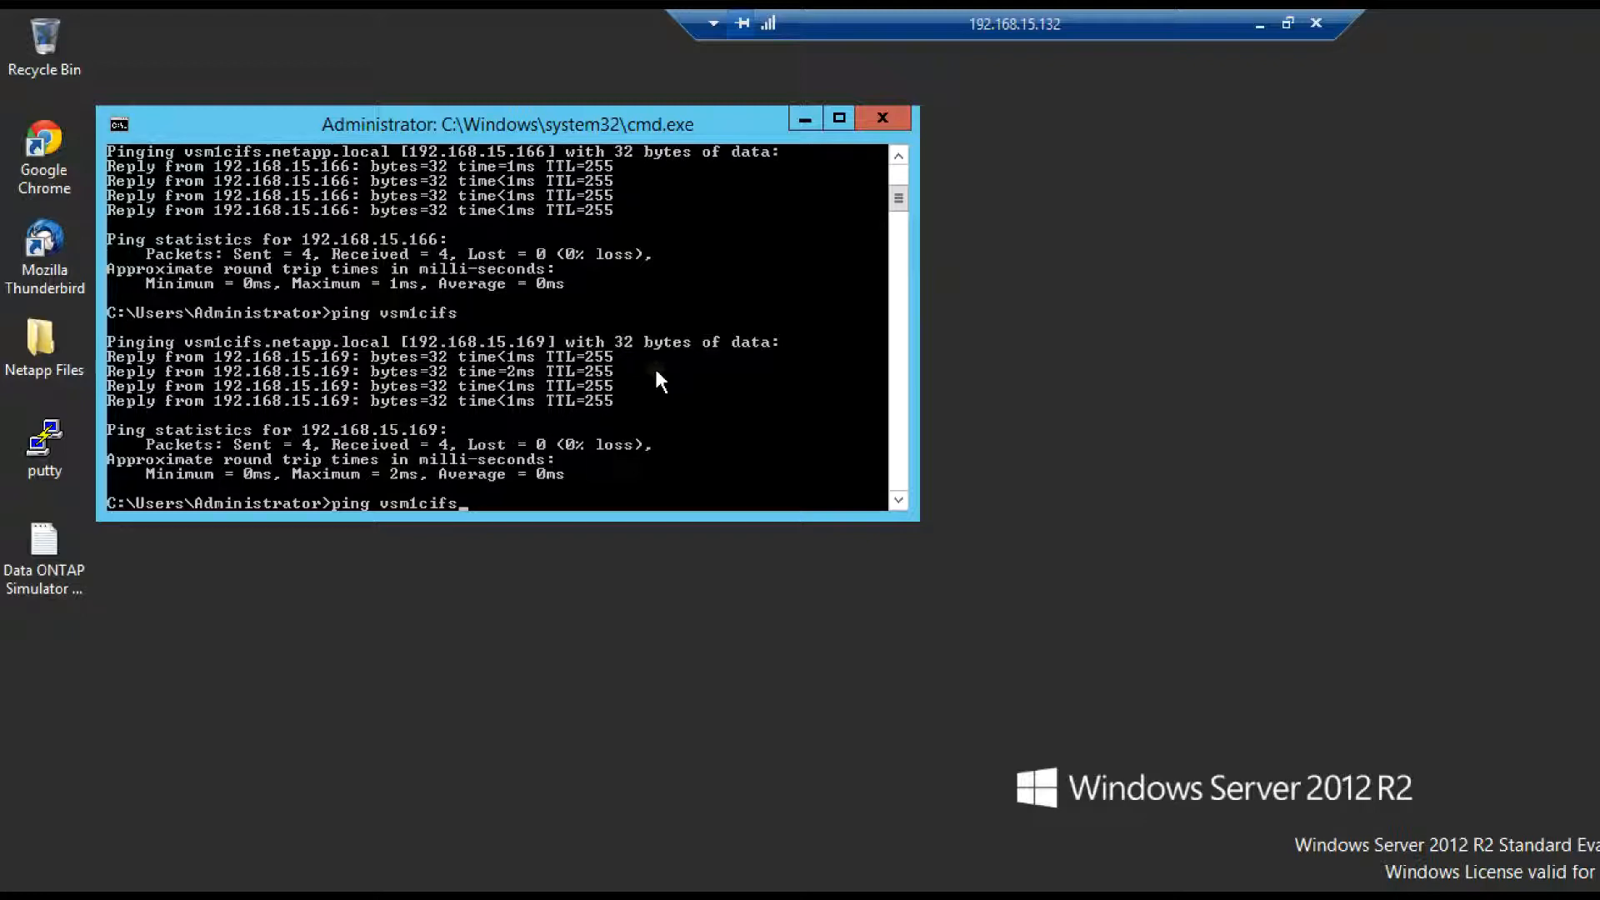
pyautogui.press('Return')
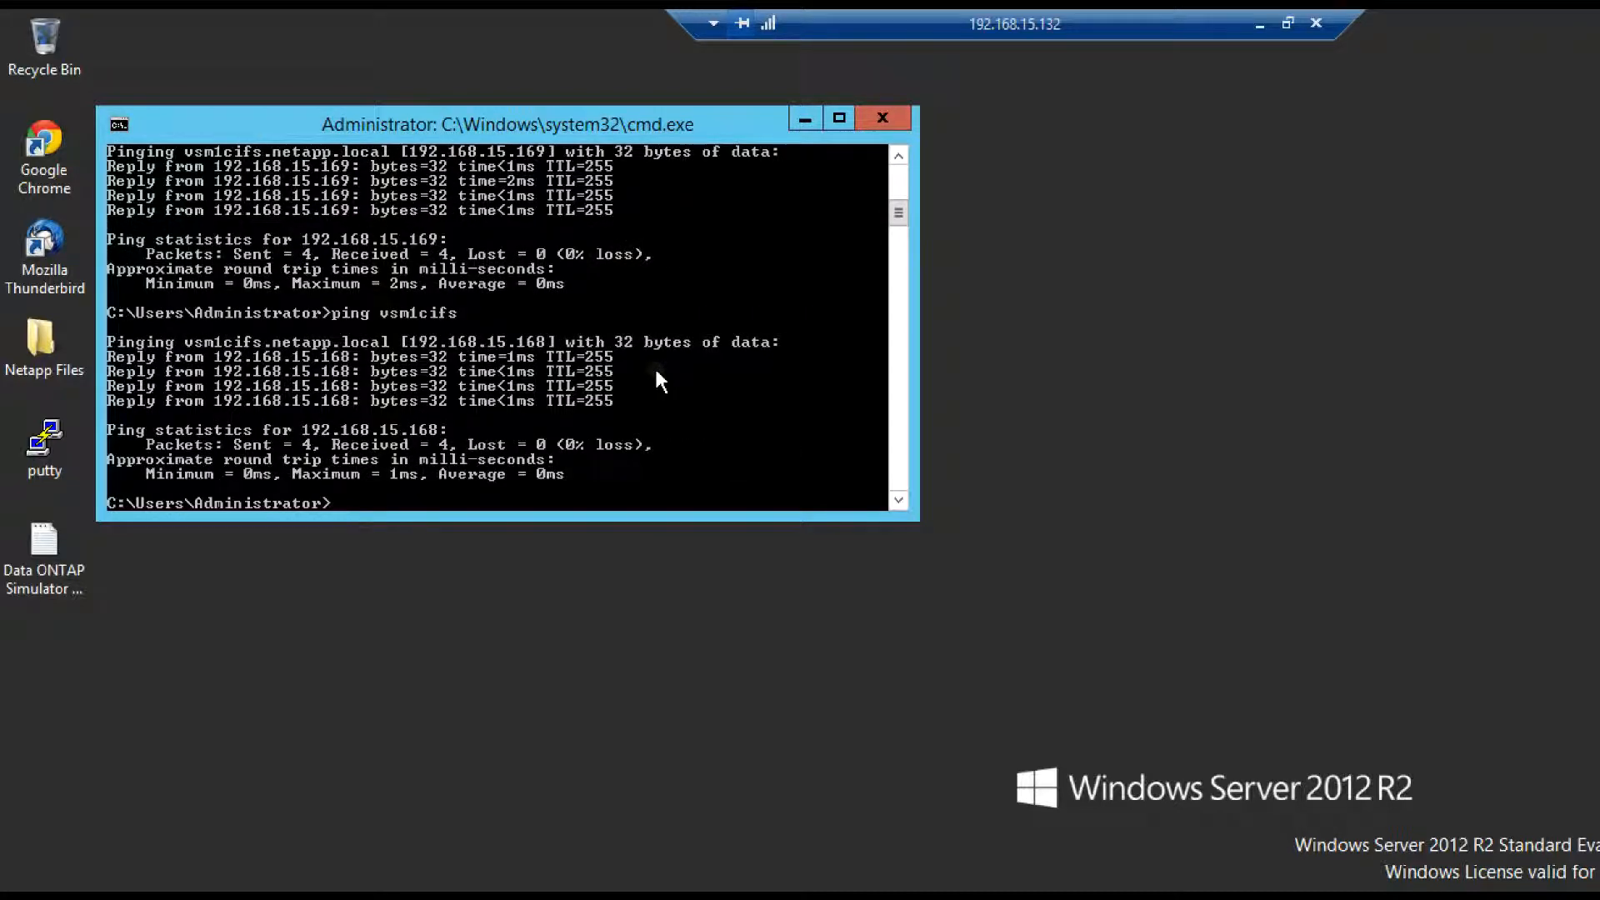
pyautogui.write('ping vsm1cifs')
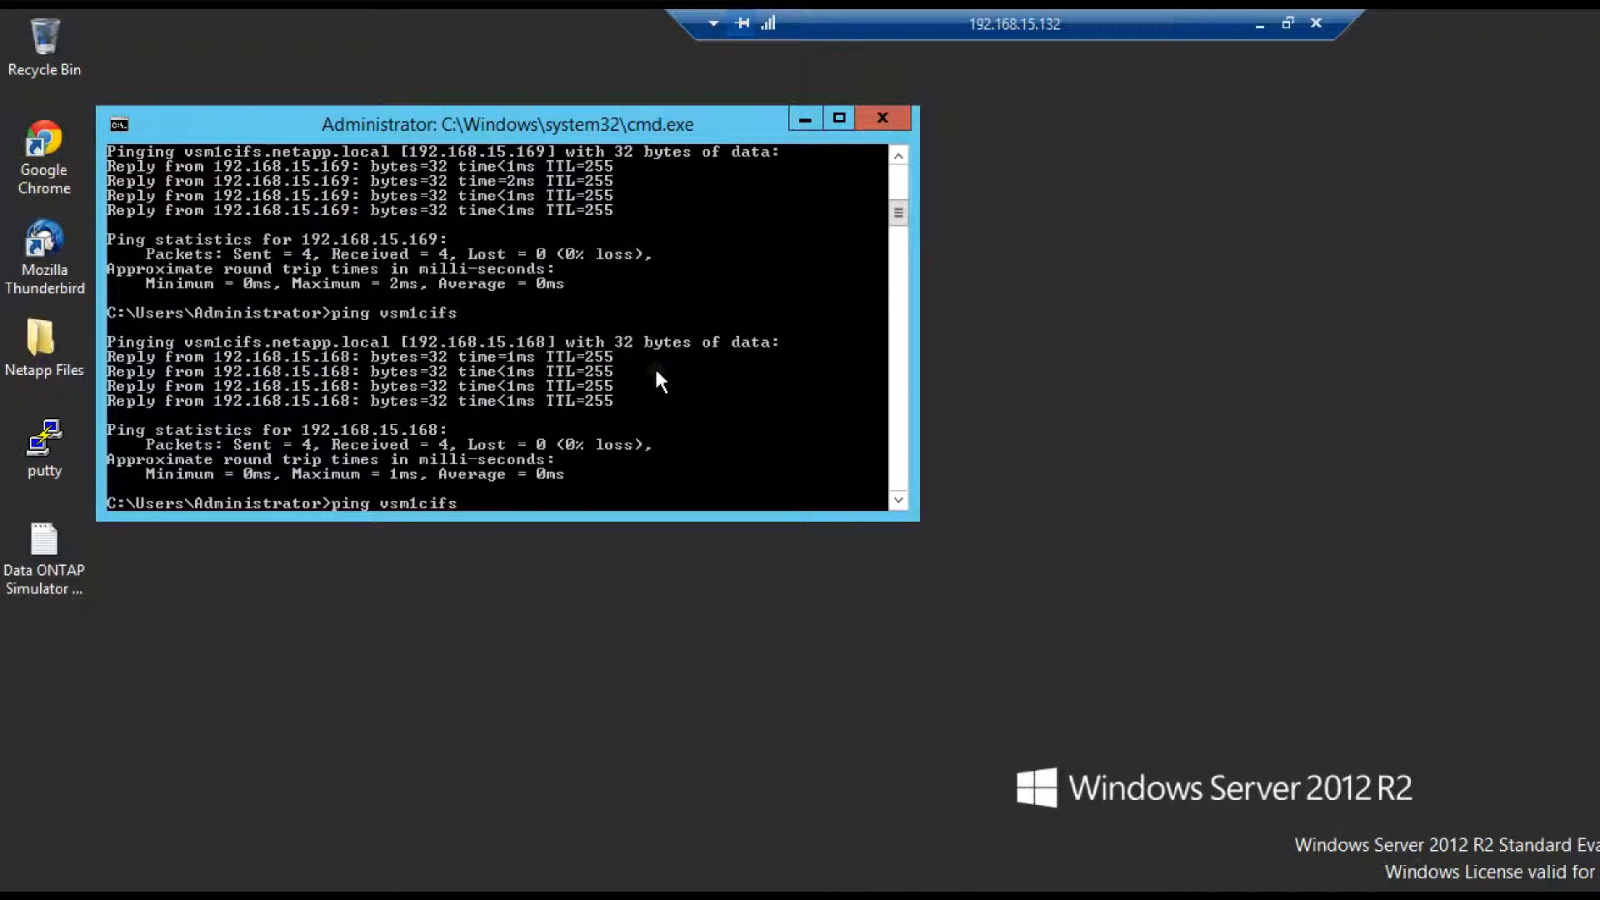